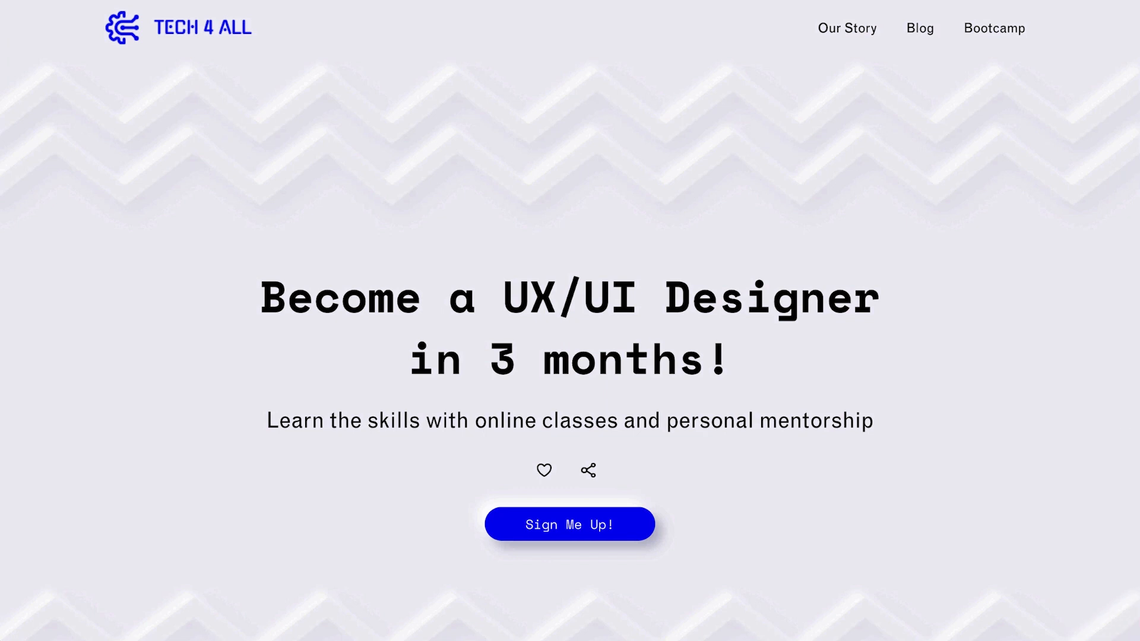
Step: Scroll down through the zigzag image widget's settings to review them
scroll("down", 3)
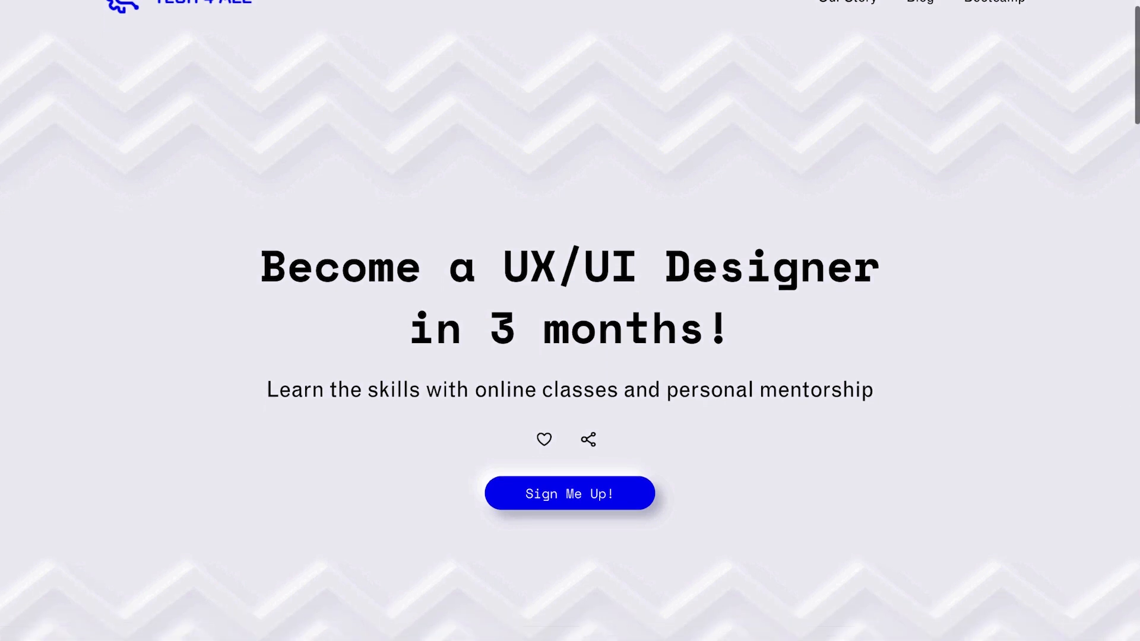
scroll("down", 3)
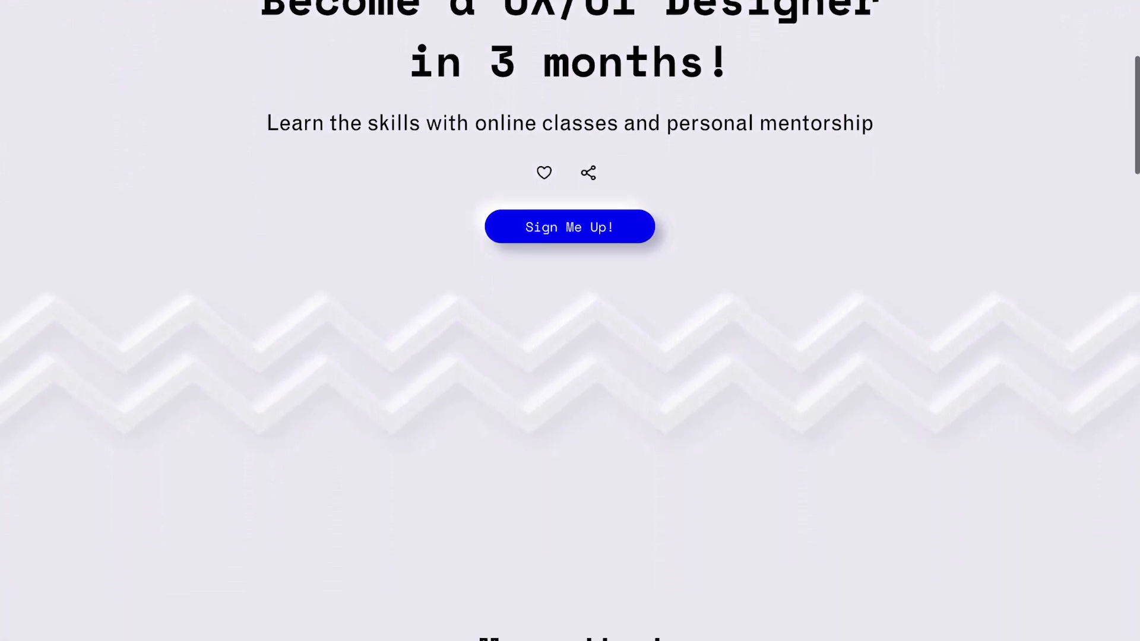
scroll("down", 3)
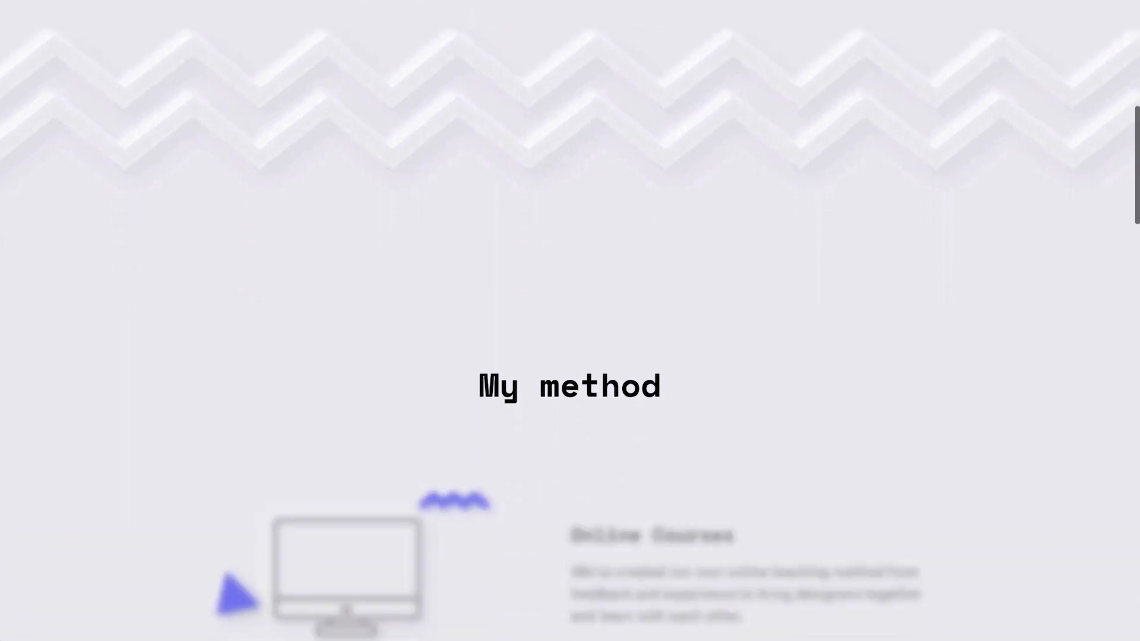
scroll("down", 3)
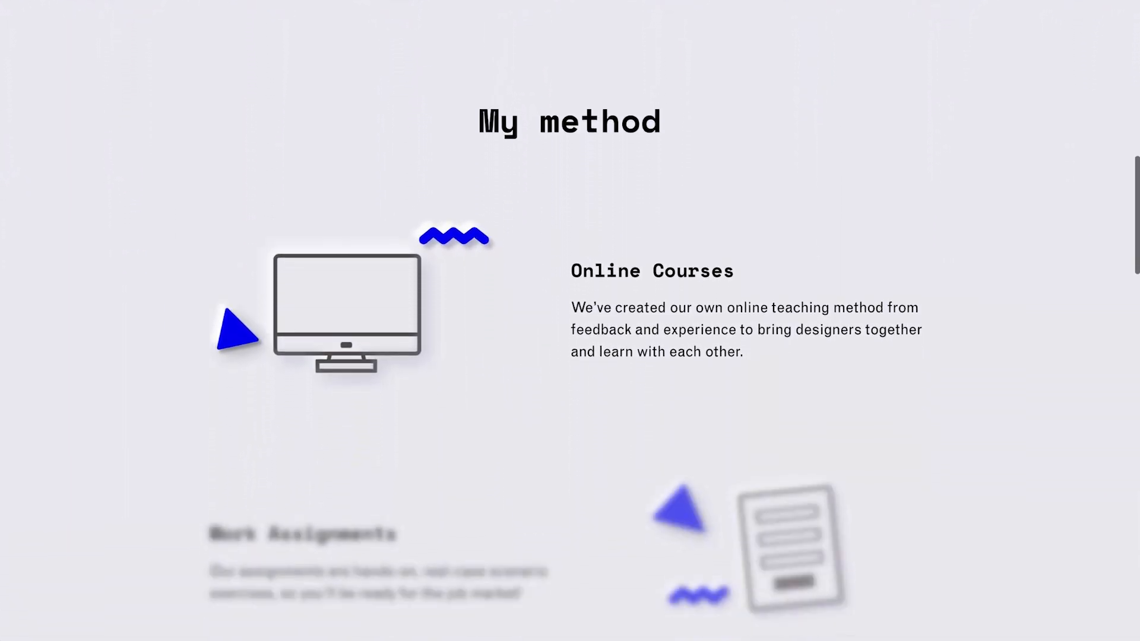
scroll("down", 3)
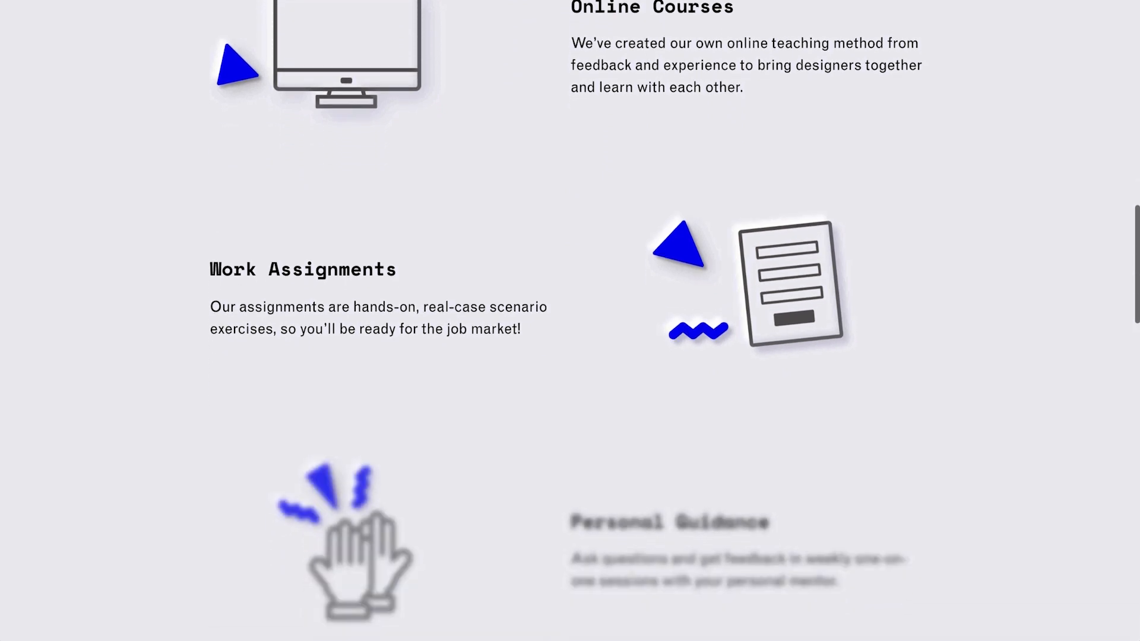
scroll("down", 3)
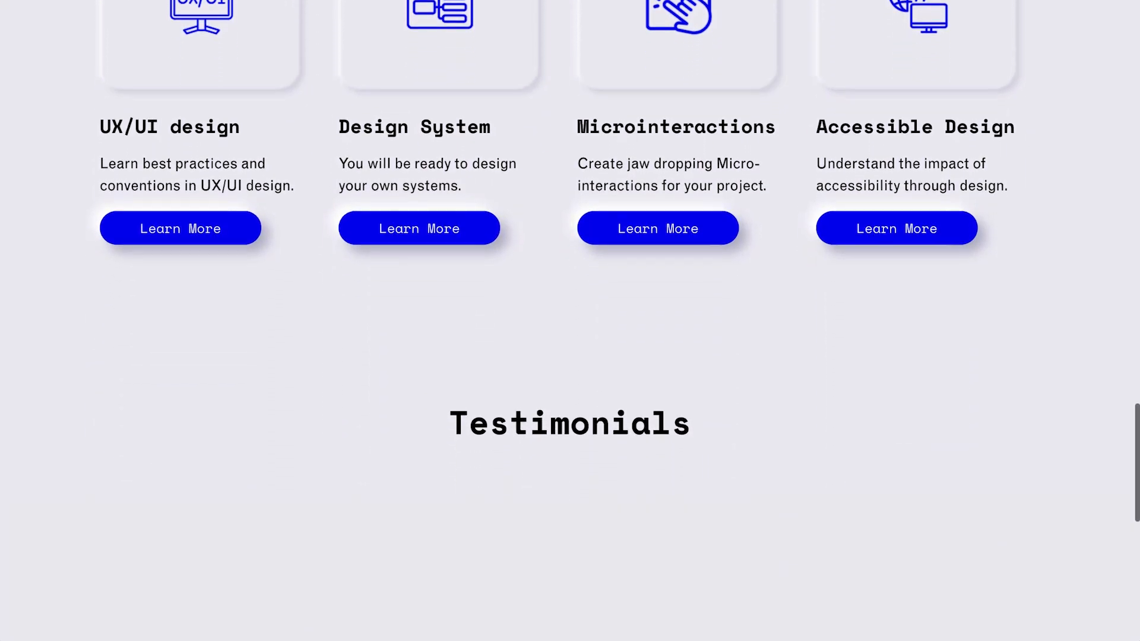
scroll("down", 3)
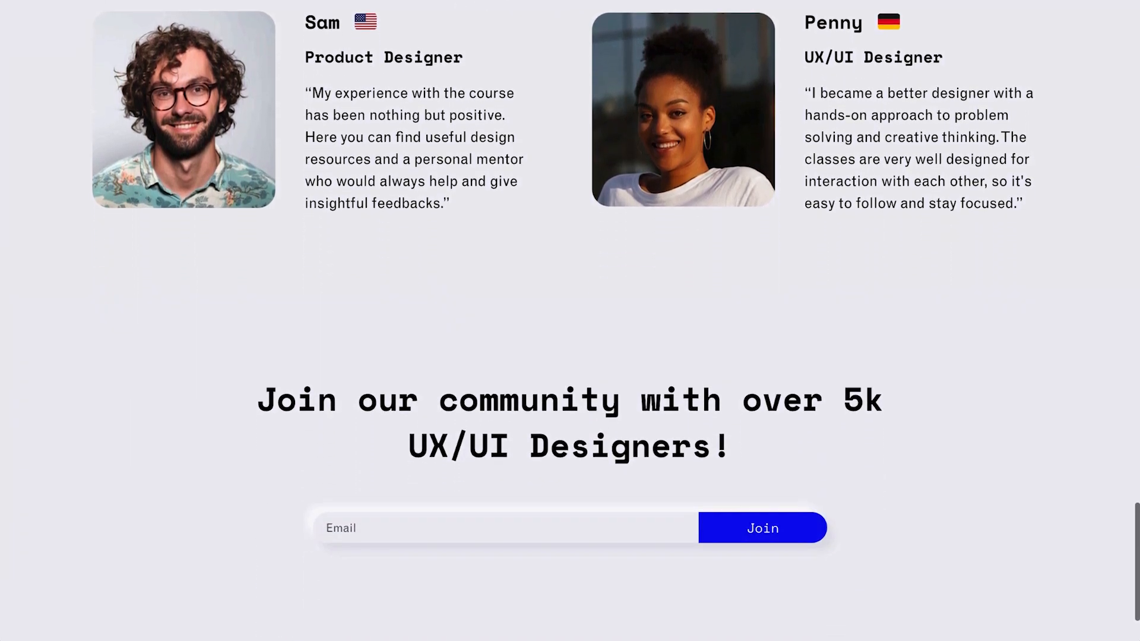
scroll("down", 3)
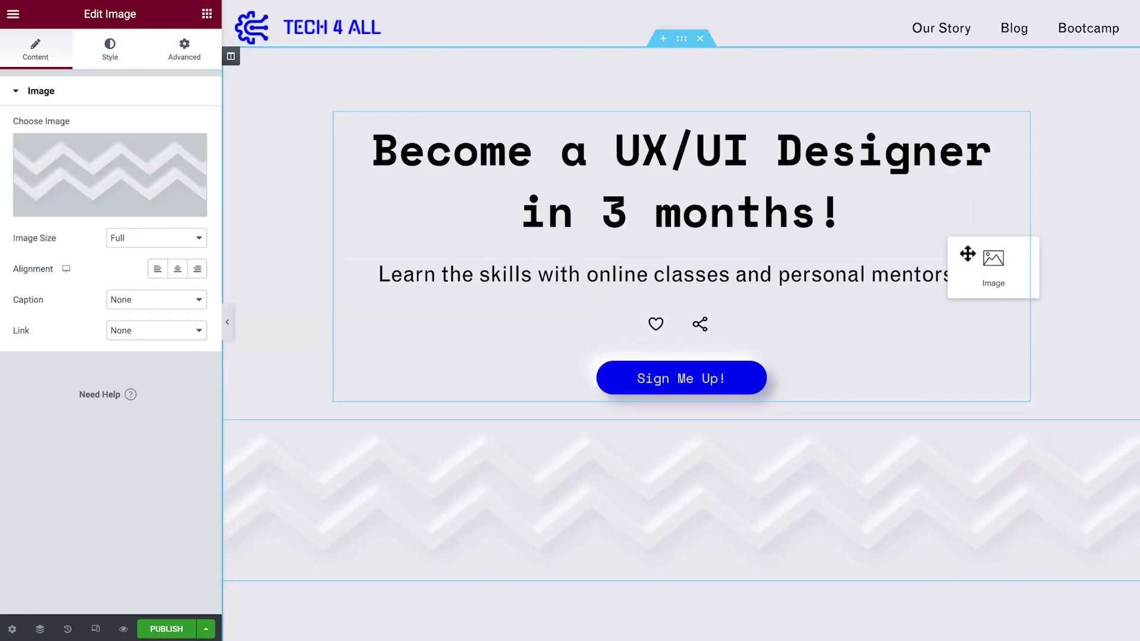
Step: Review the image's Style and Advanced settings, starting a custom CSS 'selector {' rule
left_click(110, 48)
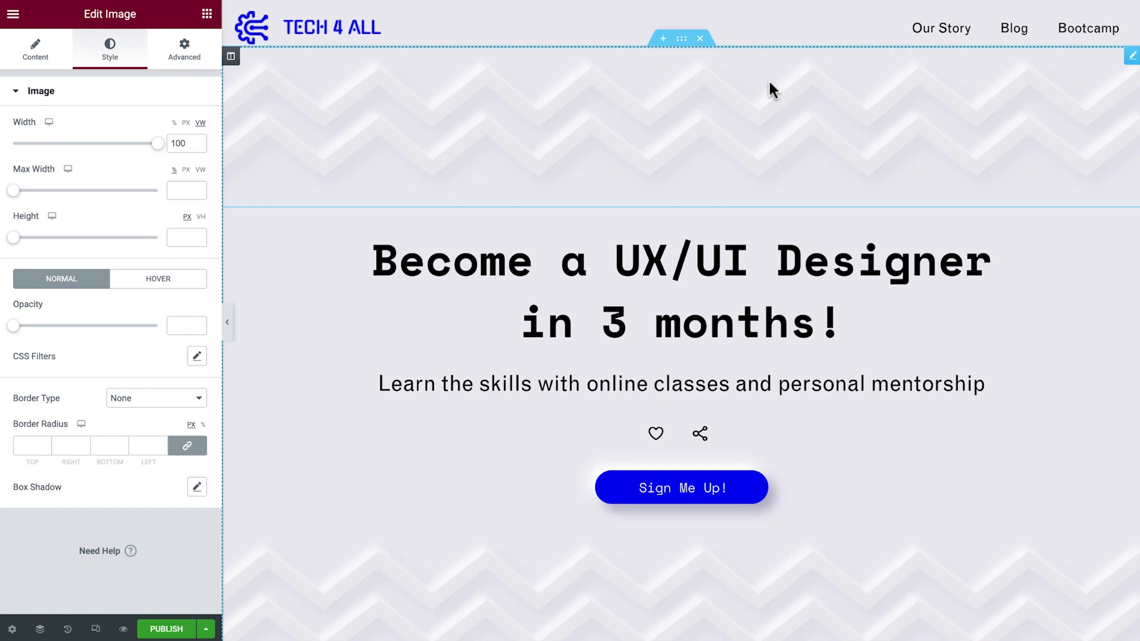
scroll("down", 3)
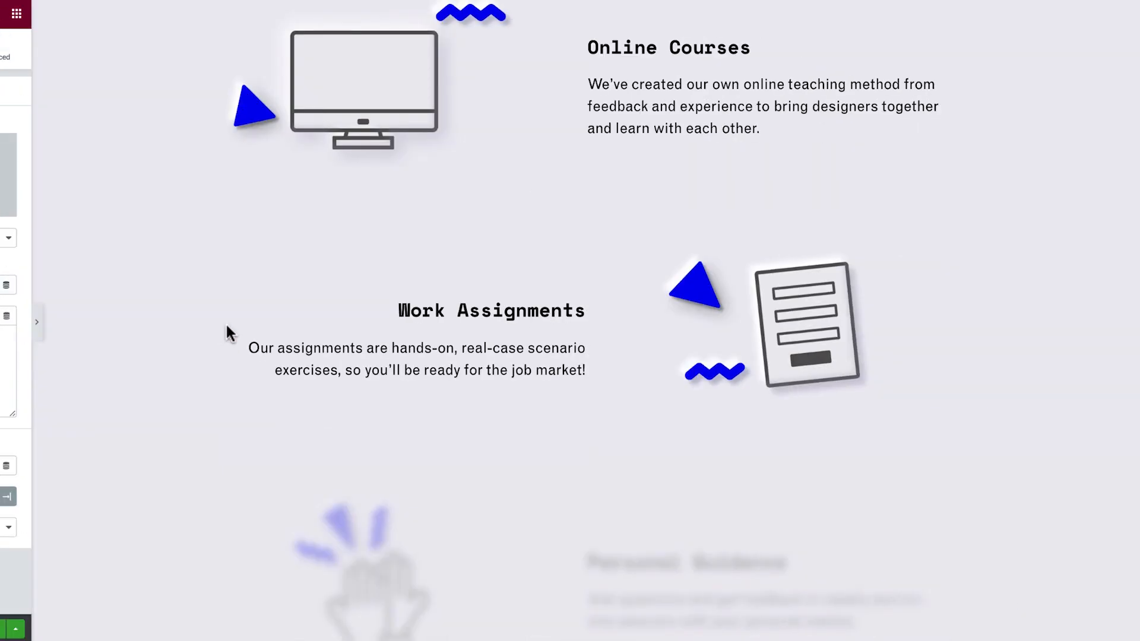
scroll("down", 3)
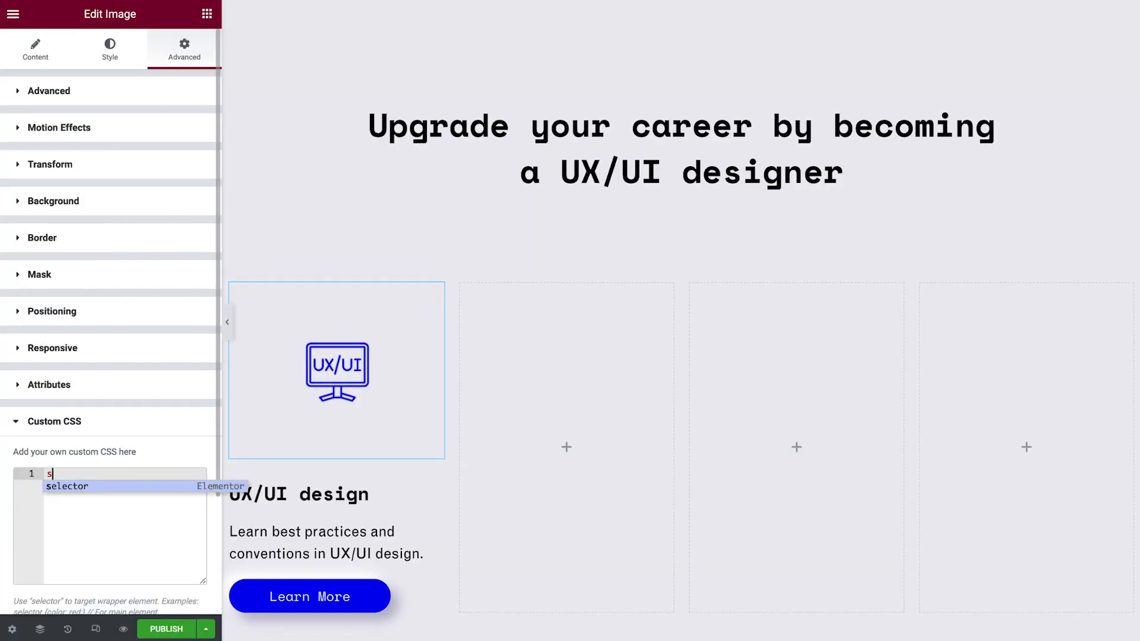
type("selector {")
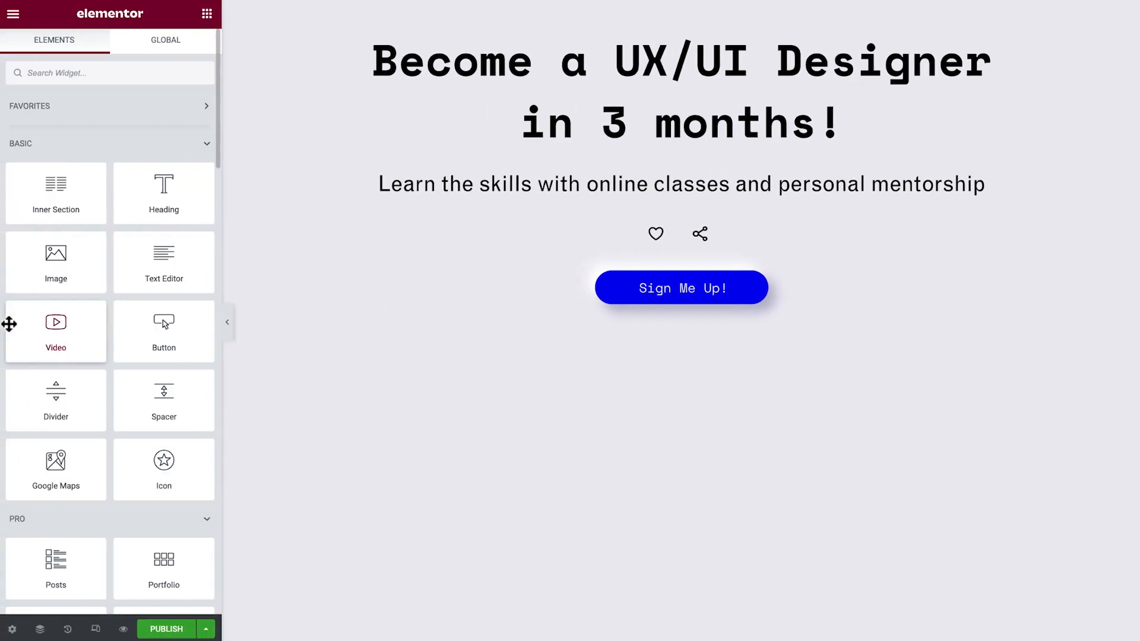
Step: Place a Button widget under the hero icons with the text 'Sign me up!'
left_click(681, 287)
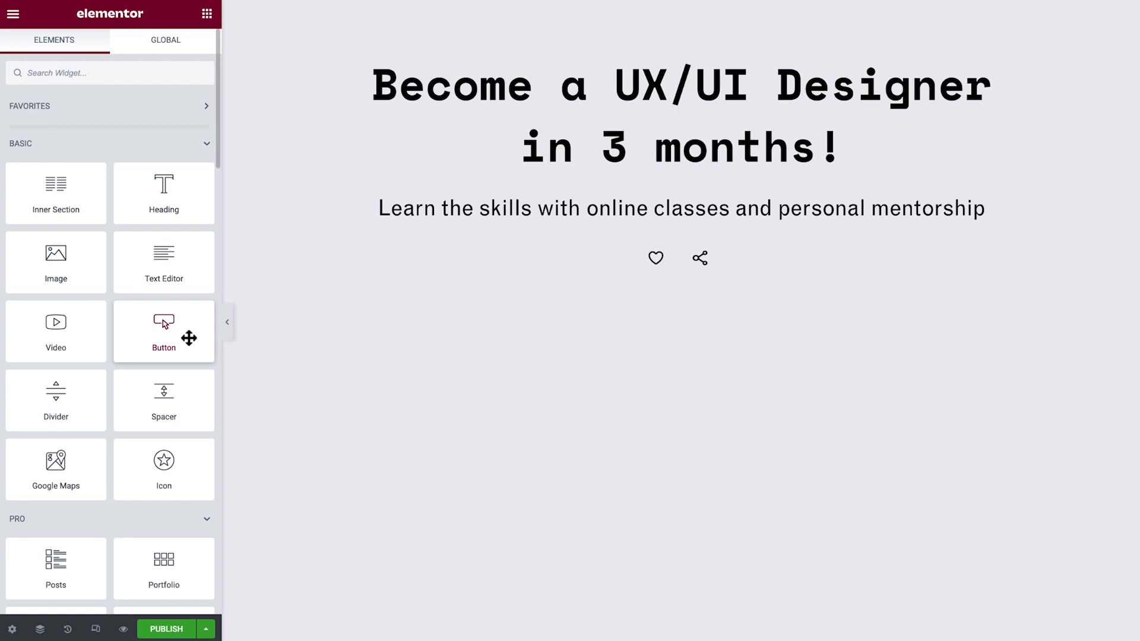
left_click_drag(164, 331, 399, 287)
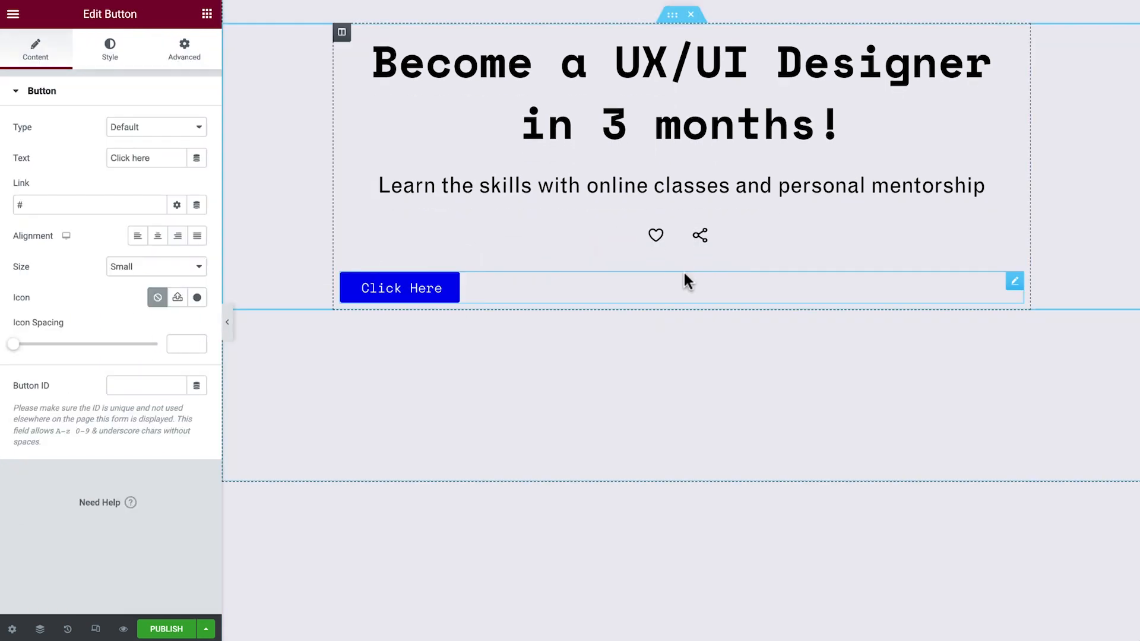
type("S")
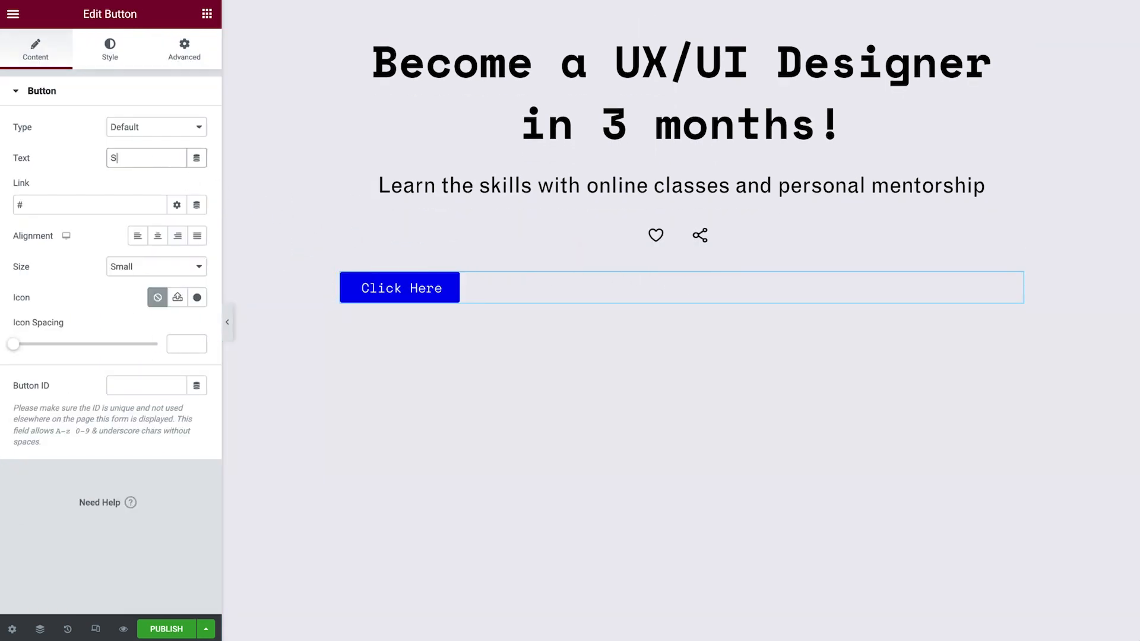
type("Sign me up!")
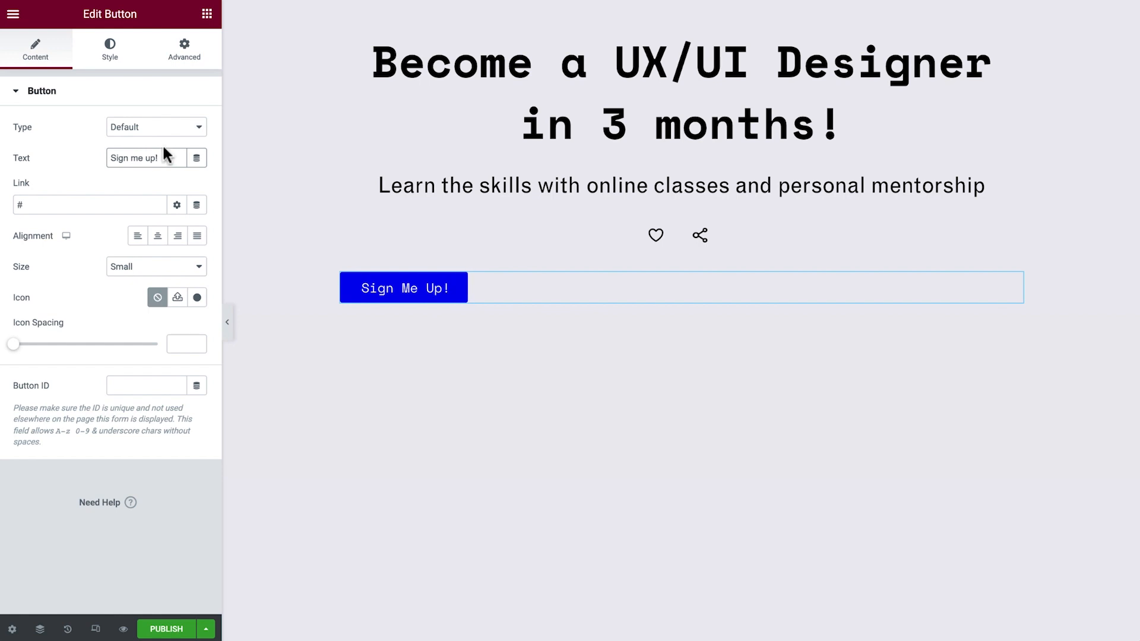
left_click(109, 48)
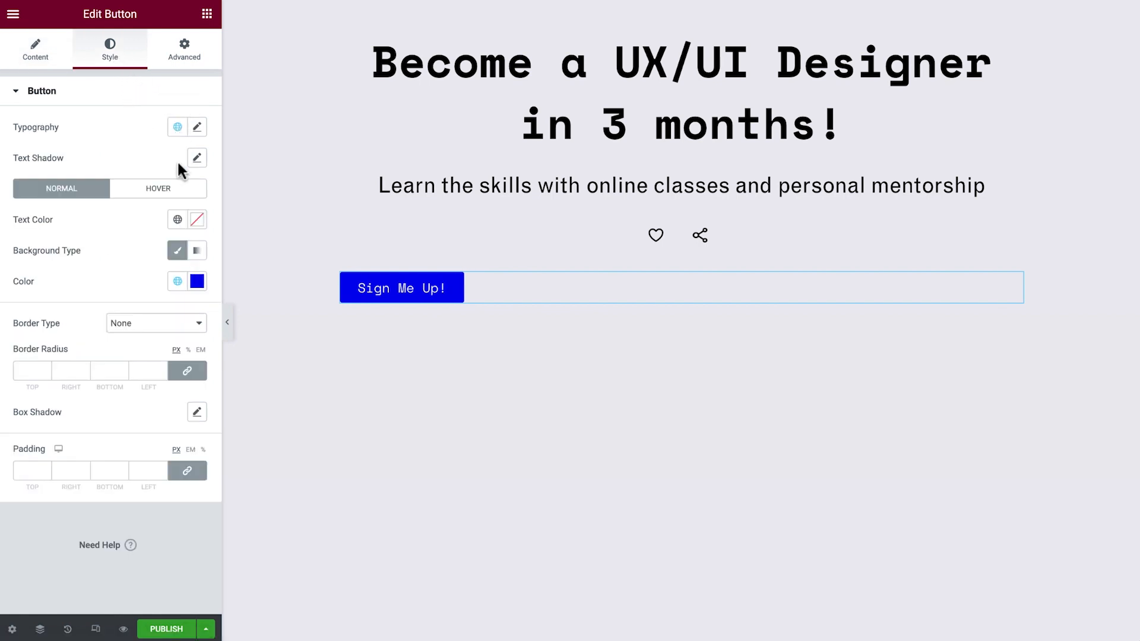
mouse_move(79, 354)
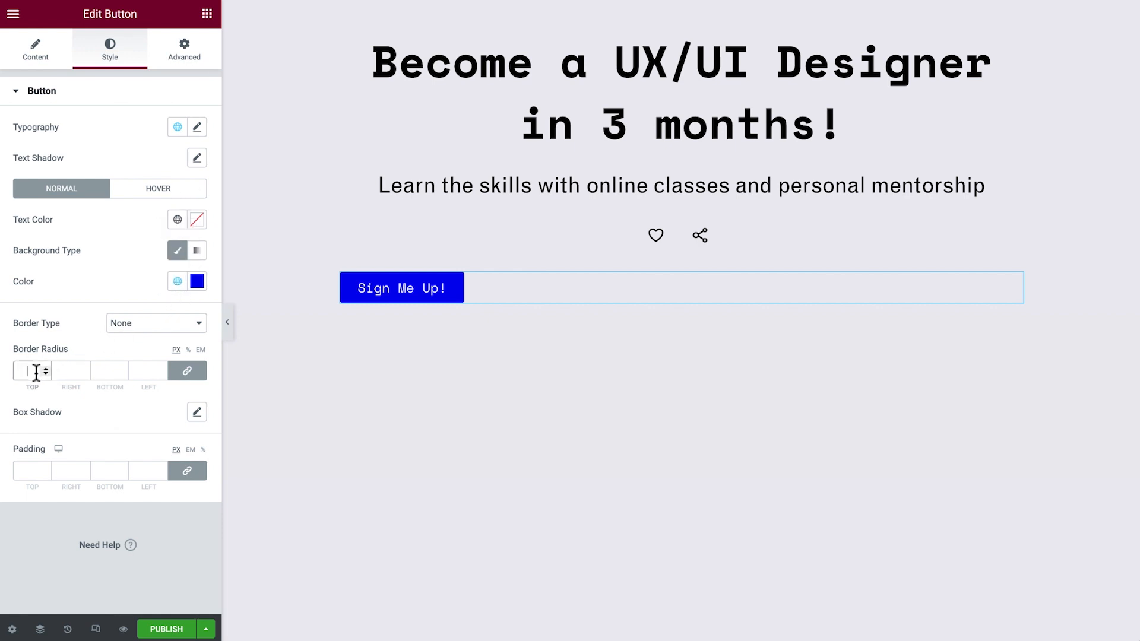
Step: Give the button border radius 100 and padding 14 top/bottom, 55 left/right
type("100")
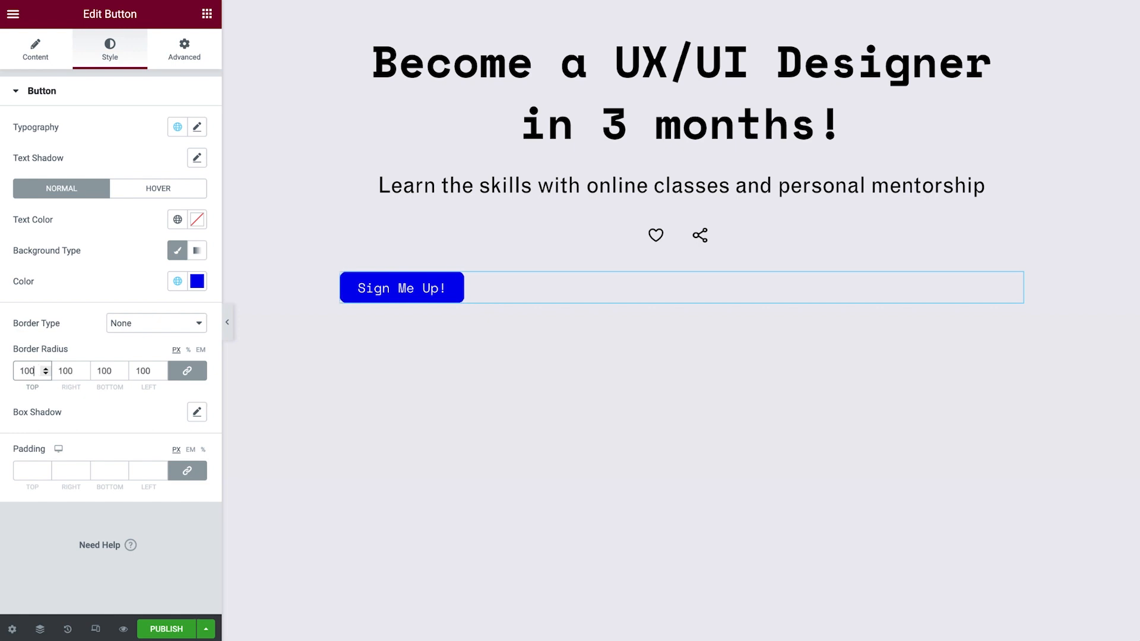
mouse_move(188, 472)
type("0")
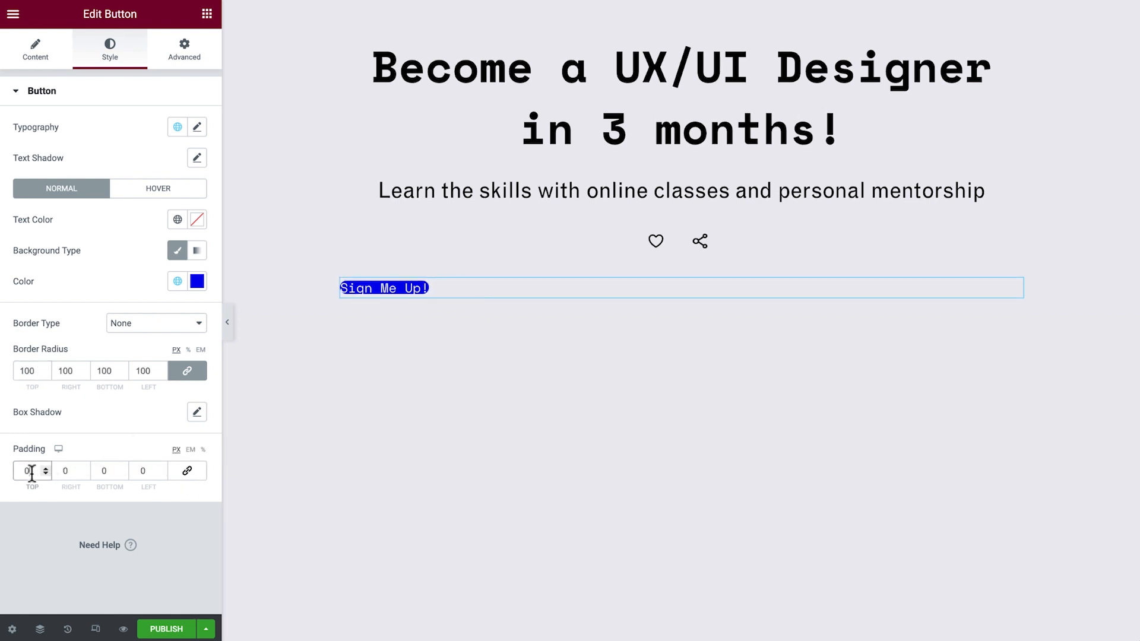
type("14")
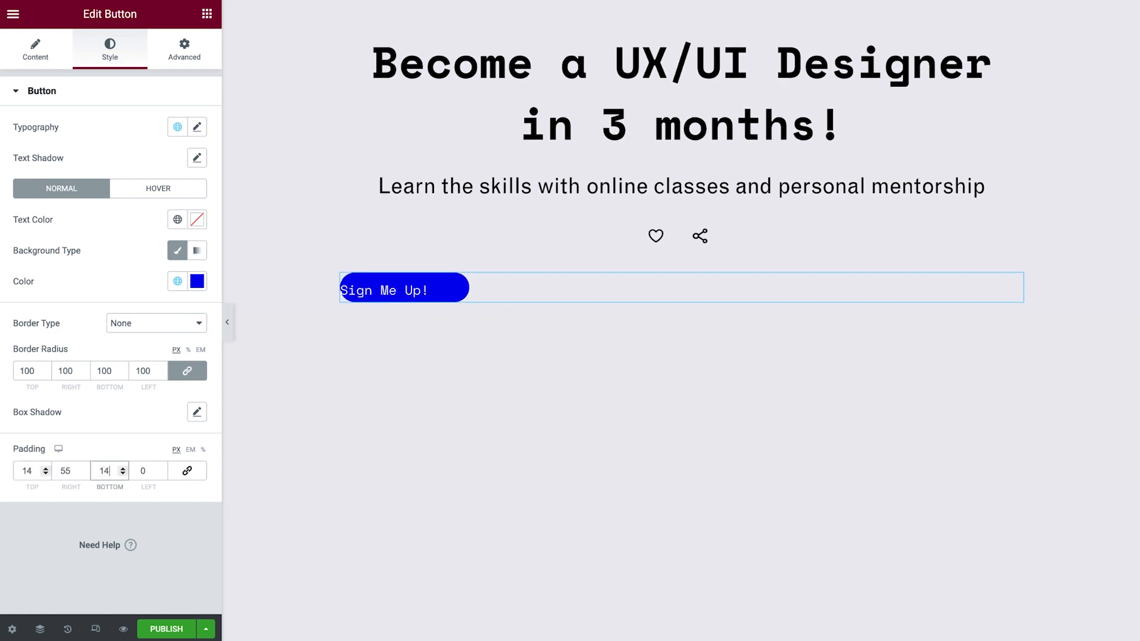
type("55")
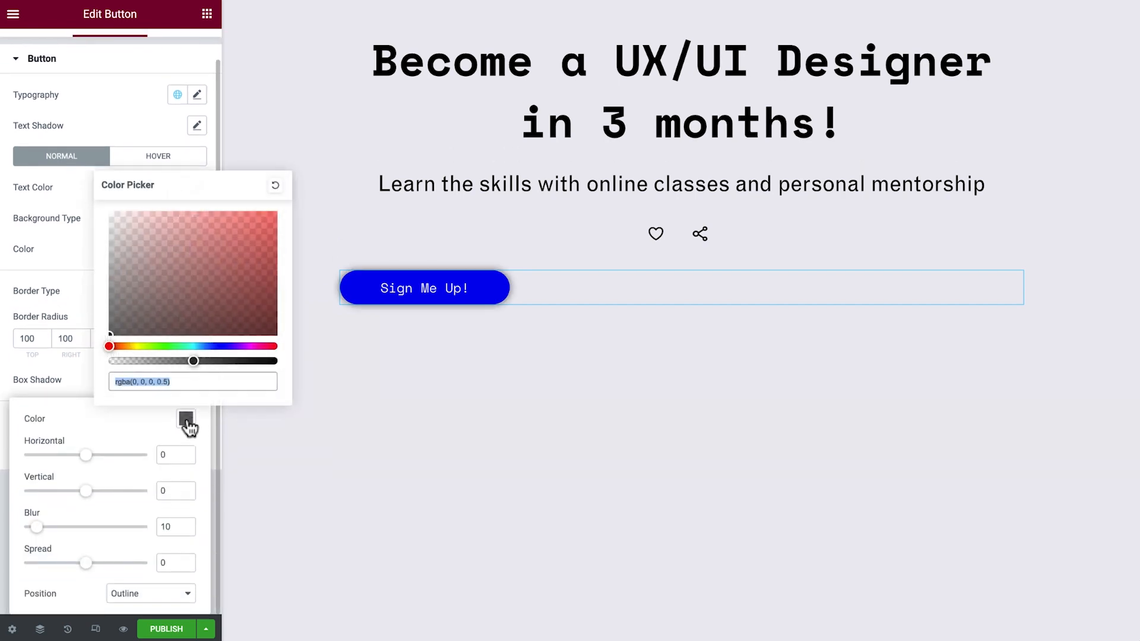
Step: Add a white box shadow offset -10/-10 with blur 15 to the button
left_click(110, 218)
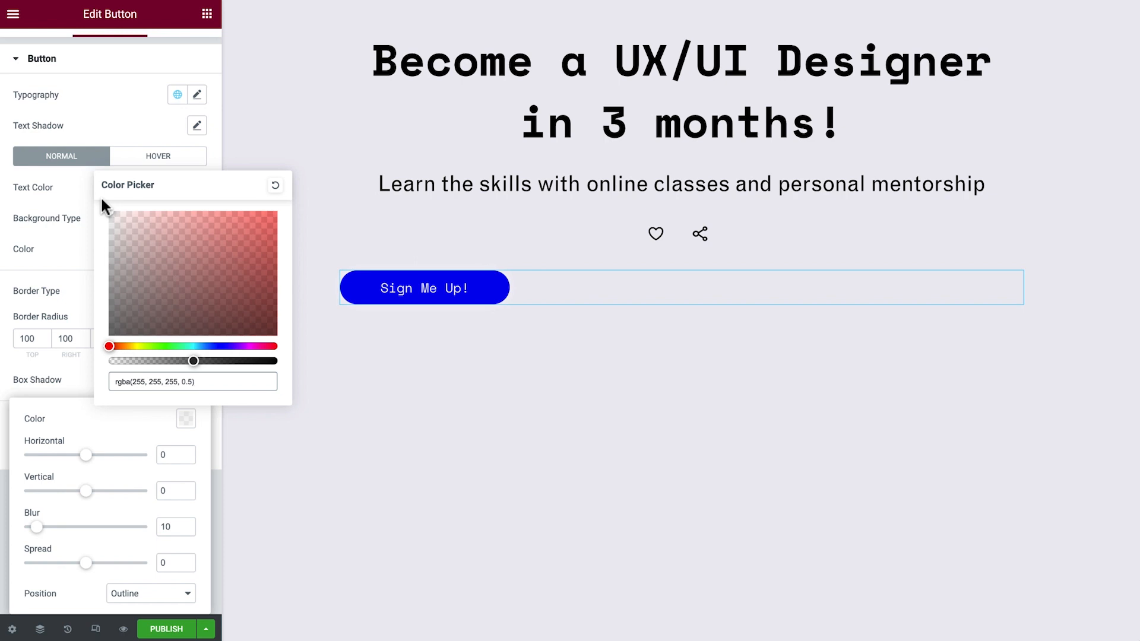
left_click_drag(194, 361, 267, 361)
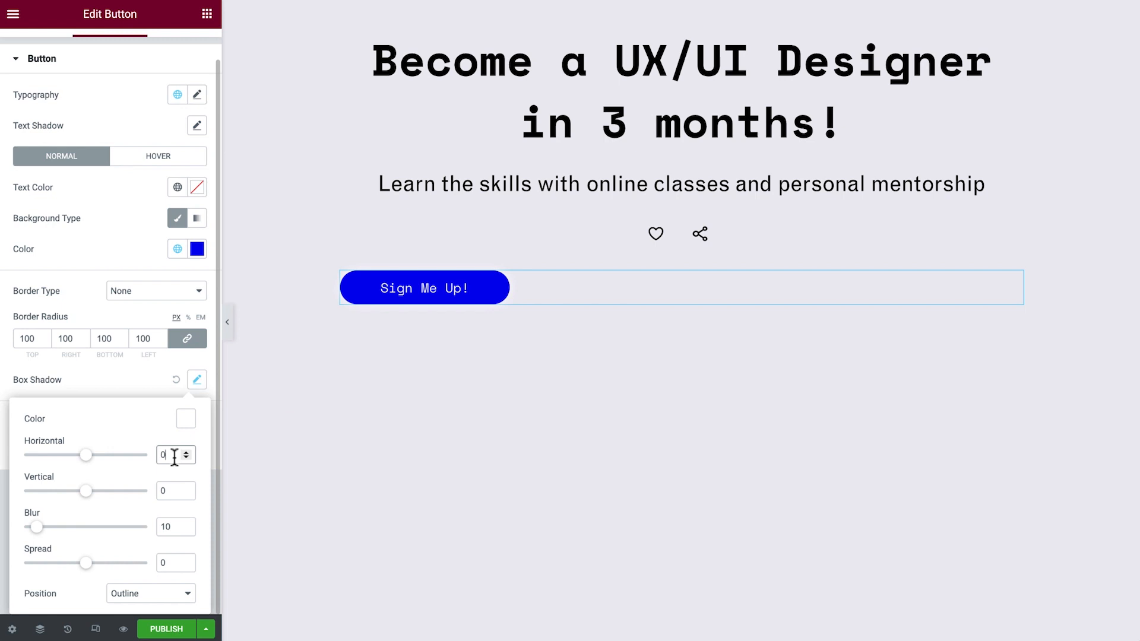
type("-")
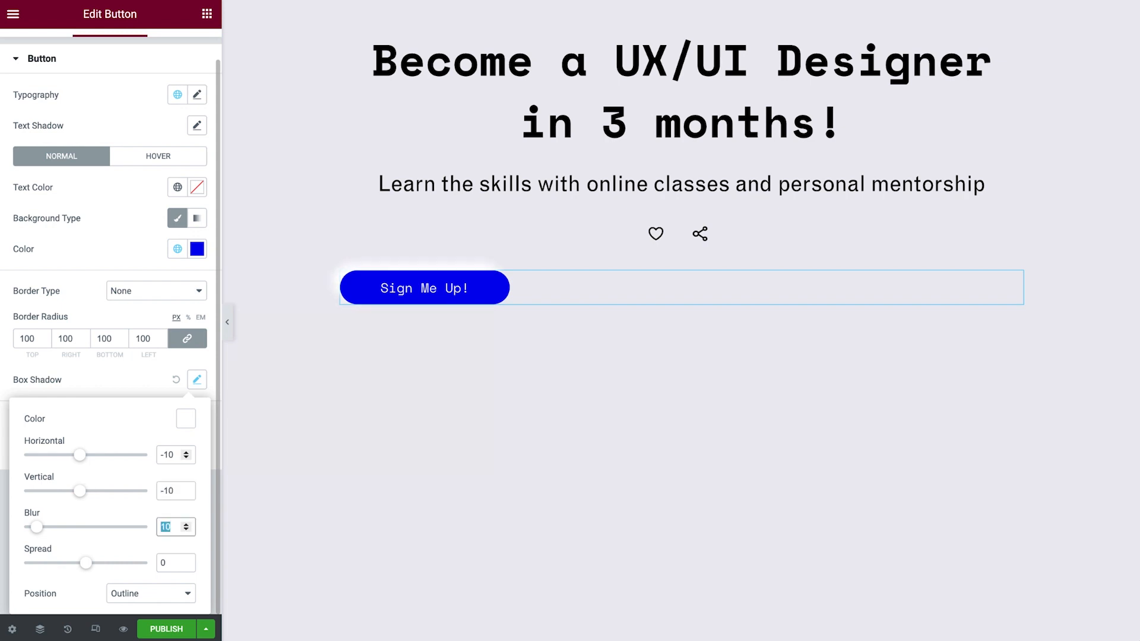
type("15")
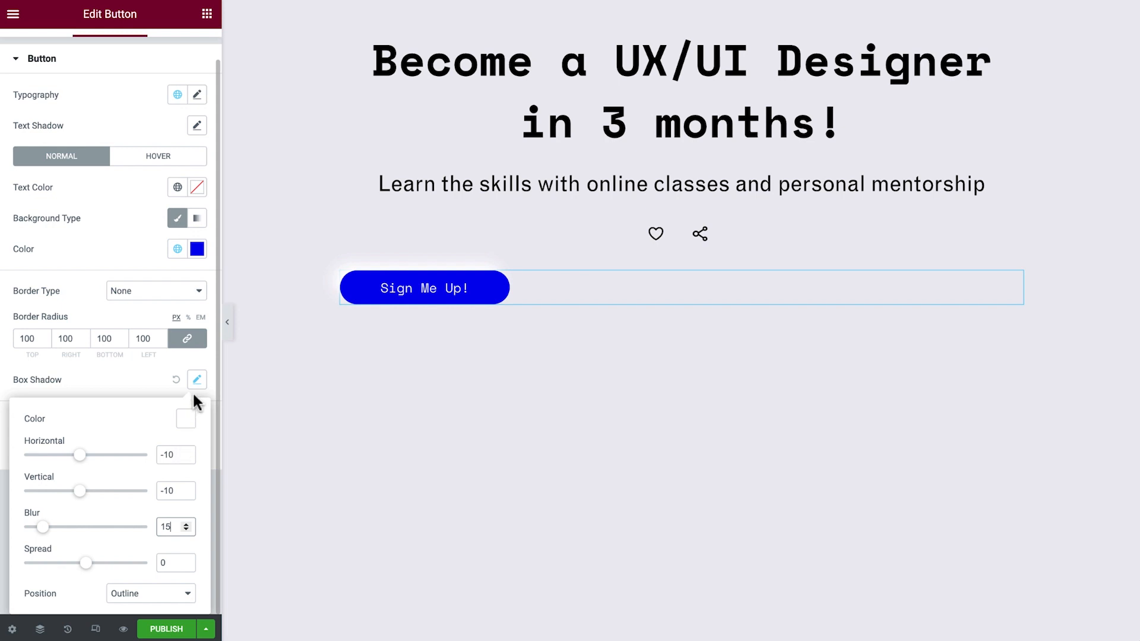
left_click(196, 379)
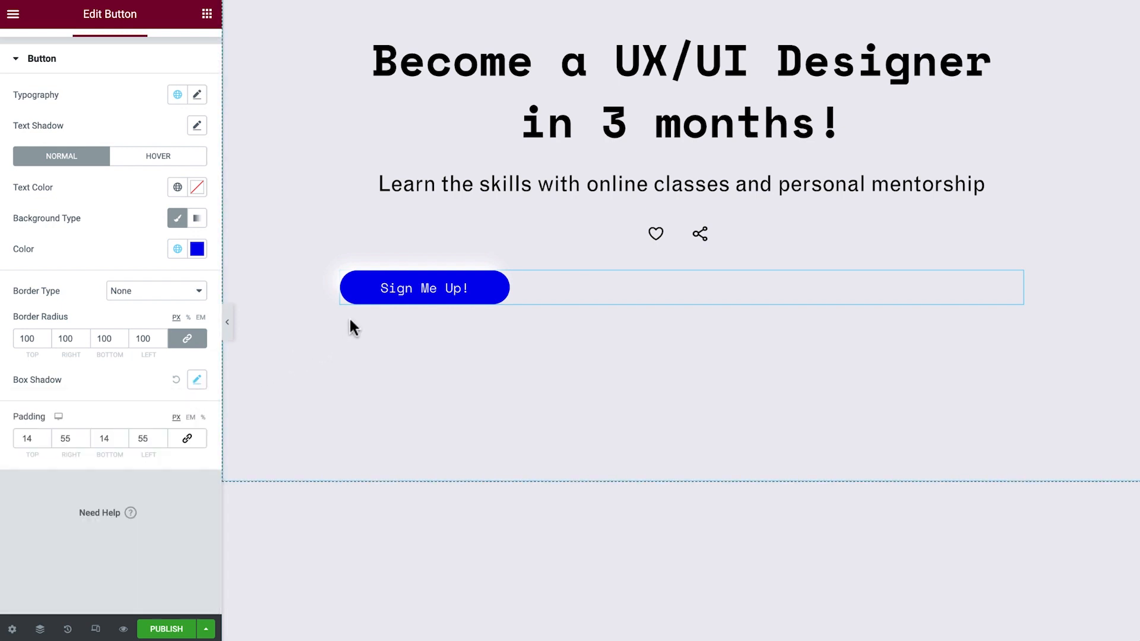
mouse_move(501, 322)
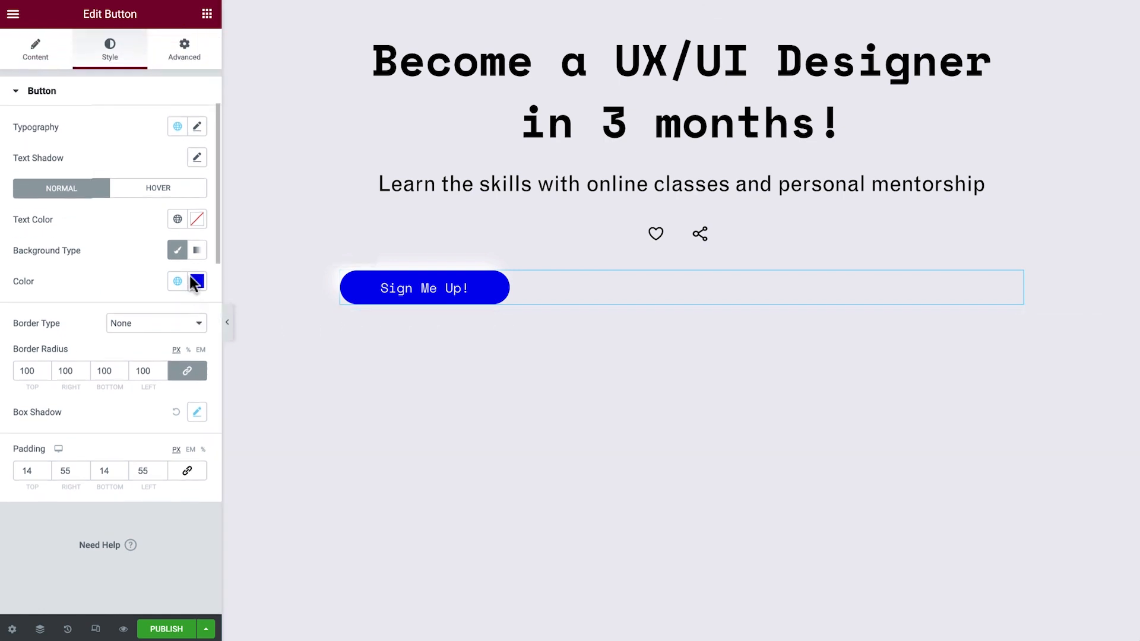
Step: Give the button's container a light grey box shadow offset 10/10 with blur 15
left_click(184, 48)
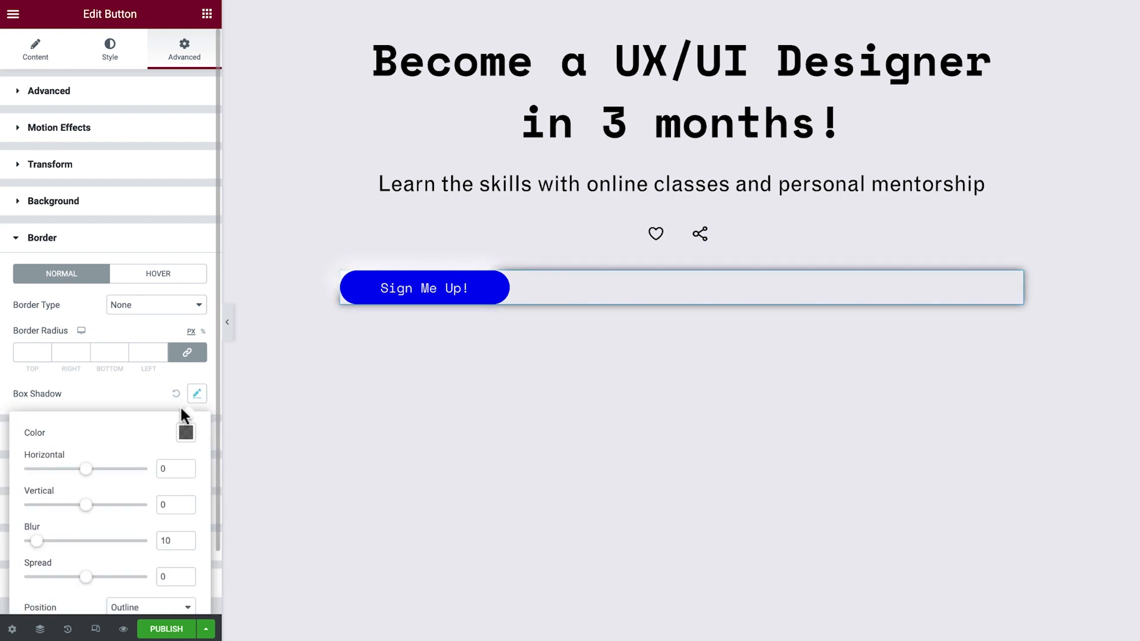
left_click(185, 433)
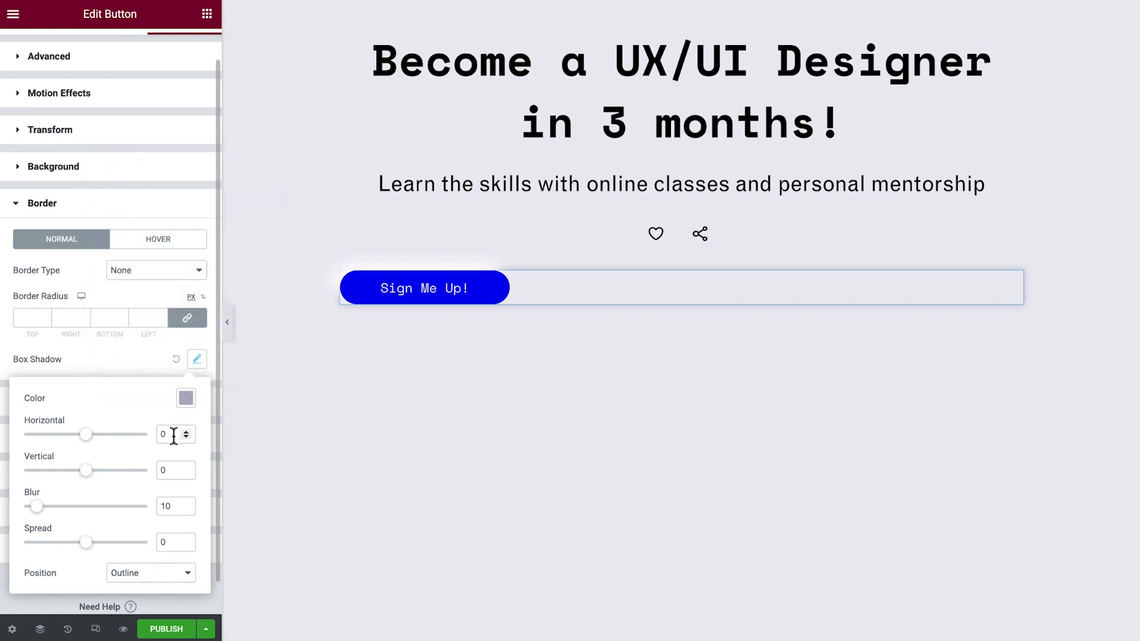
type("1")
type("15")
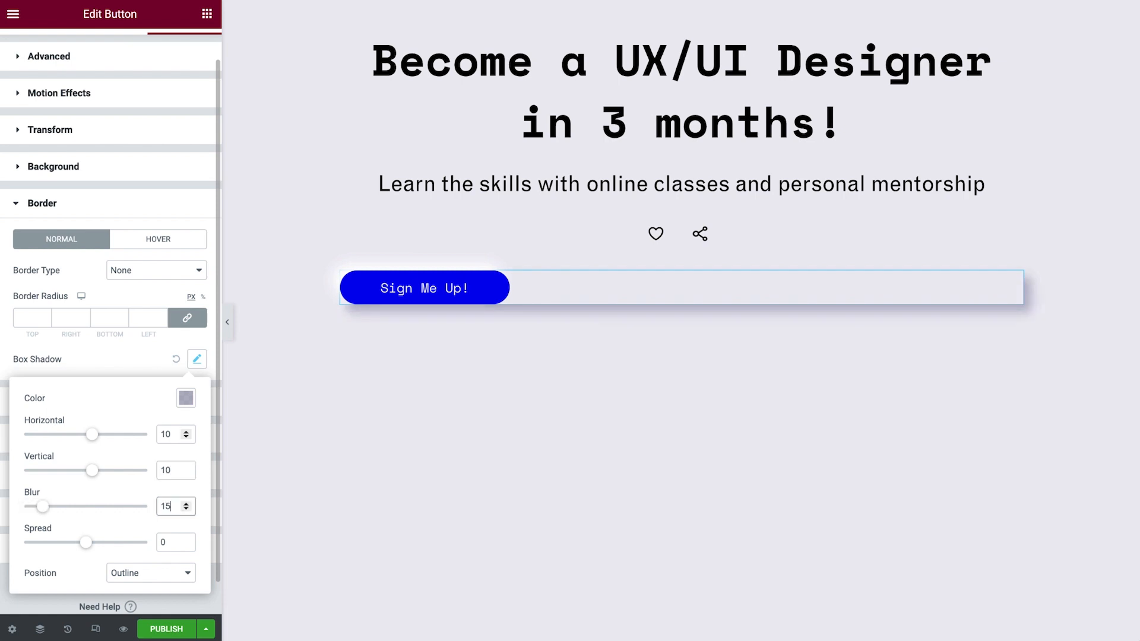
left_click(196, 361)
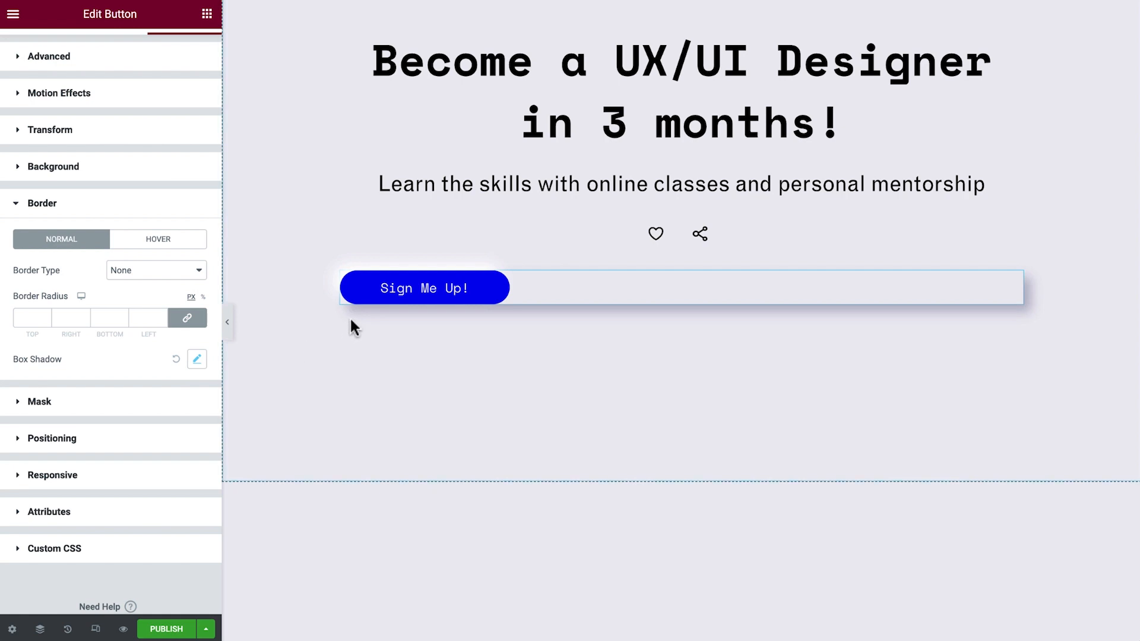
mouse_move(691, 328)
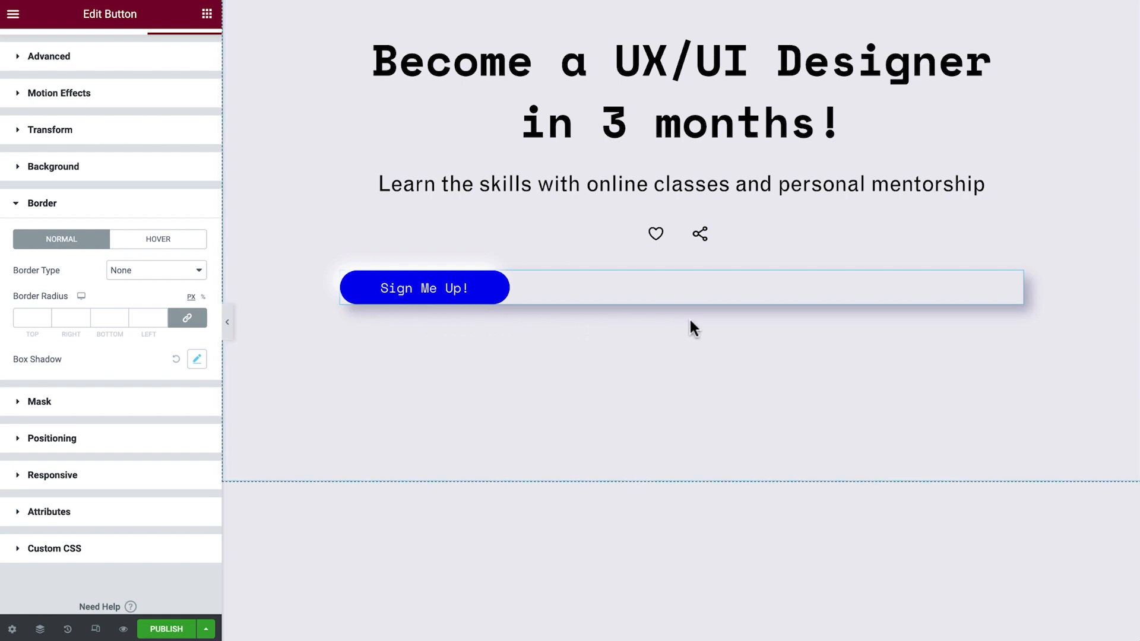
mouse_move(718, 327)
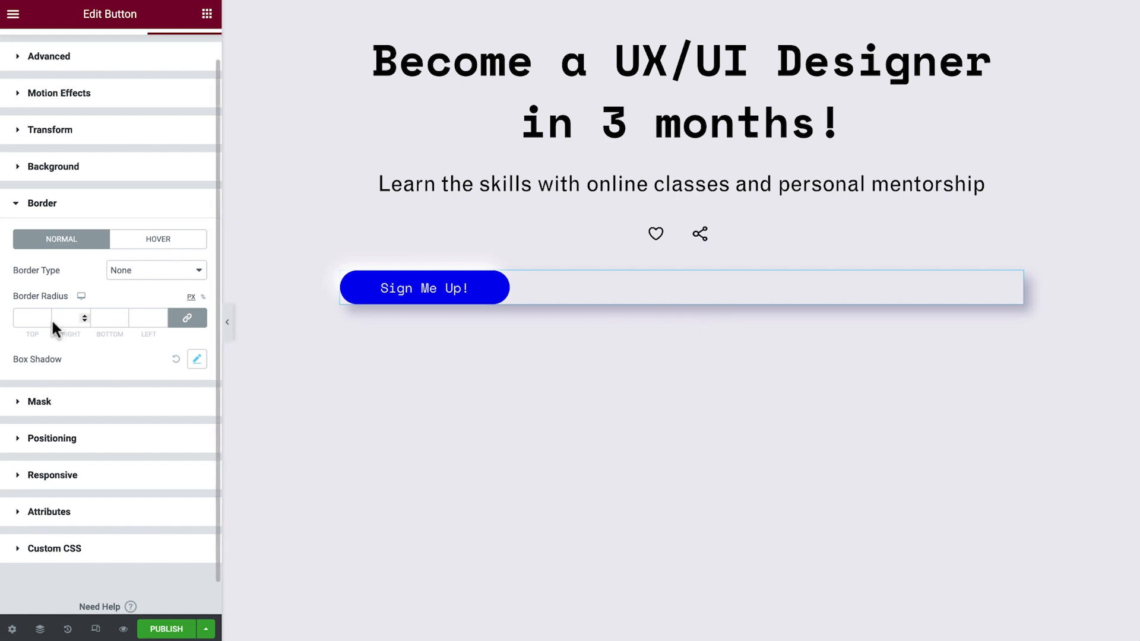
Step: Set the container's border radius to 100 and its width to Inline (auto)
type("100")
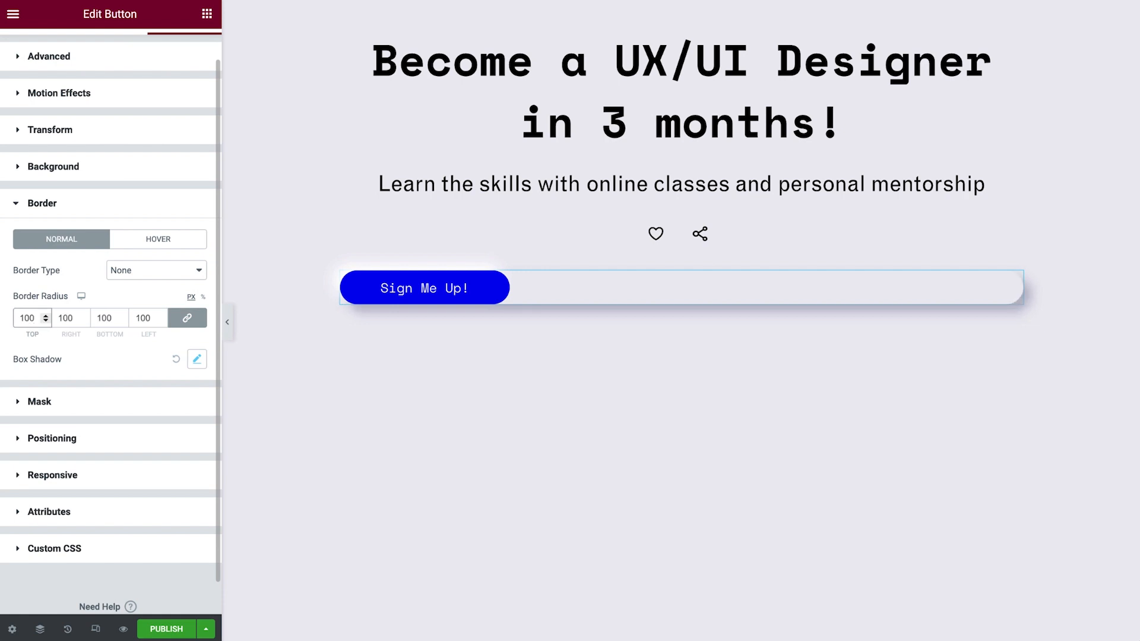
mouse_move(106, 414)
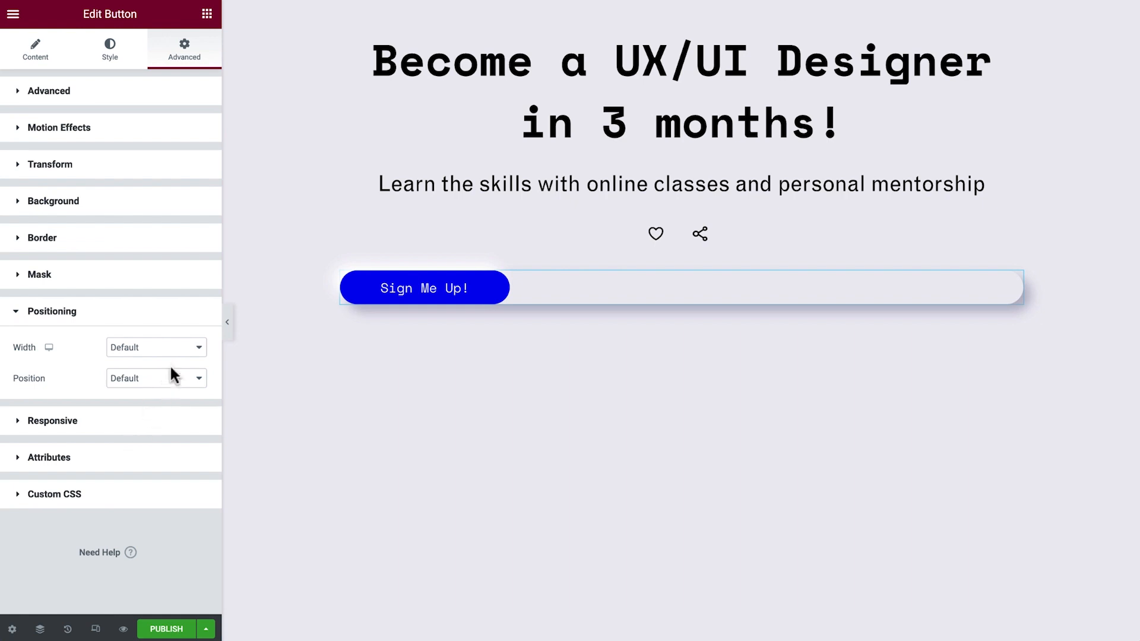
left_click(154, 347)
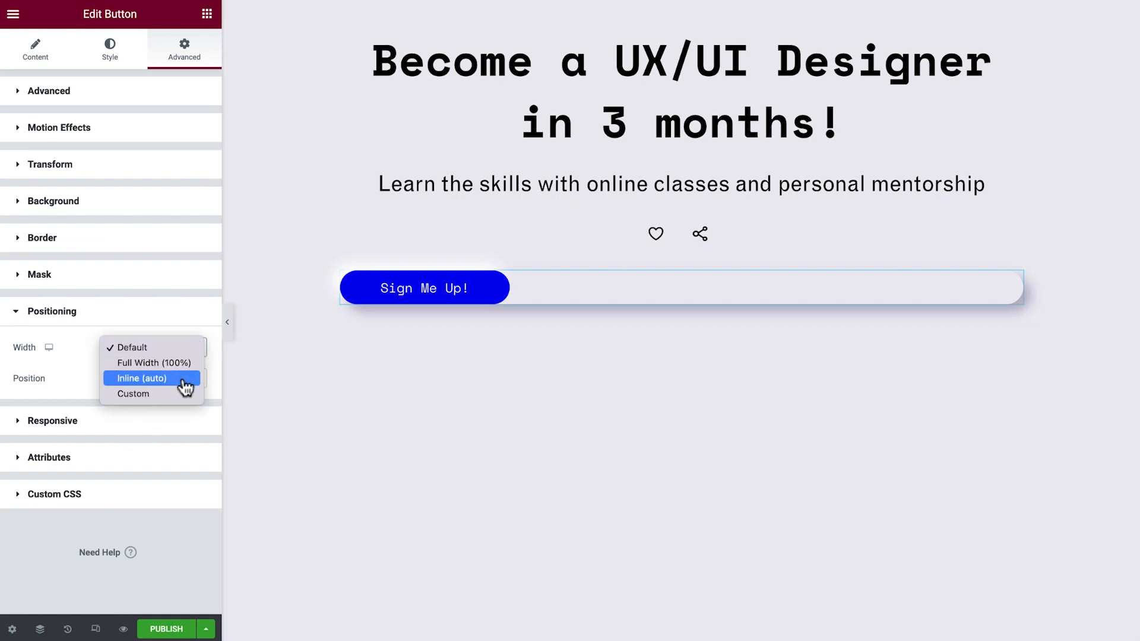
left_click(141, 377)
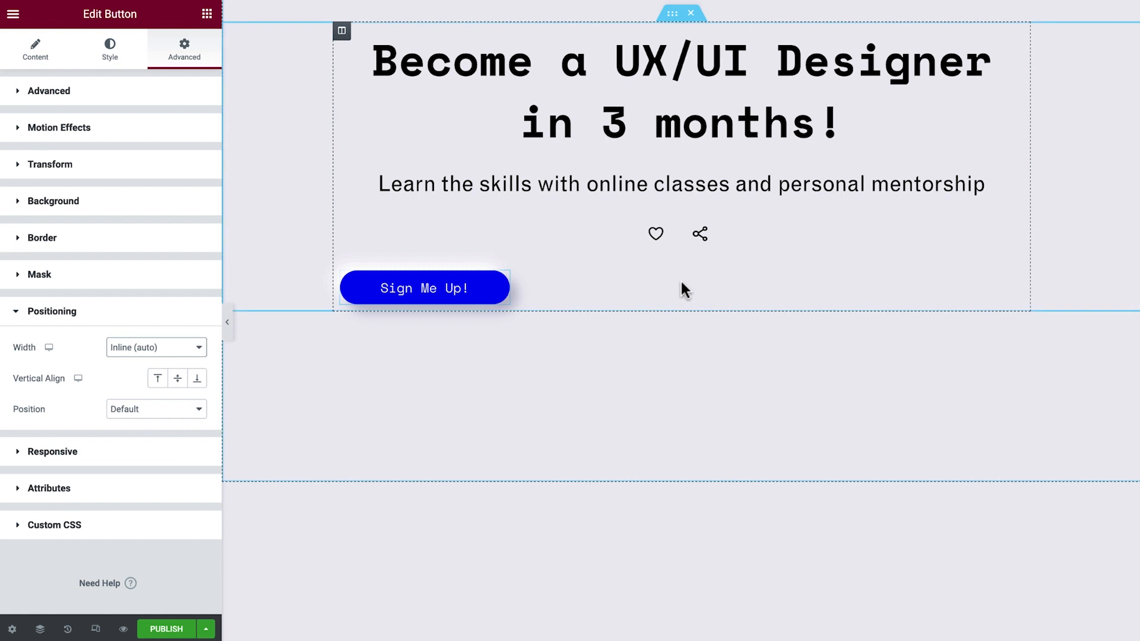
left_click(342, 31)
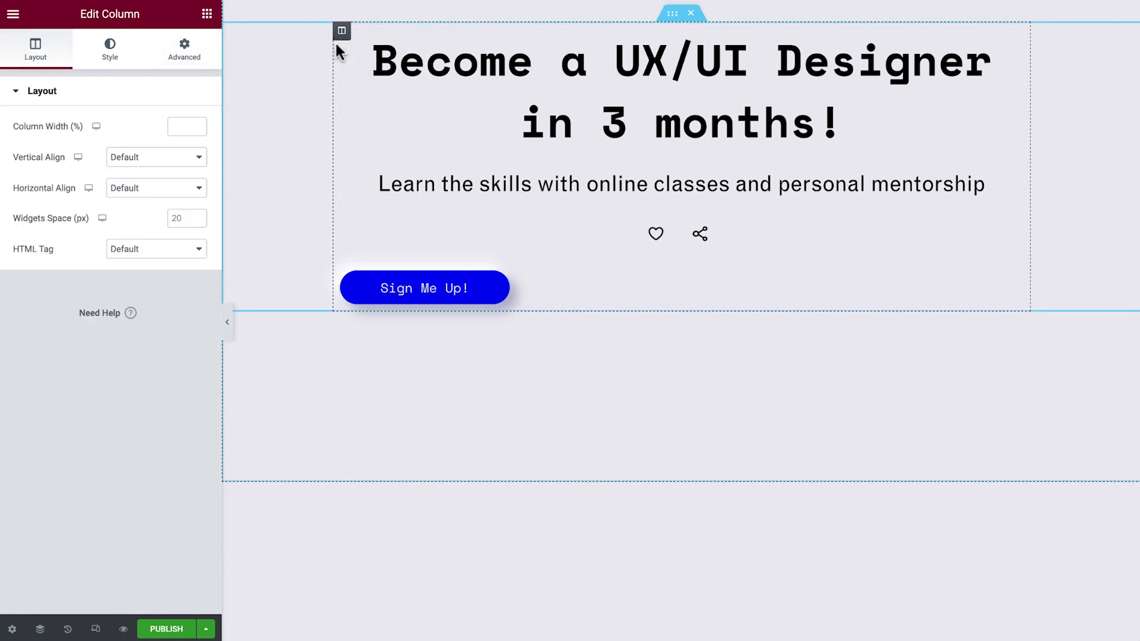
Step: Set the hero column's horizontal align to Center so the button sits centered
left_click(155, 188)
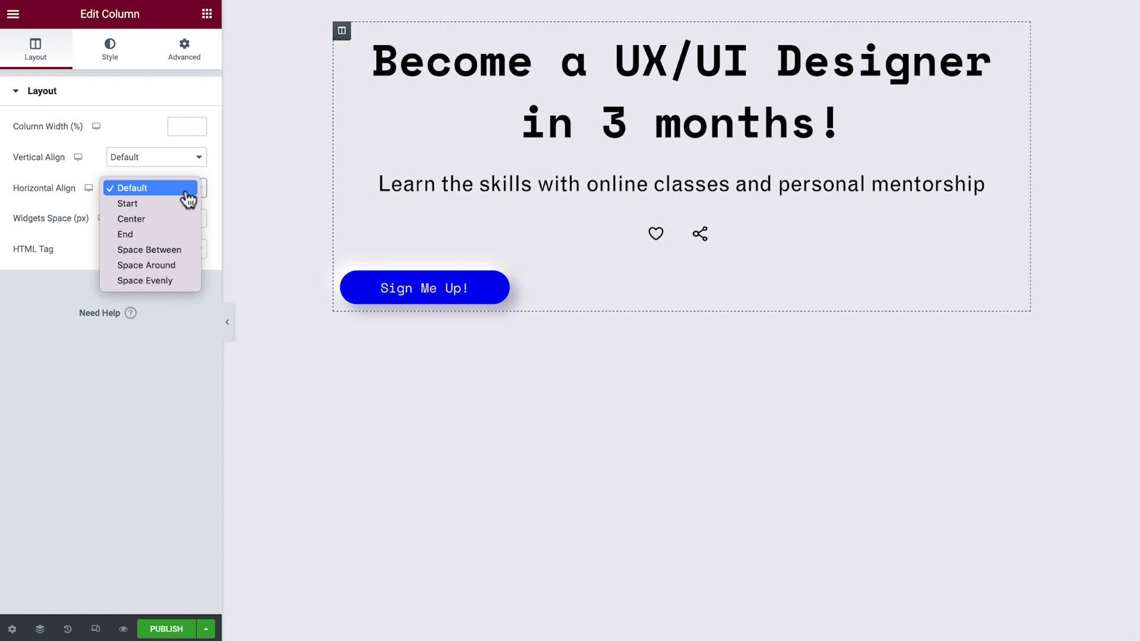
left_click(132, 219)
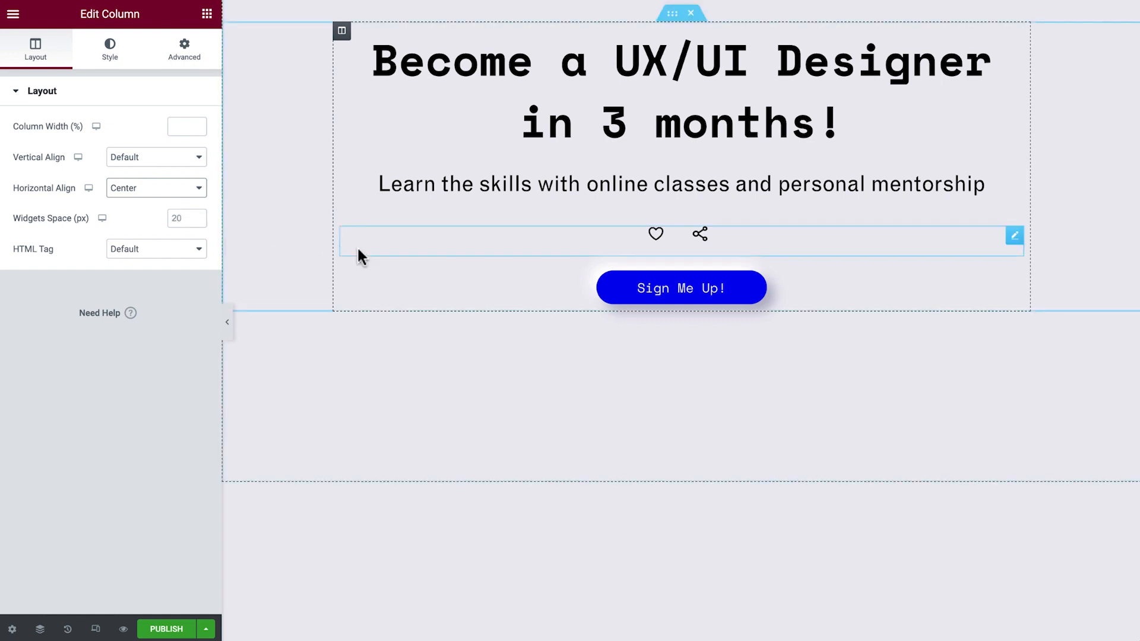
left_click(680, 288)
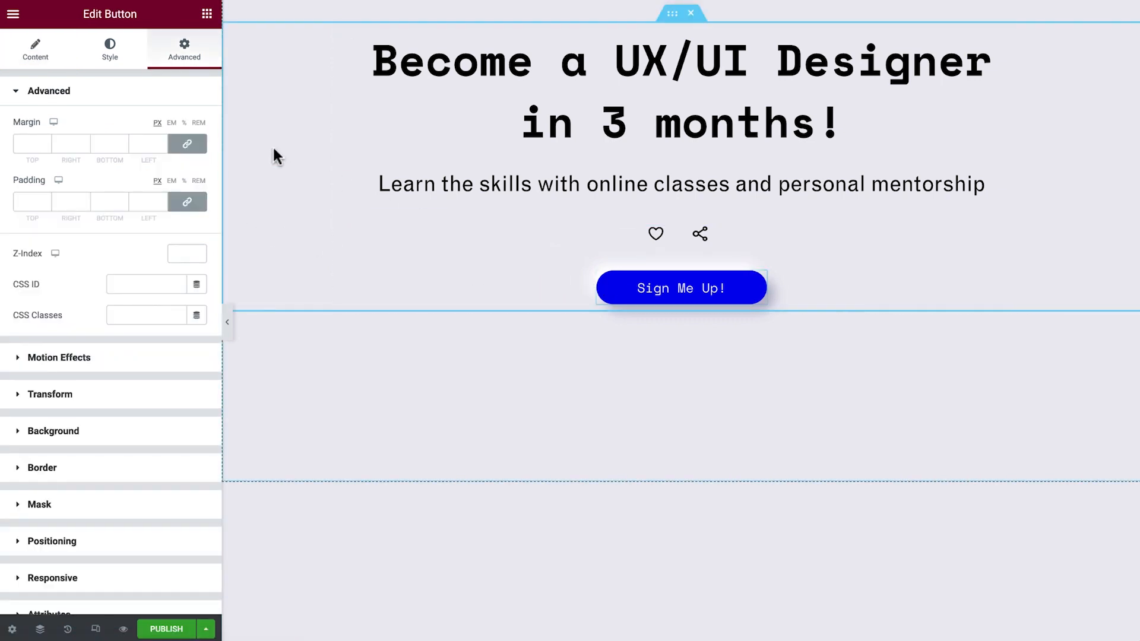
Step: Switch the button's styling to the Hover state and check its background colour
left_click(109, 48)
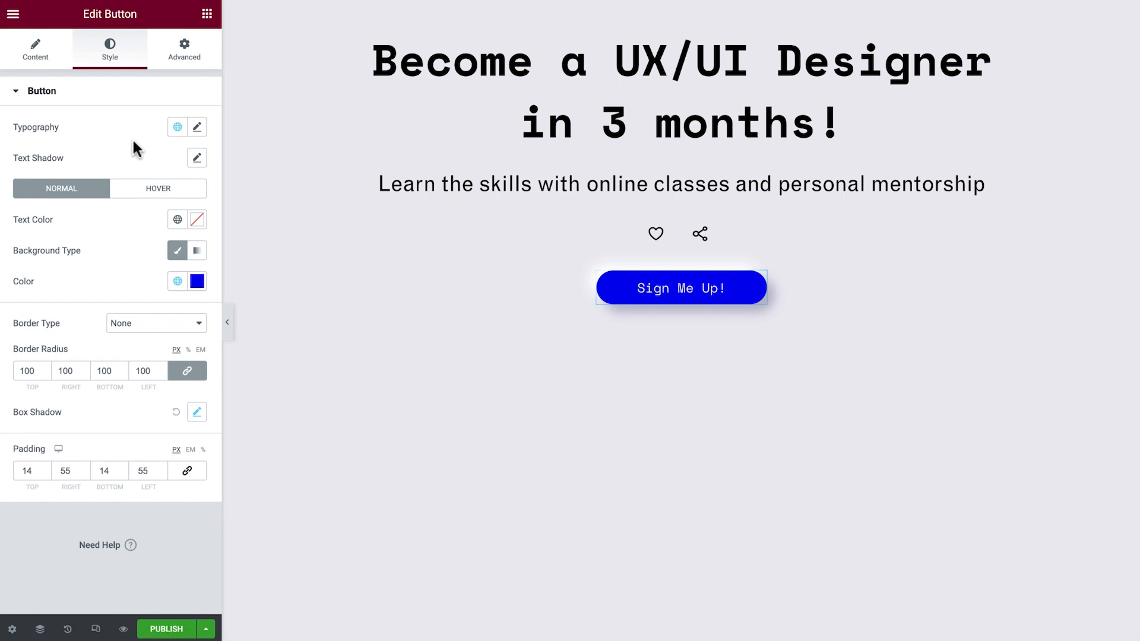
left_click(177, 220)
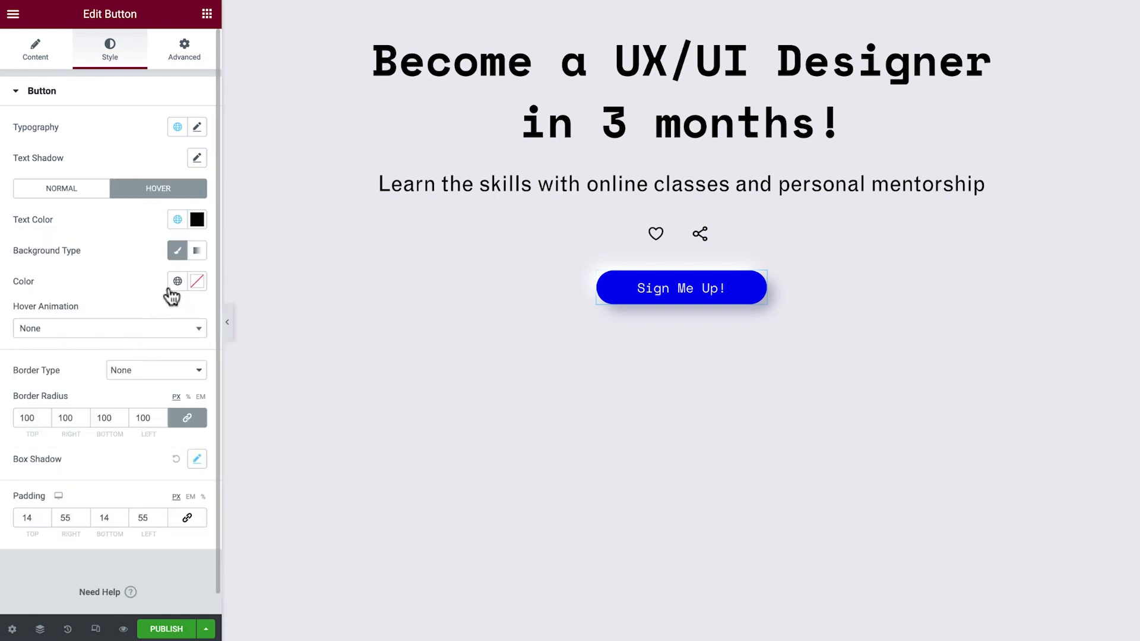
left_click(195, 281)
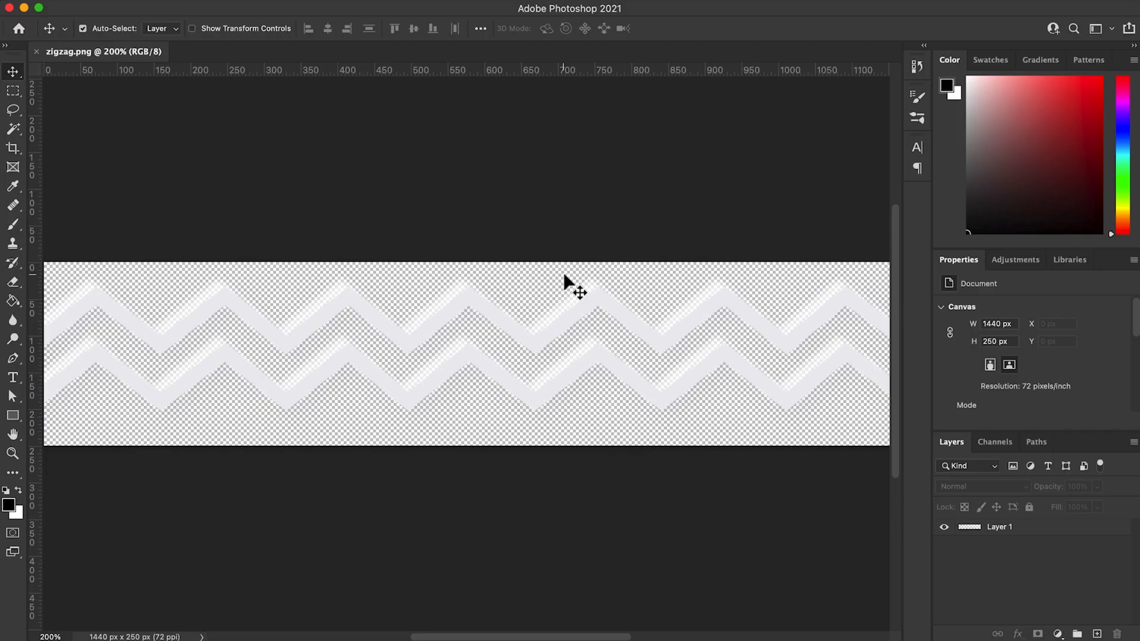
mouse_move(465, 424)
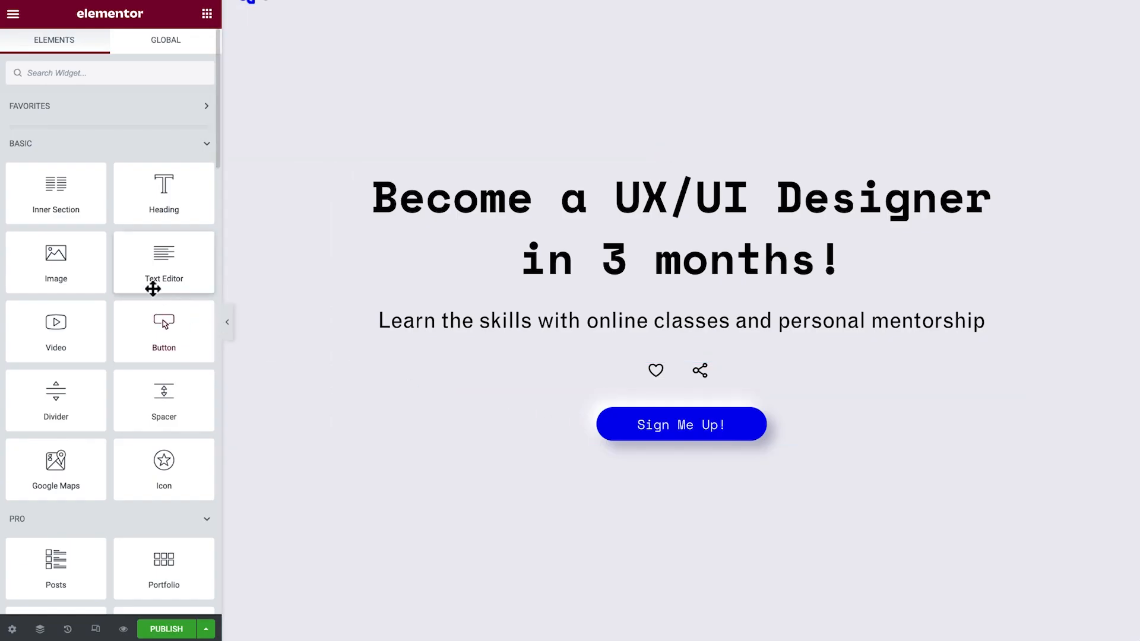
Step: Add an Image widget below the hero showing zigzag.png at full size, 100 vw wide
left_click_drag(56, 262, 545, 455)
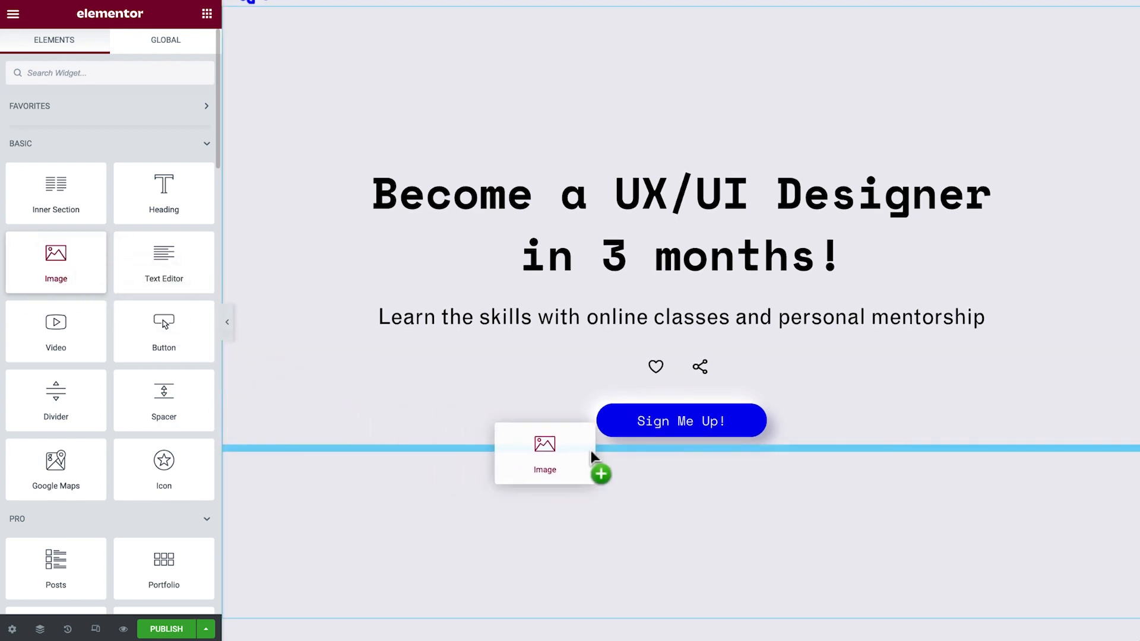
left_click_drag(56, 252, 545, 455)
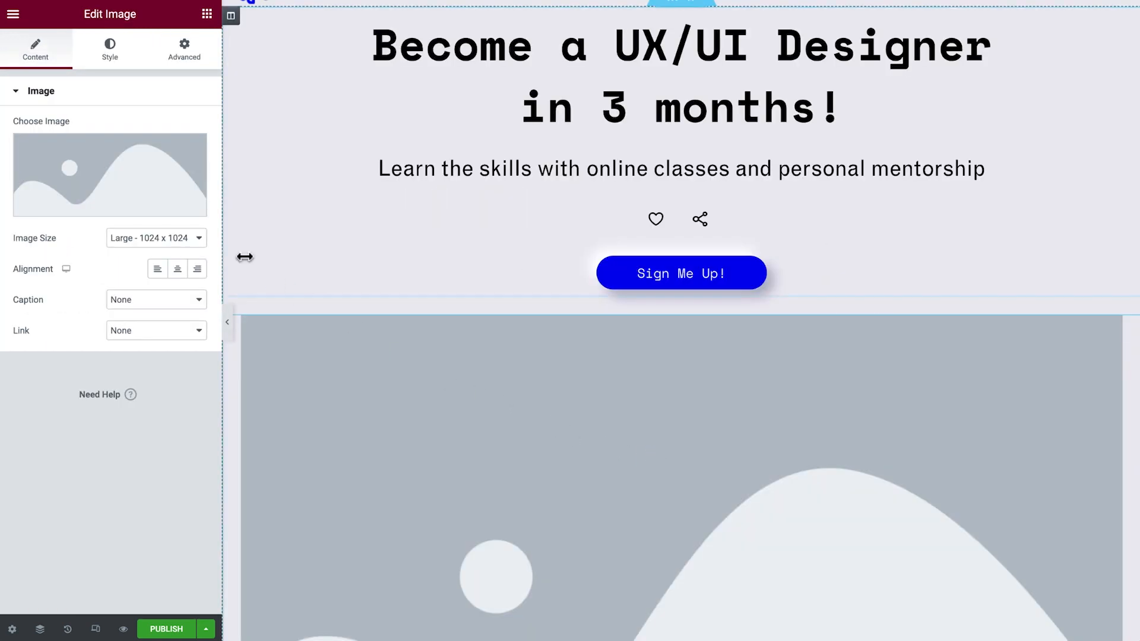
left_click(109, 175)
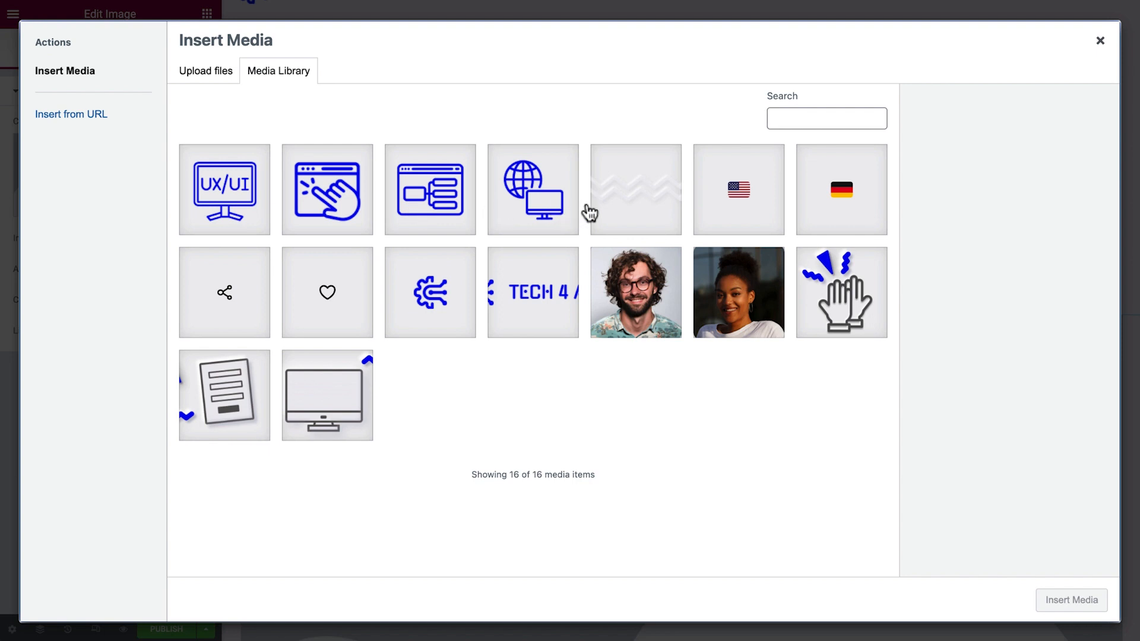
left_click(634, 189)
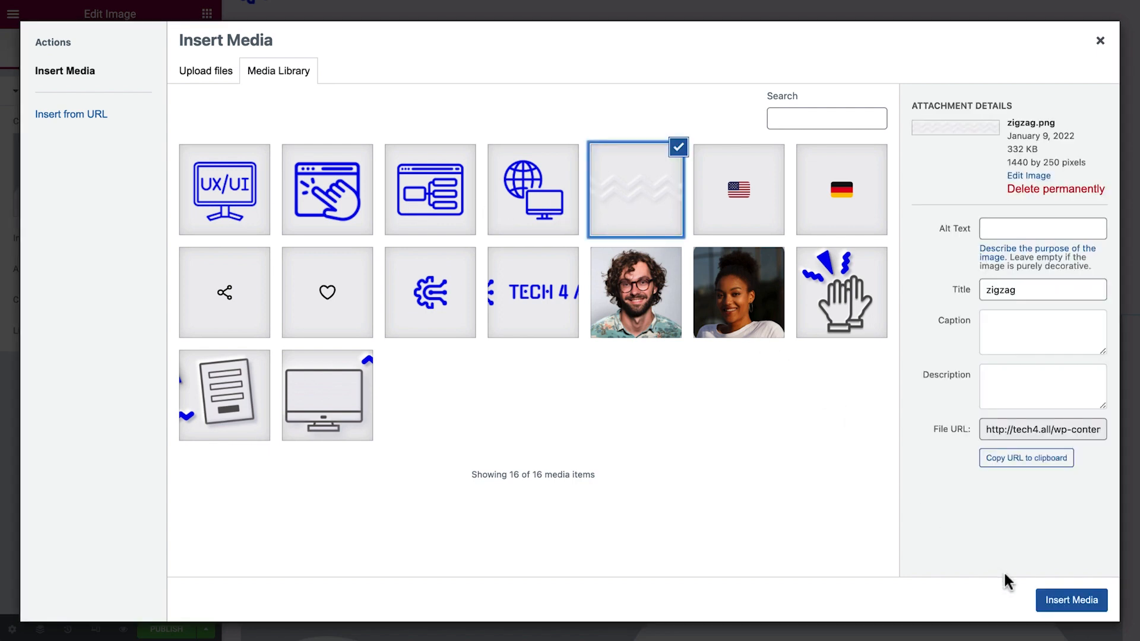
left_click(1070, 600)
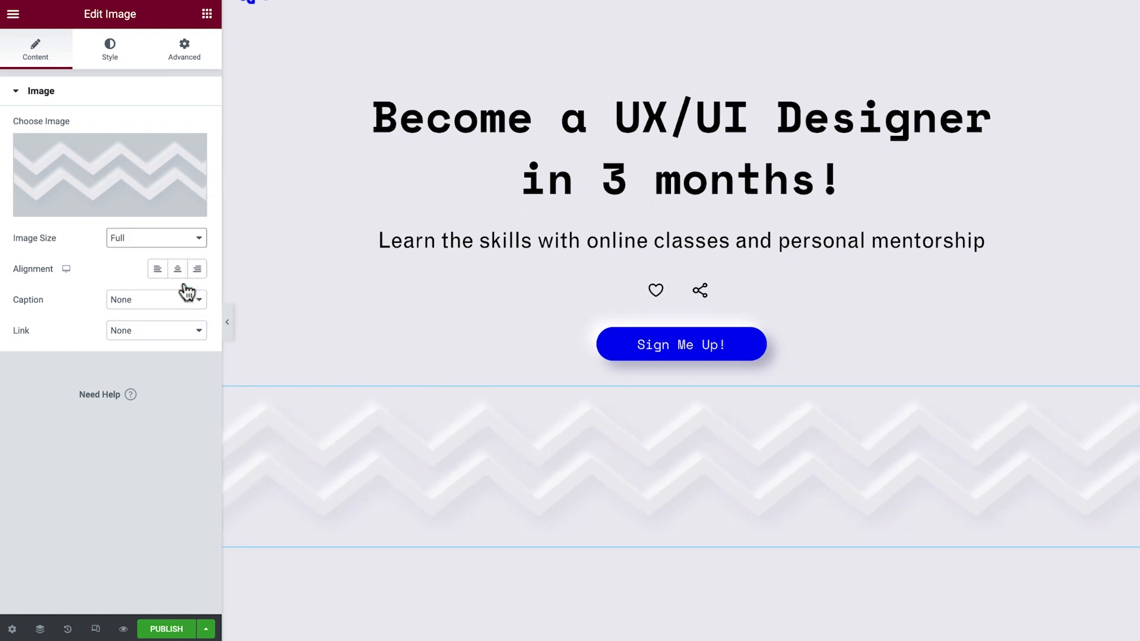
left_click(109, 49)
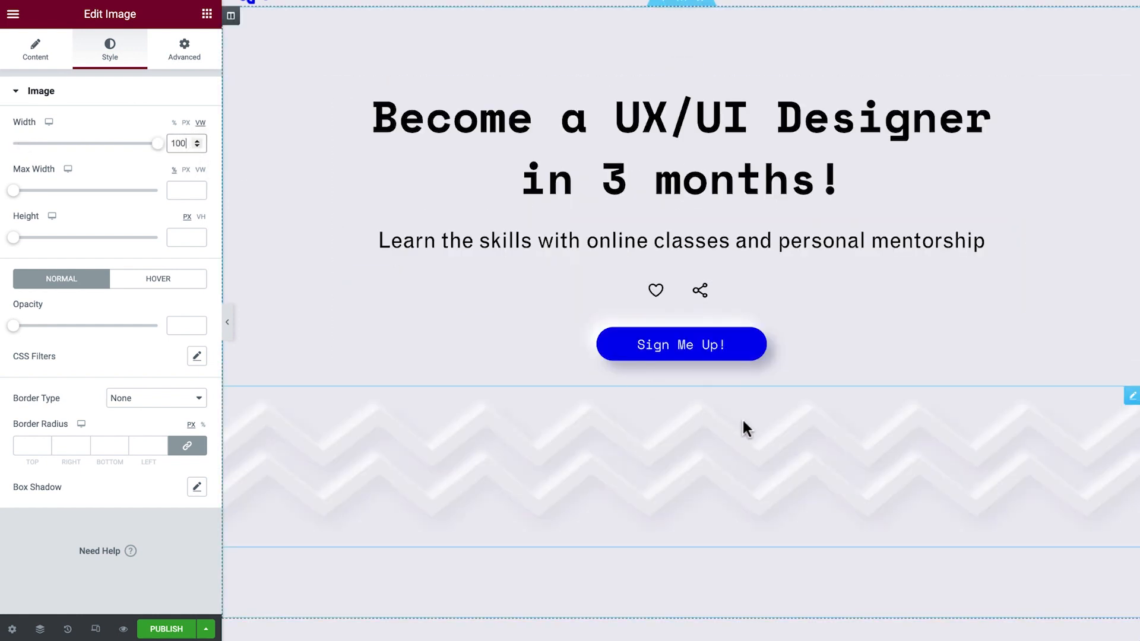
Step: Duplicate the zigzag strip and move the copy above the hero heading
left_click(35, 48)
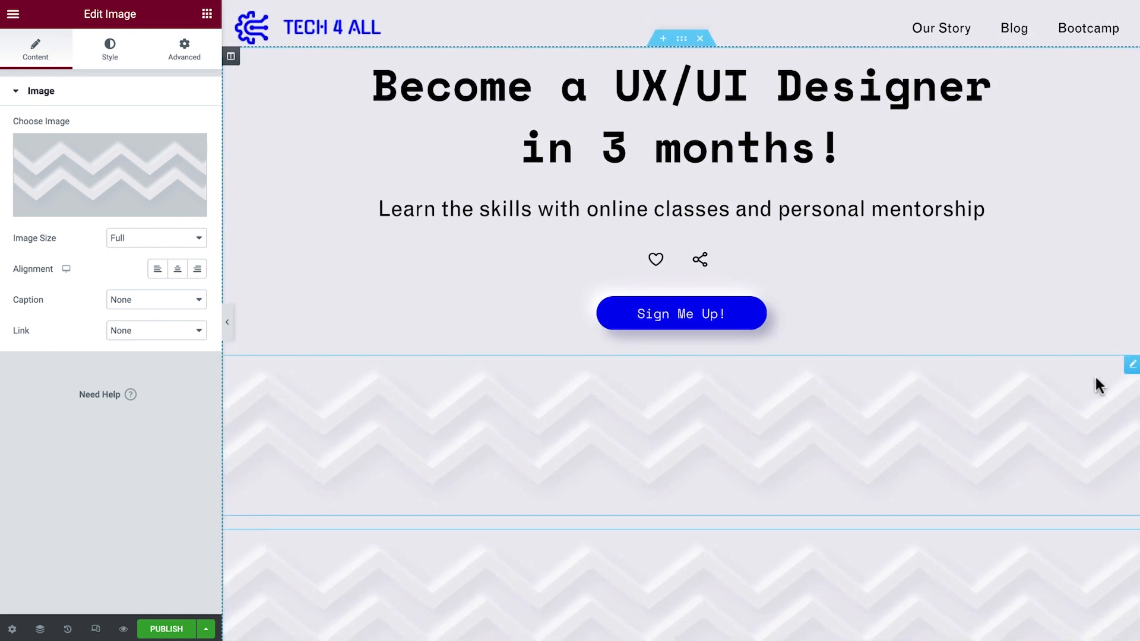
left_click(109, 48)
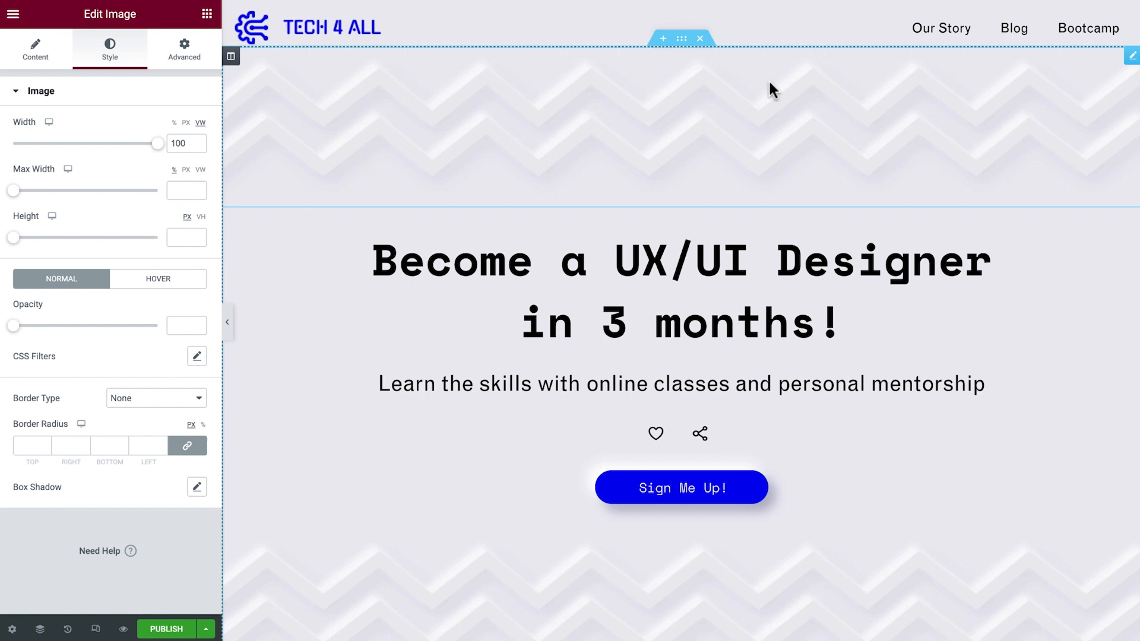
mouse_move(739, 113)
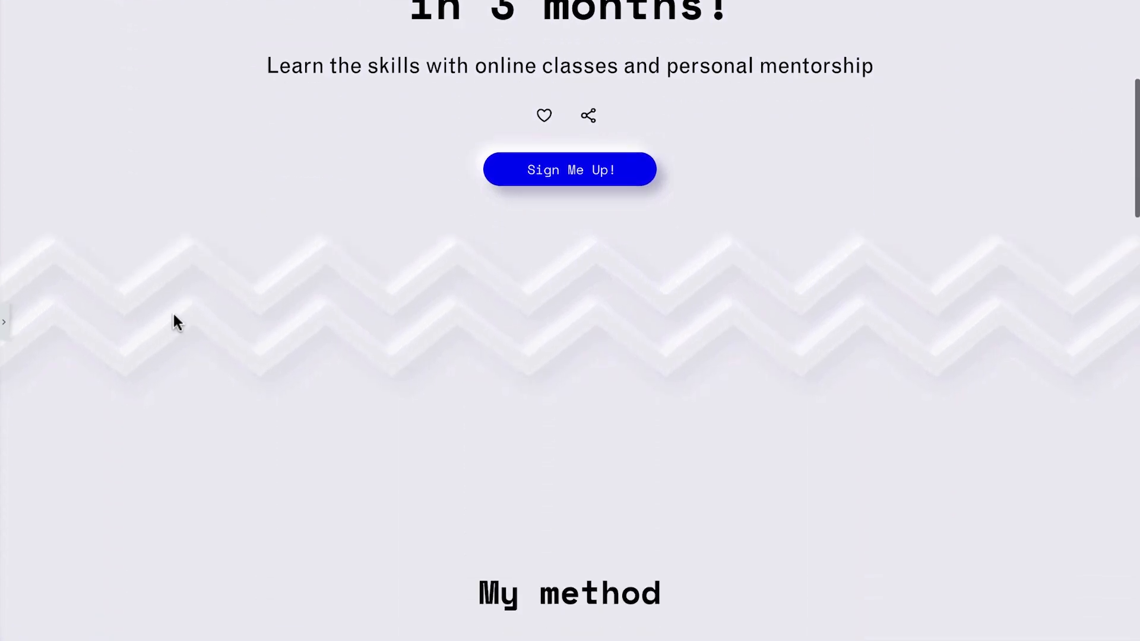
Step: Scroll the previewed page, then exit preview to resume editing the My method section
scroll("down", 3)
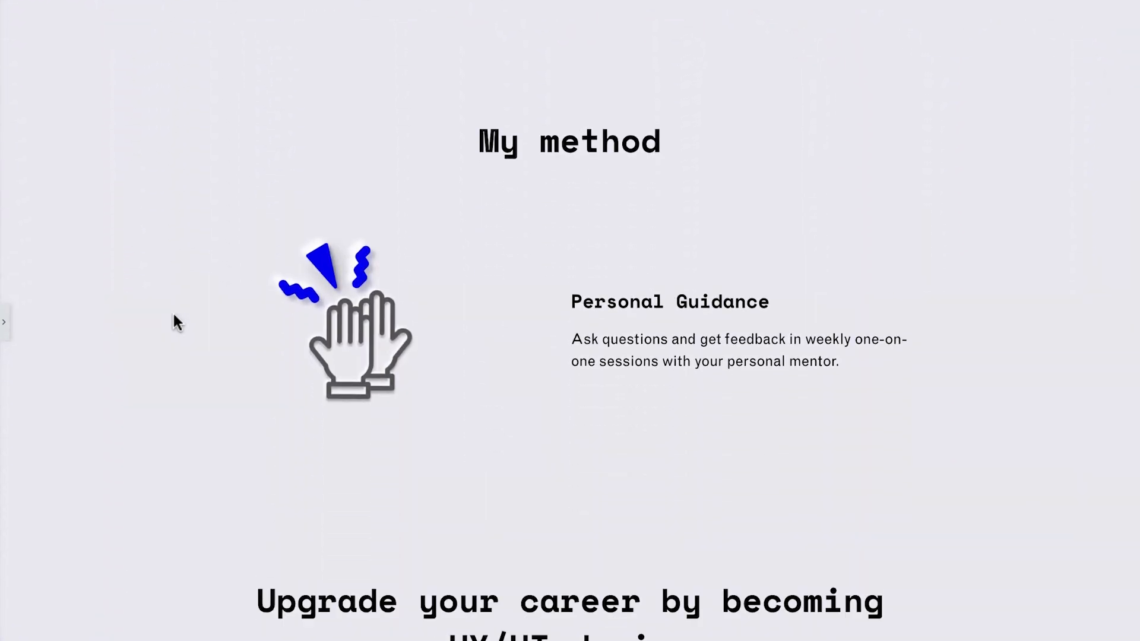
mouse_move(447, 332)
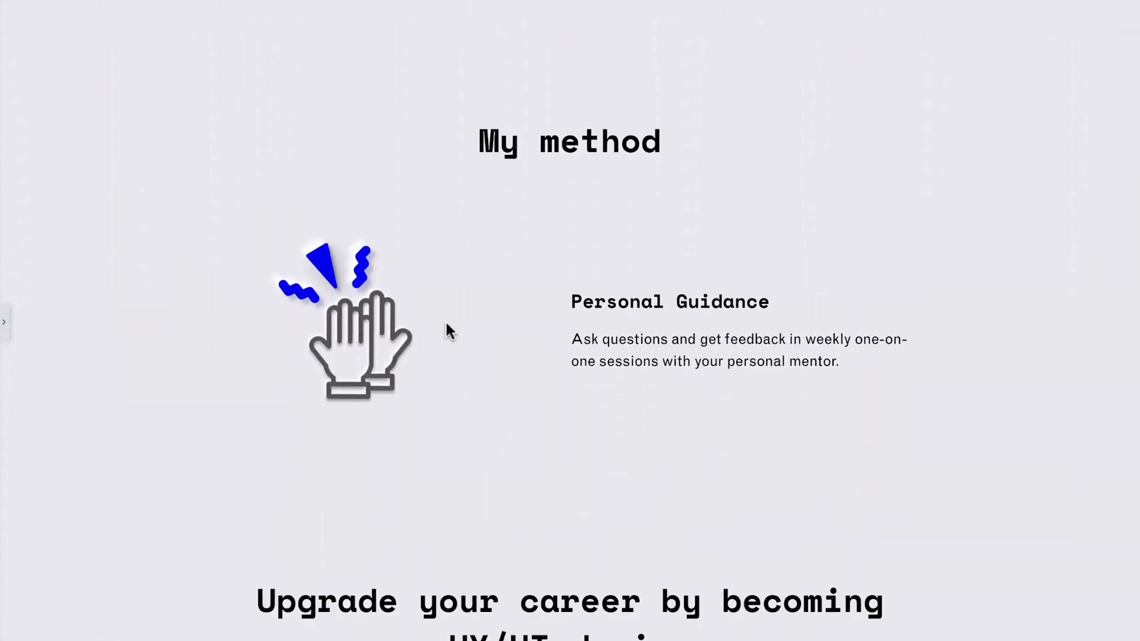
mouse_move(11, 328)
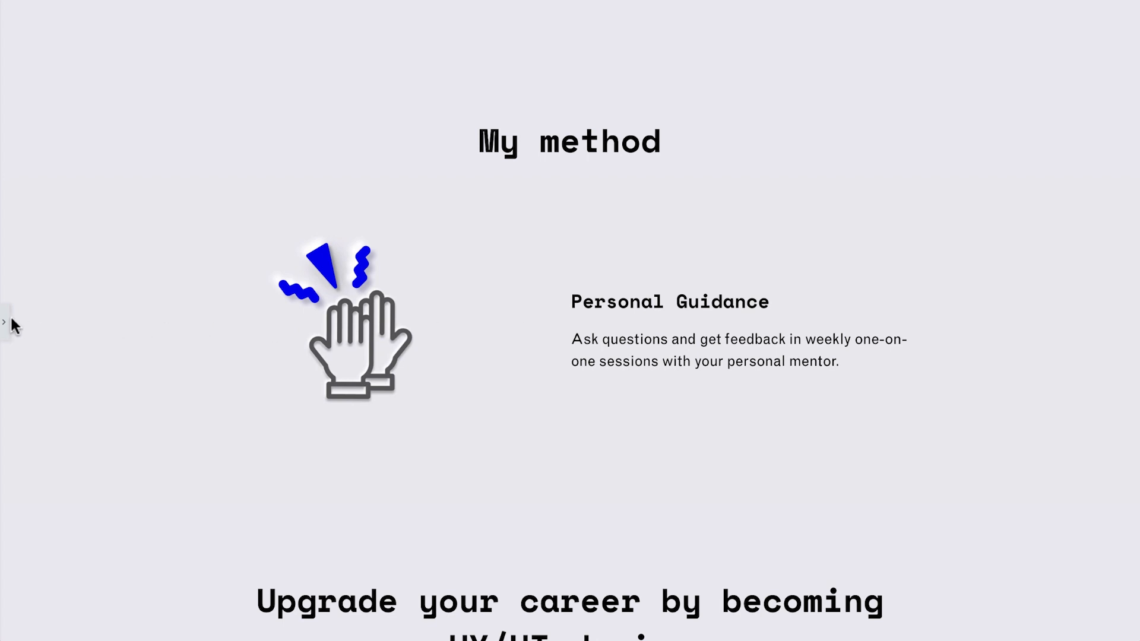
left_click(5, 322)
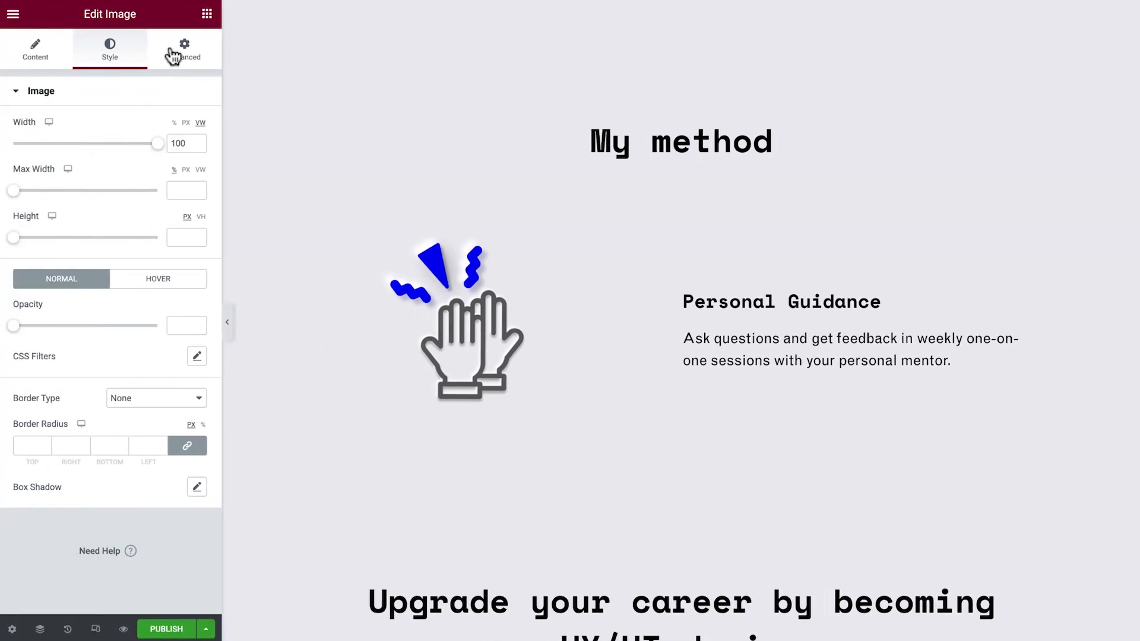
Step: Add an Image Box under the My method heading showing the method1 monitor illustration
left_click(205, 14)
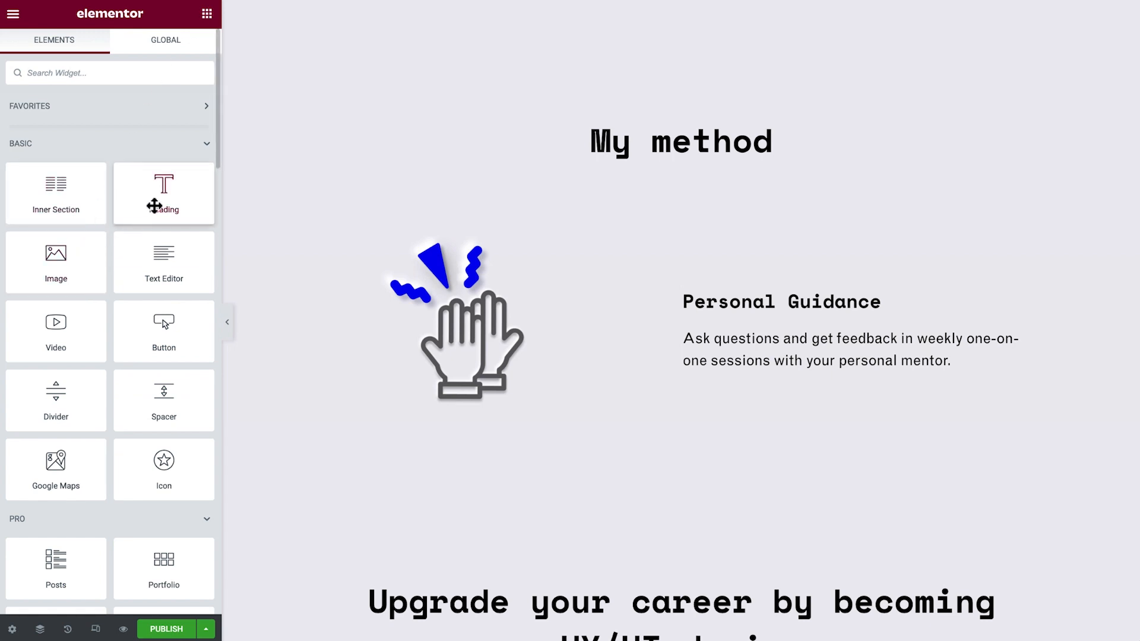
mouse_move(164, 264)
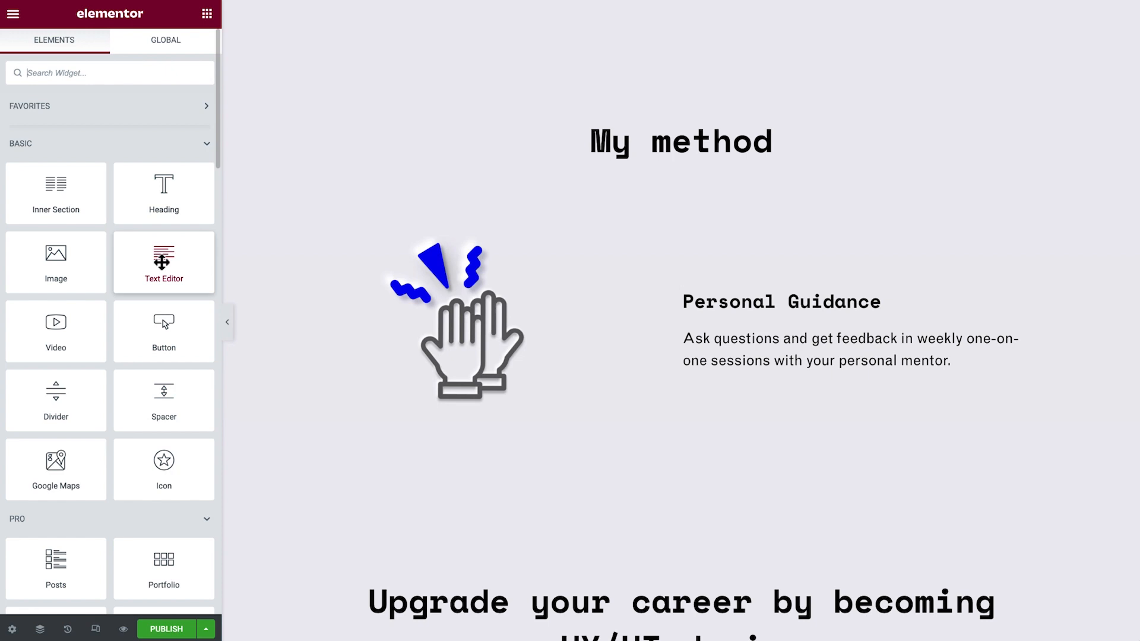
mouse_move(107, 76)
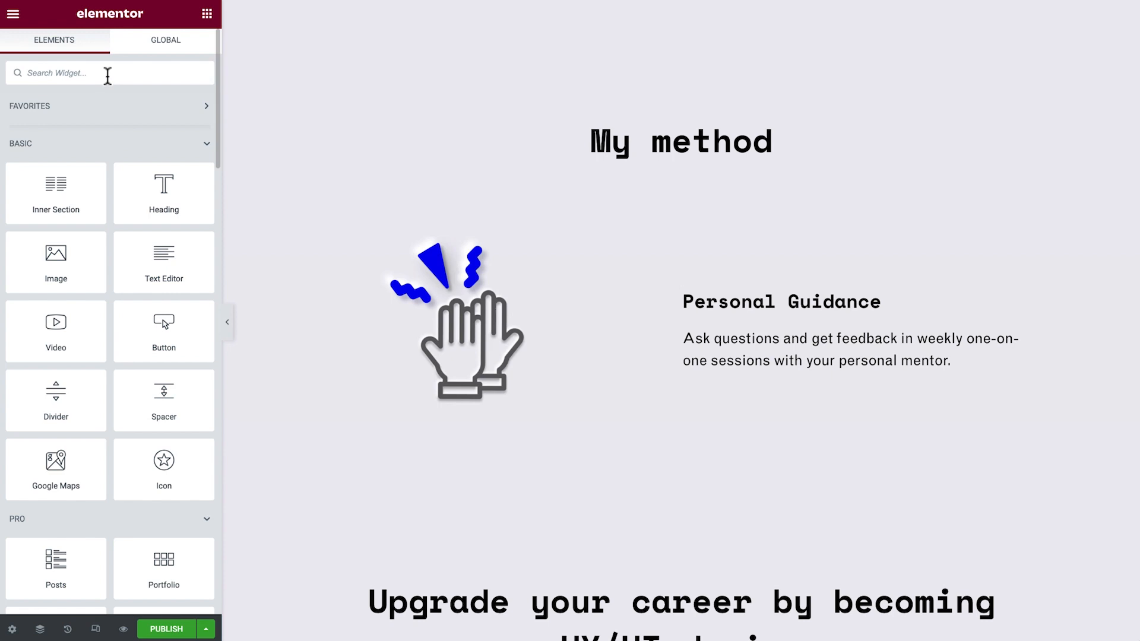
type("image box")
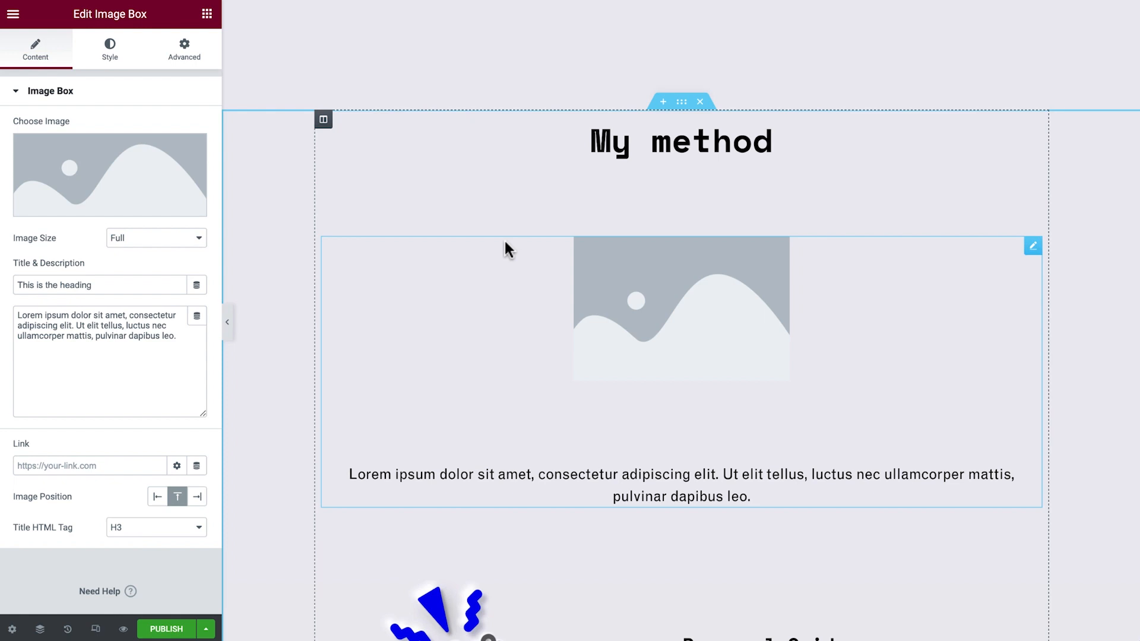
left_click(109, 174)
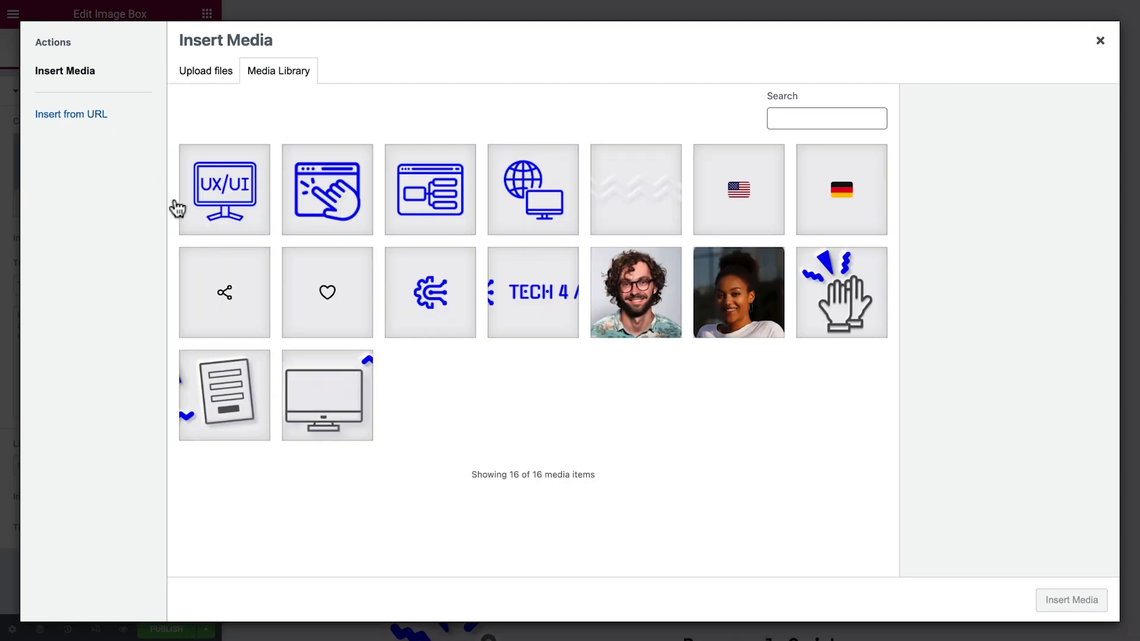
left_click(327, 394)
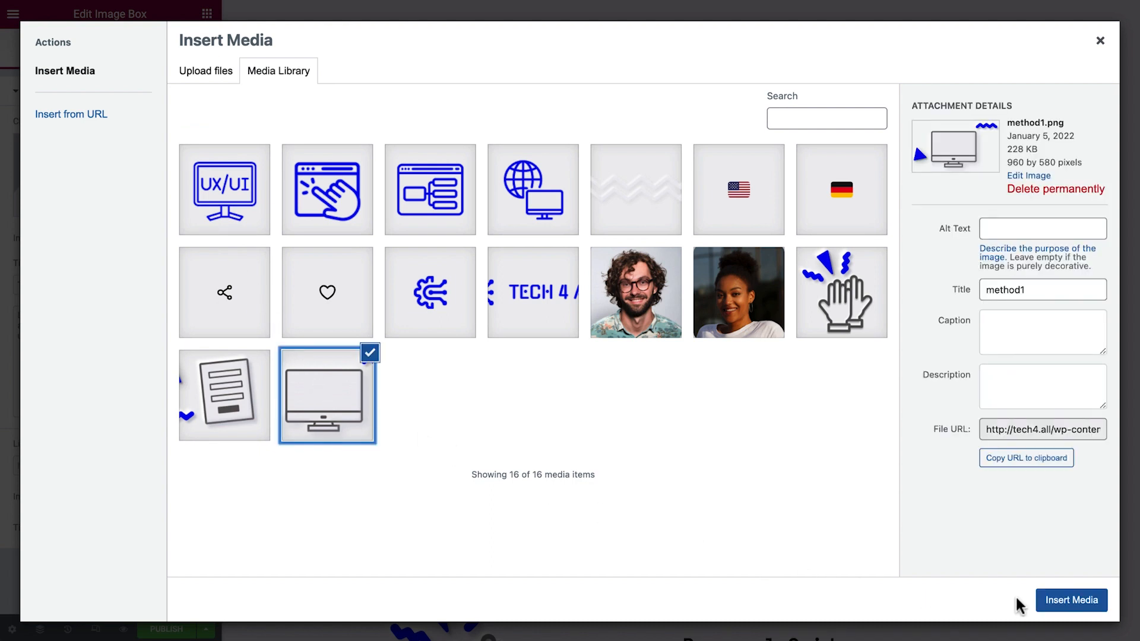
left_click(1070, 600)
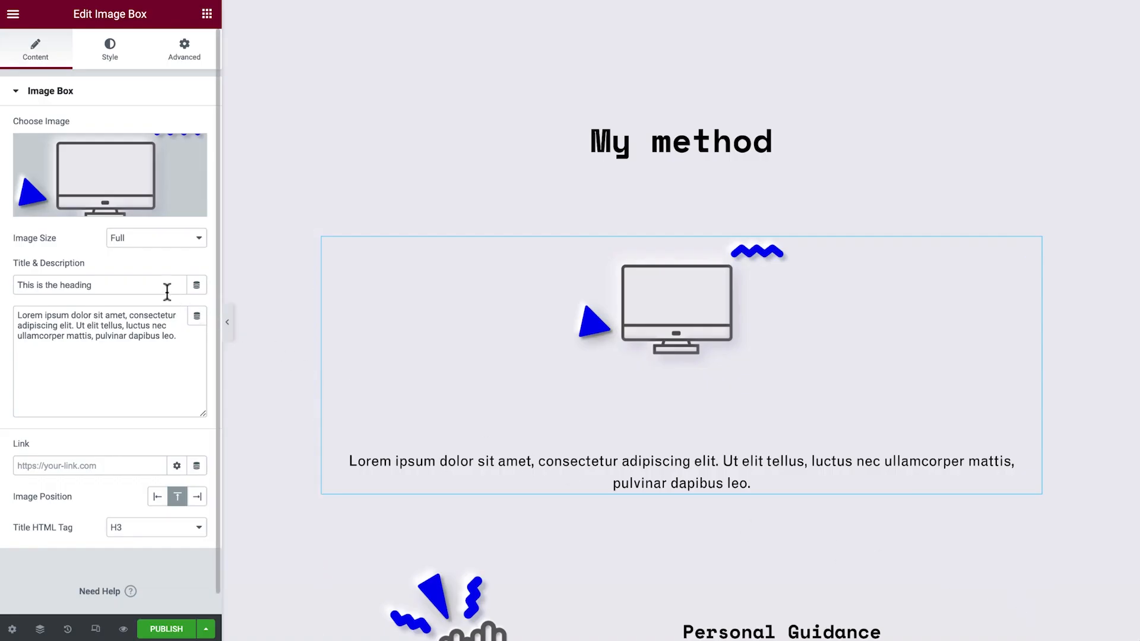
Step: Title the box 'Online Courses' with the teaching-method description and image positioned Left
type("Online Courses")
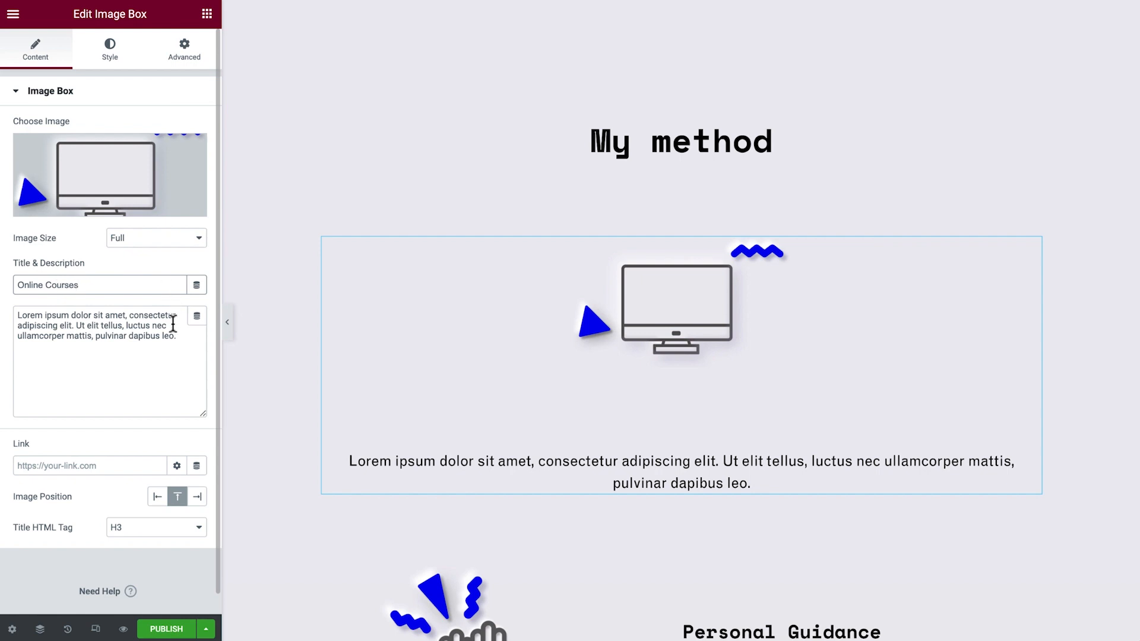
type("We've created our own online teaching method from feedback and experience to bring designers together and learn with each other.")
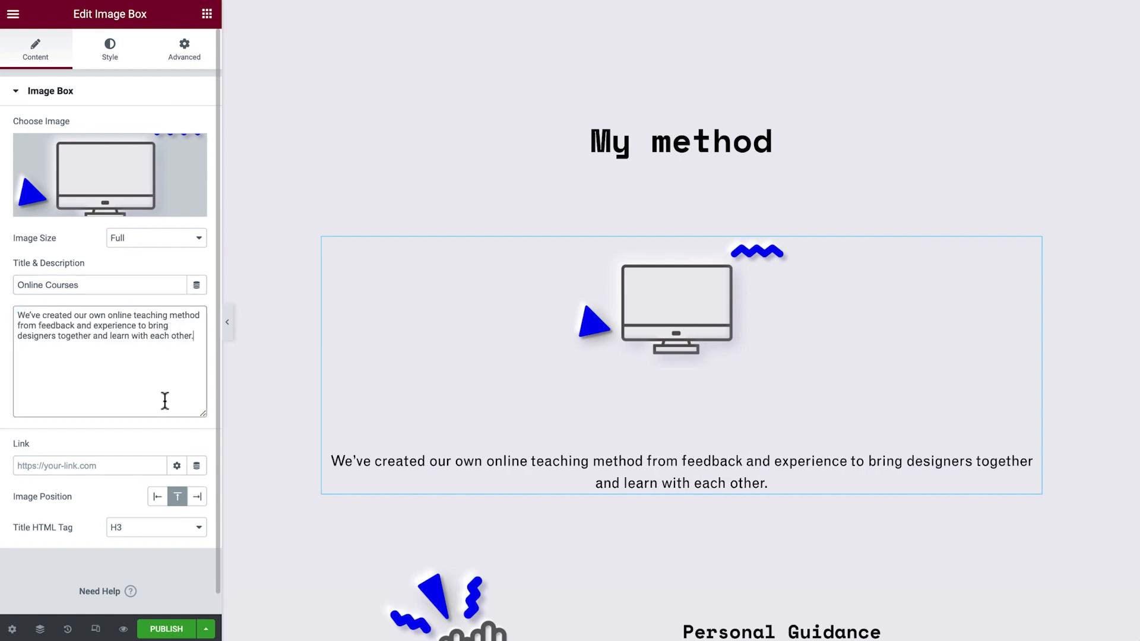
left_click(157, 497)
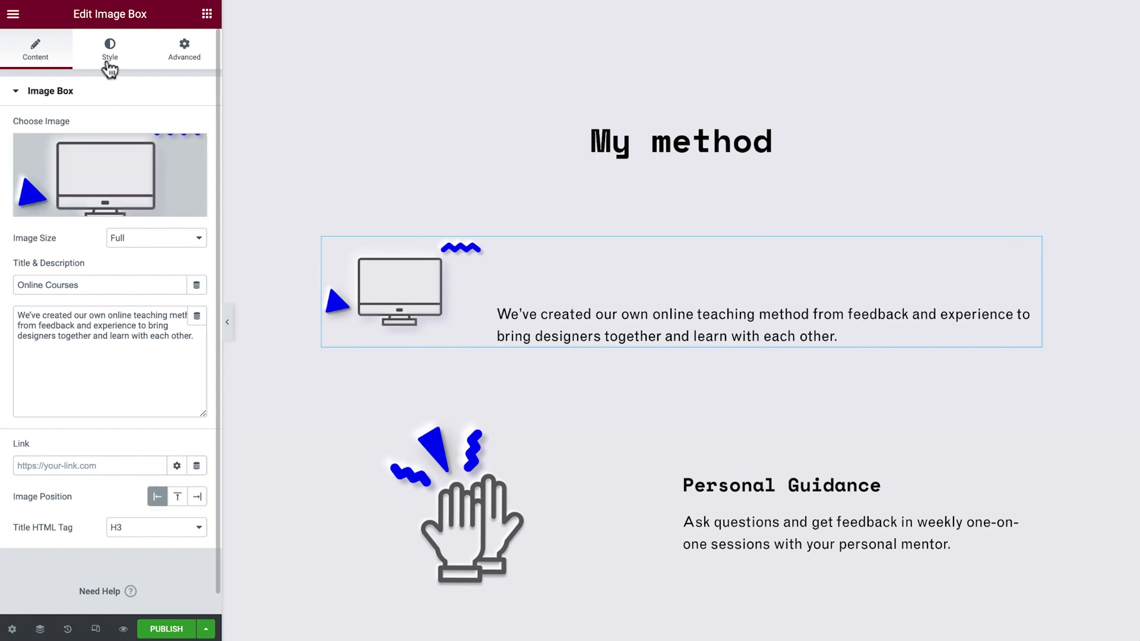
left_click(109, 50)
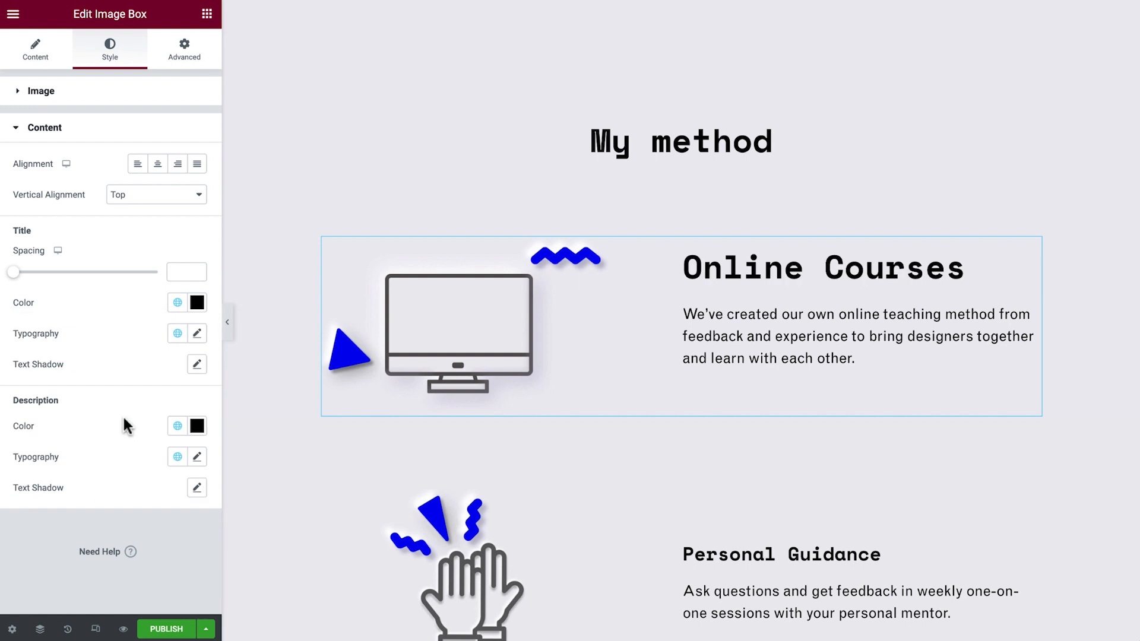
Step: Give the Online Courses title a smaller typography and set content Vertical Alignment to Middle
left_click(177, 332)
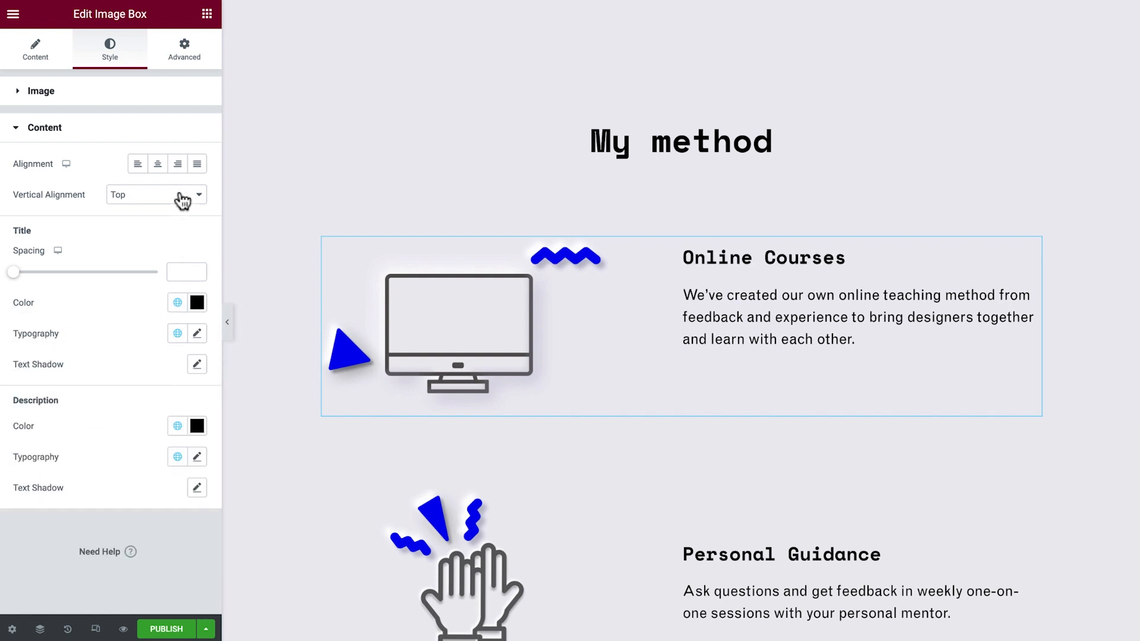
left_click(153, 193)
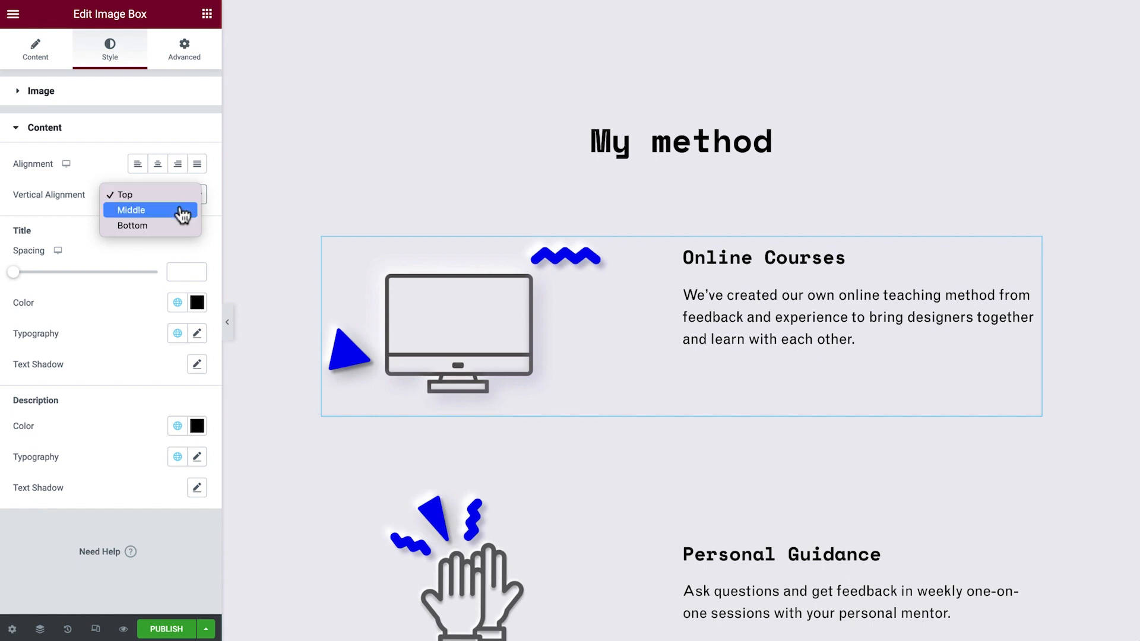
left_click(131, 210)
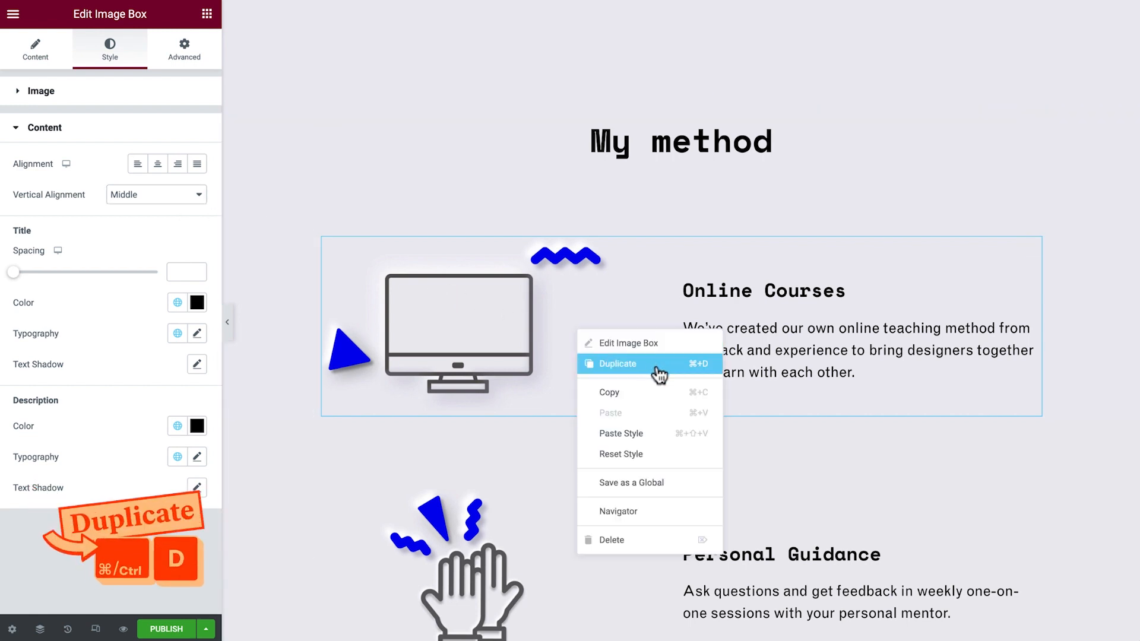
Step: Duplicate the image box, swap in the method2 document illustration and retitle it Work Assignments
left_click(619, 363)
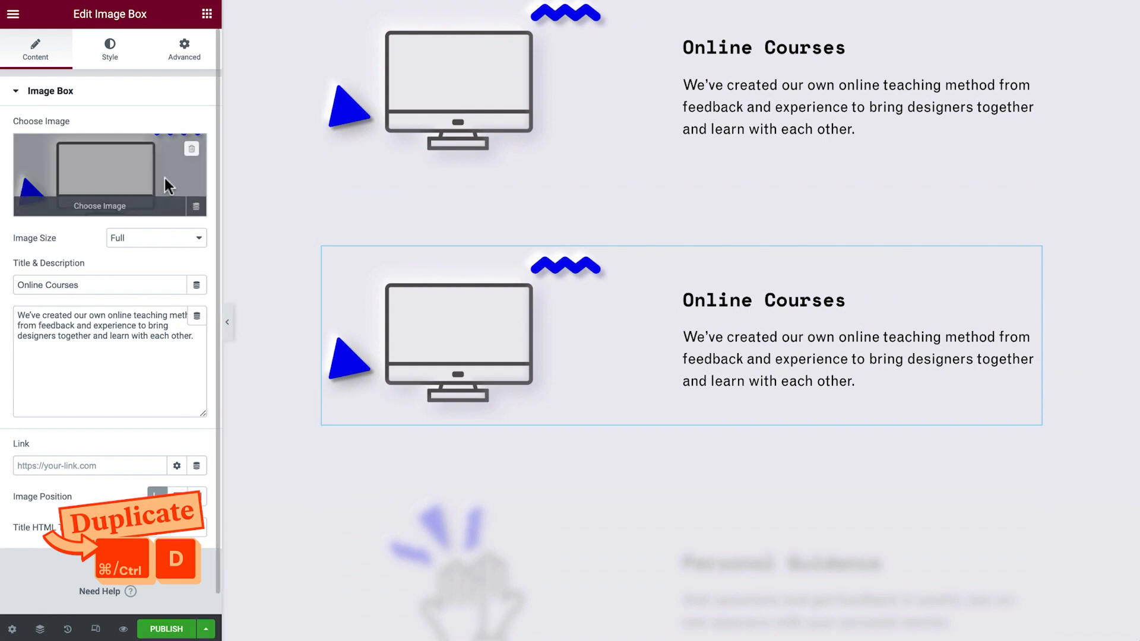
left_click(109, 173)
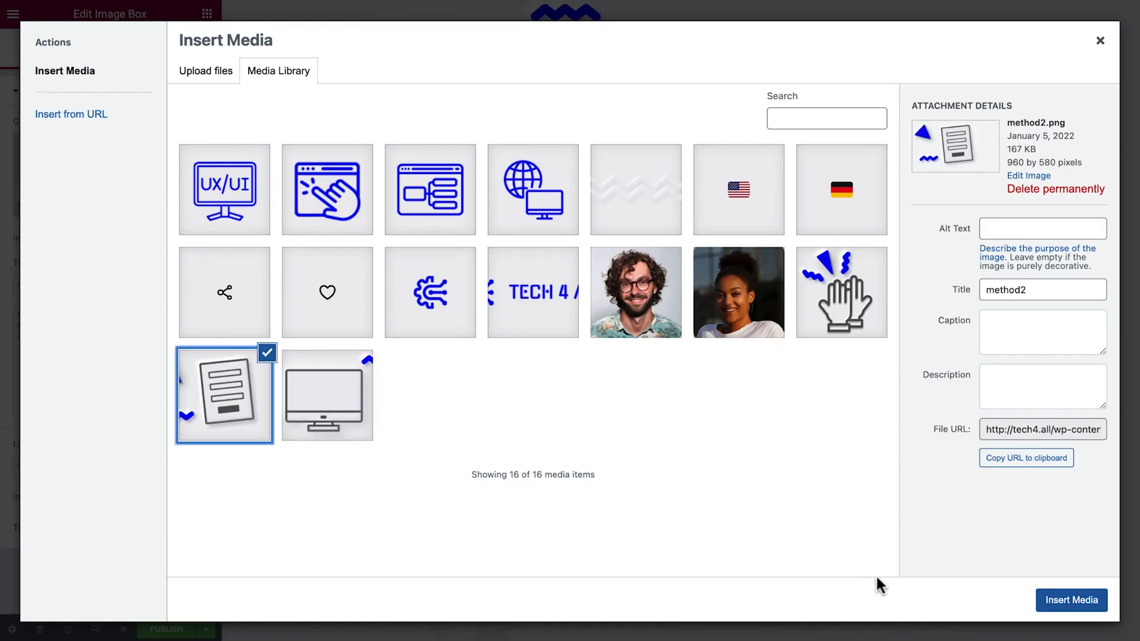
left_click(1070, 599)
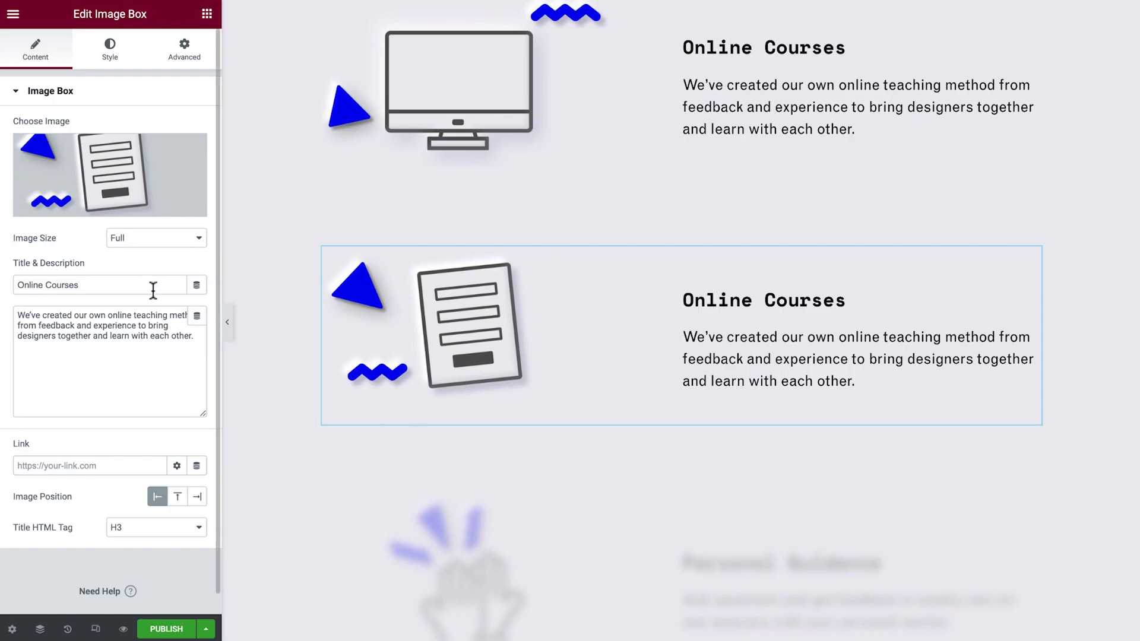
type("Work Assignments")
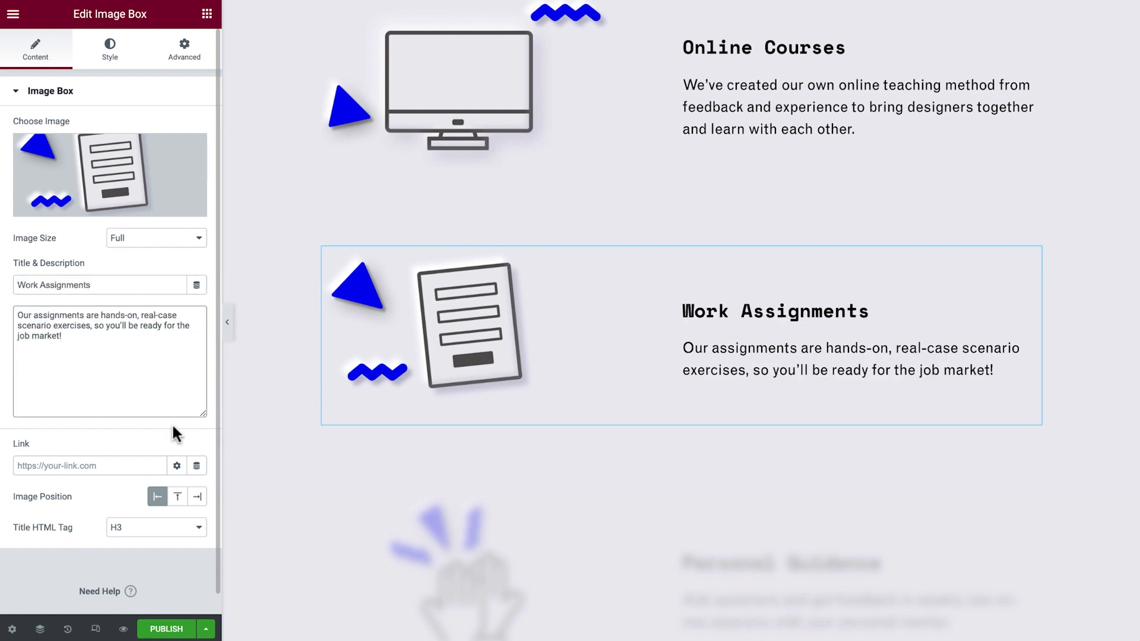
Step: Set Work Assignments' Image Position to Right and preview the zigzagging method items down the page
left_click(196, 496)
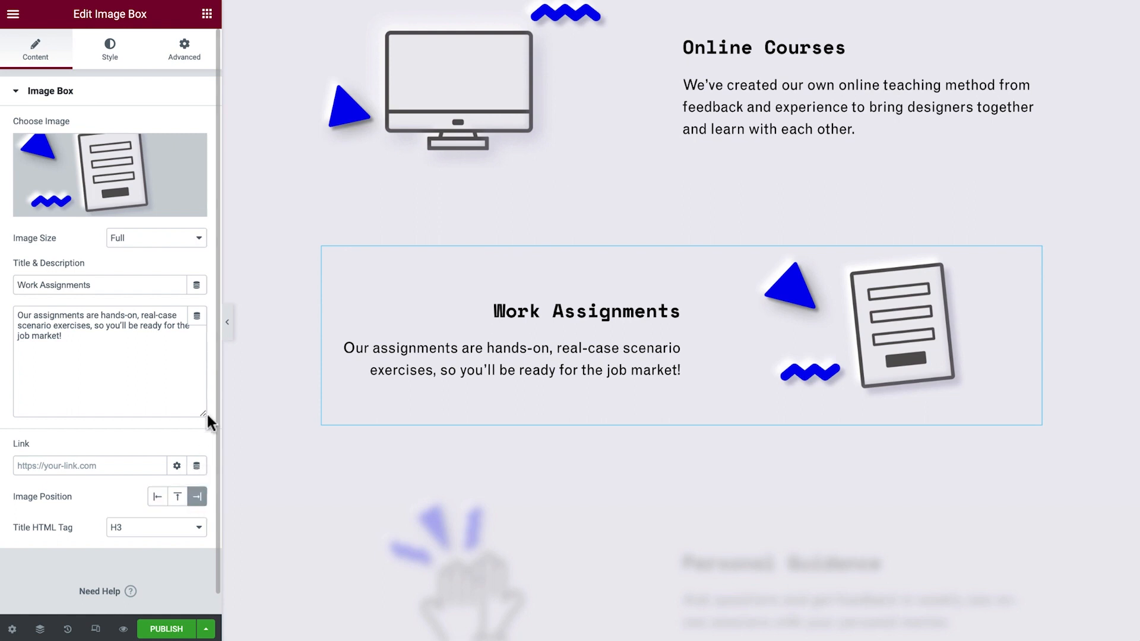
left_click(227, 322)
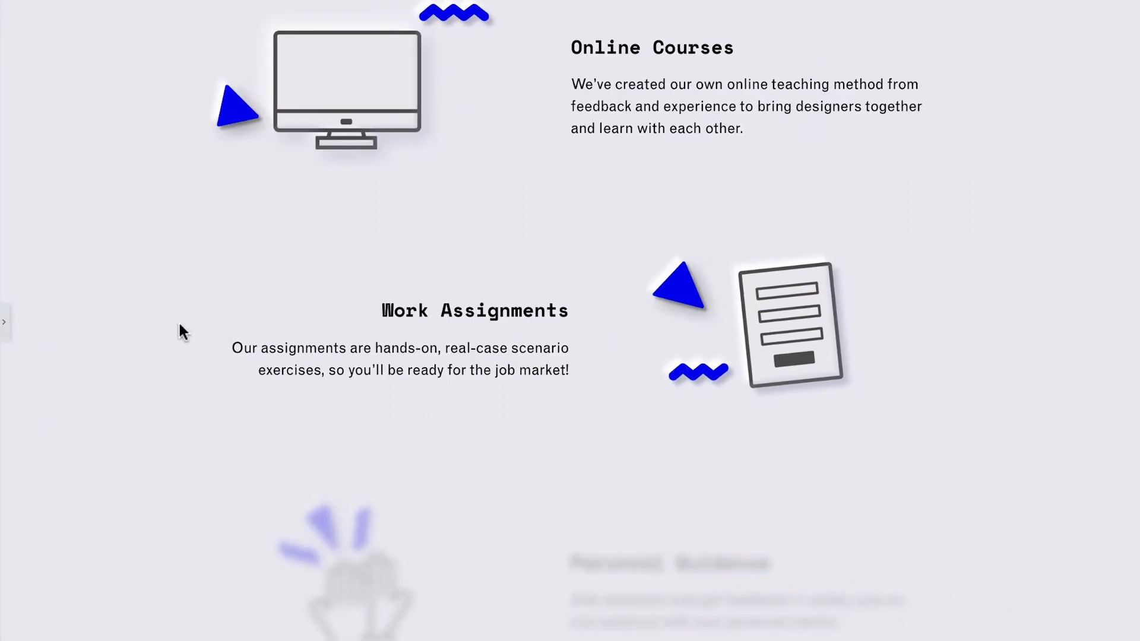
scroll("down", 3)
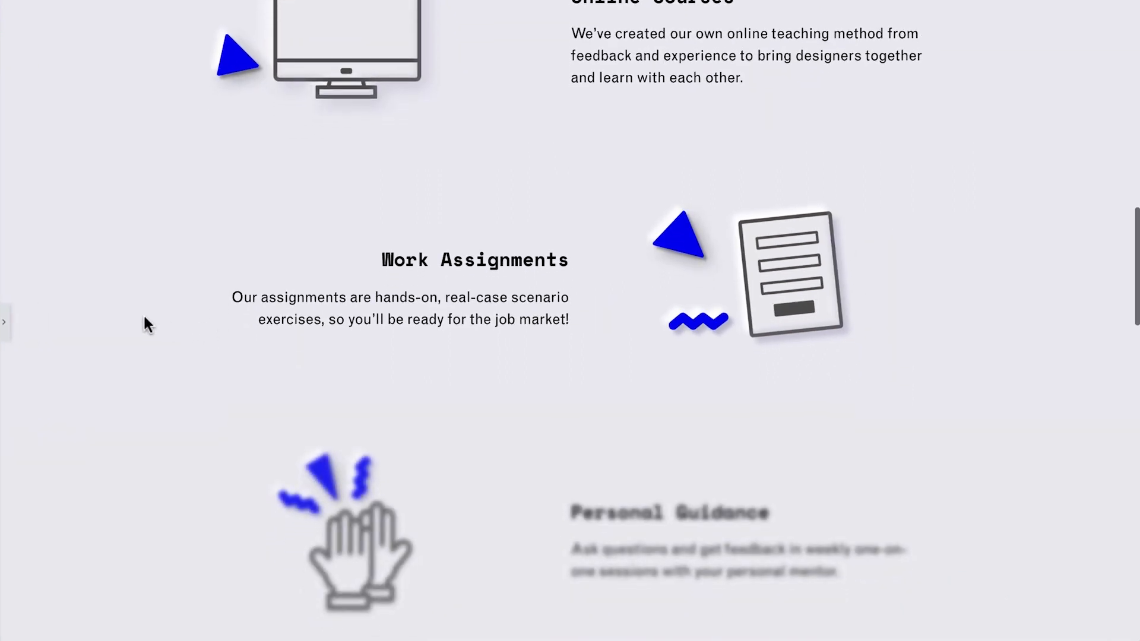
scroll("down", 3)
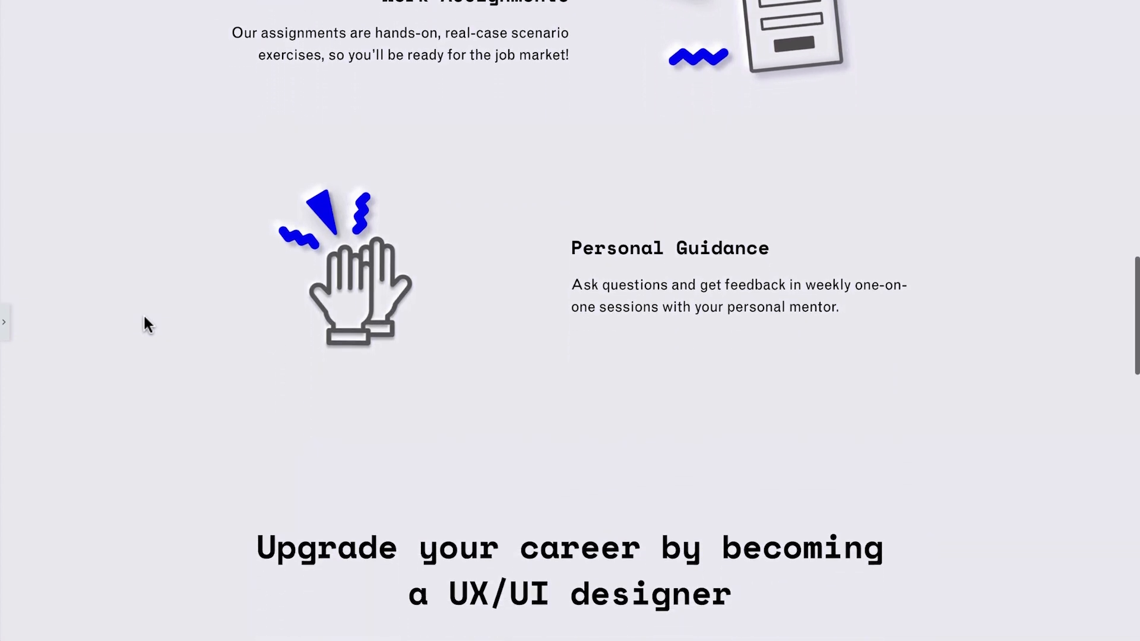
scroll("down", 3)
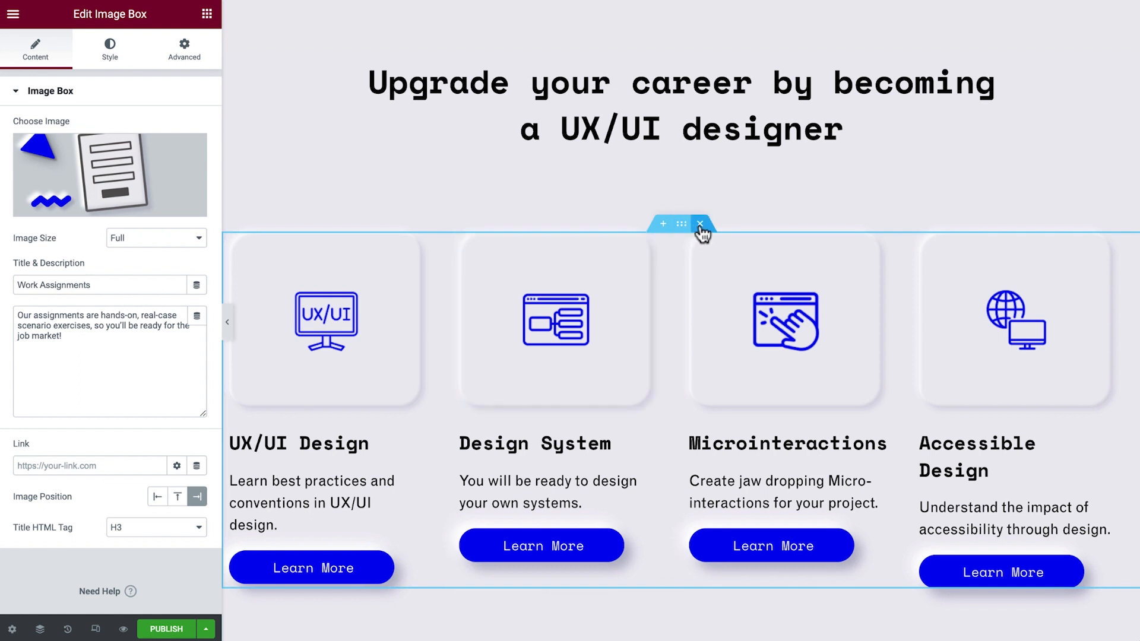
Step: Delete the old course cards section and add a new four-column section in its place
left_click(699, 223)
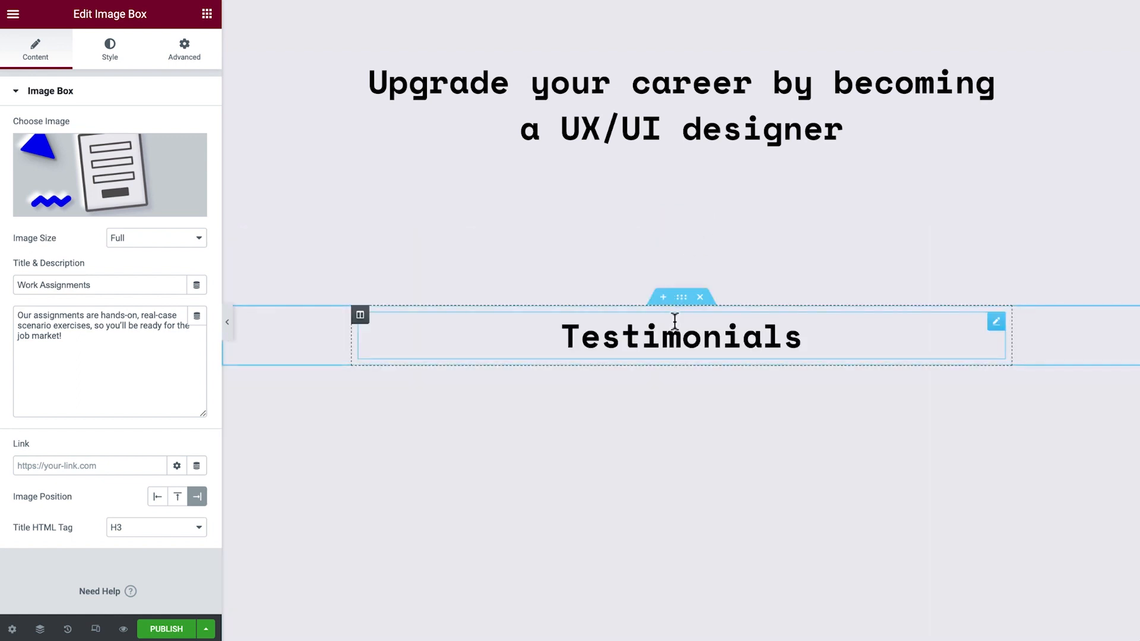
left_click(663, 297)
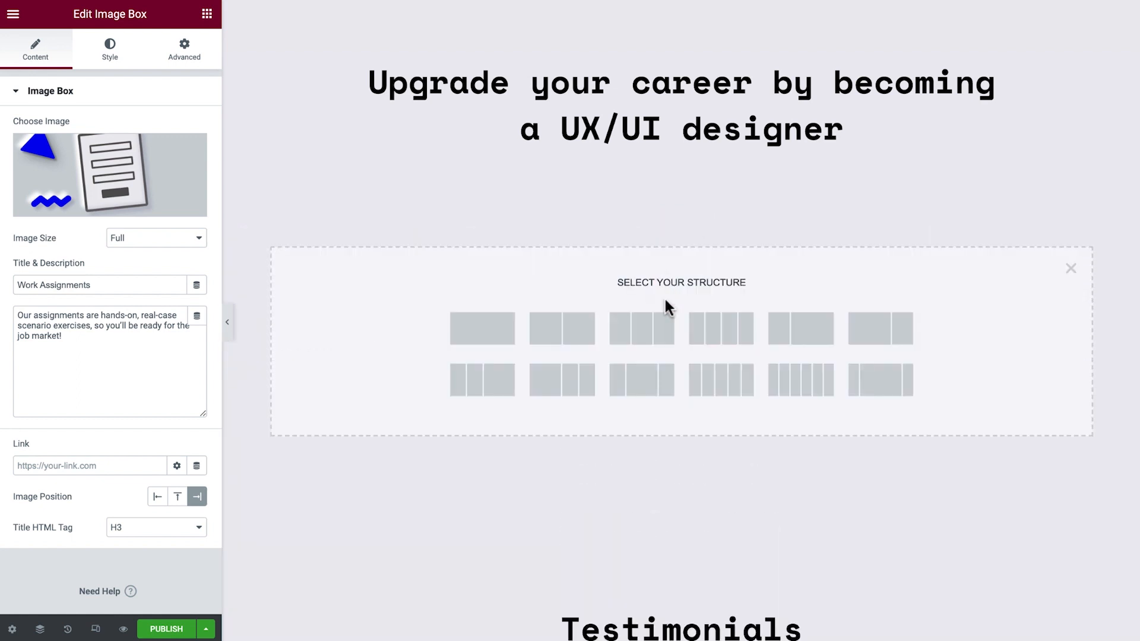
left_click(721, 328)
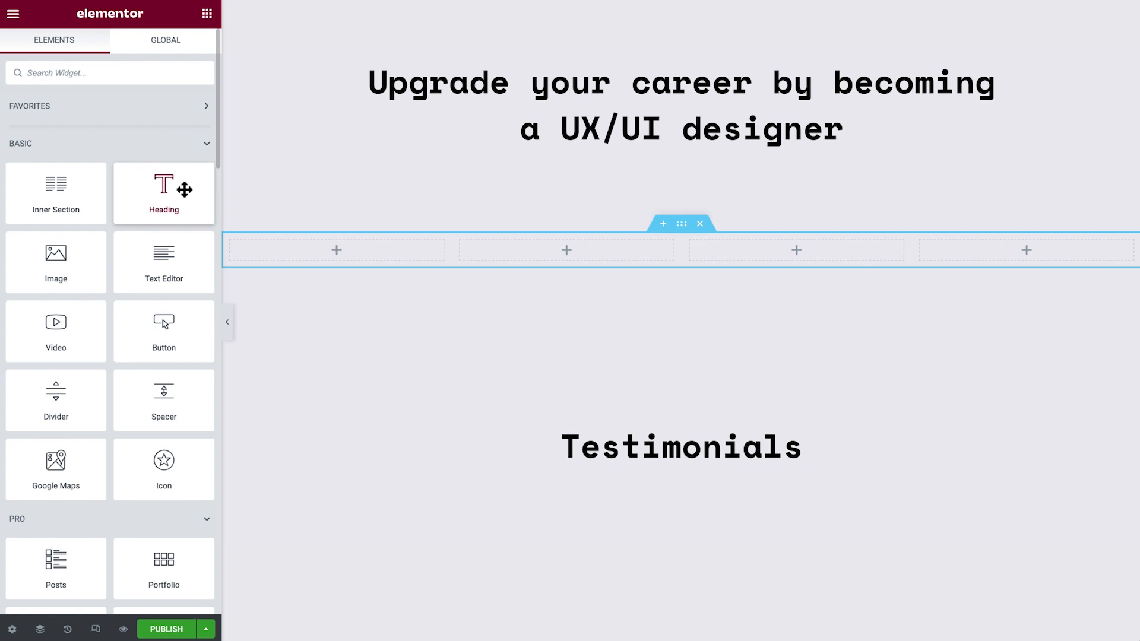
mouse_move(164, 261)
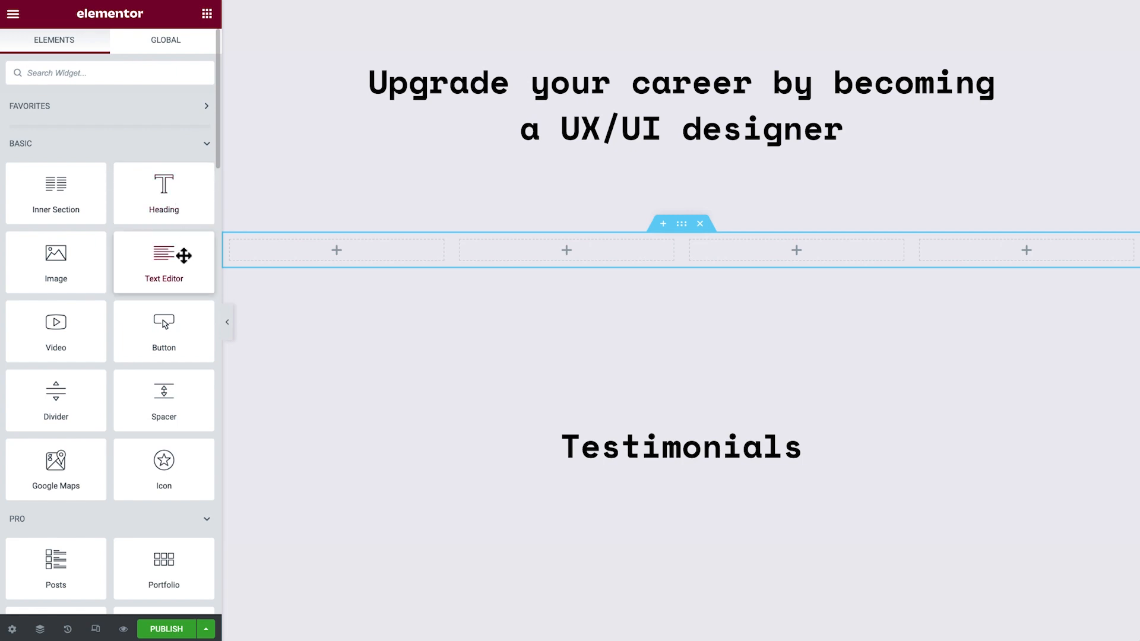
Step: Add a UX/UI design Icon Box with description in column one, title set to a smaller global font
type("icon b")
type("Learn best practices and conventions in UX/UI design.")
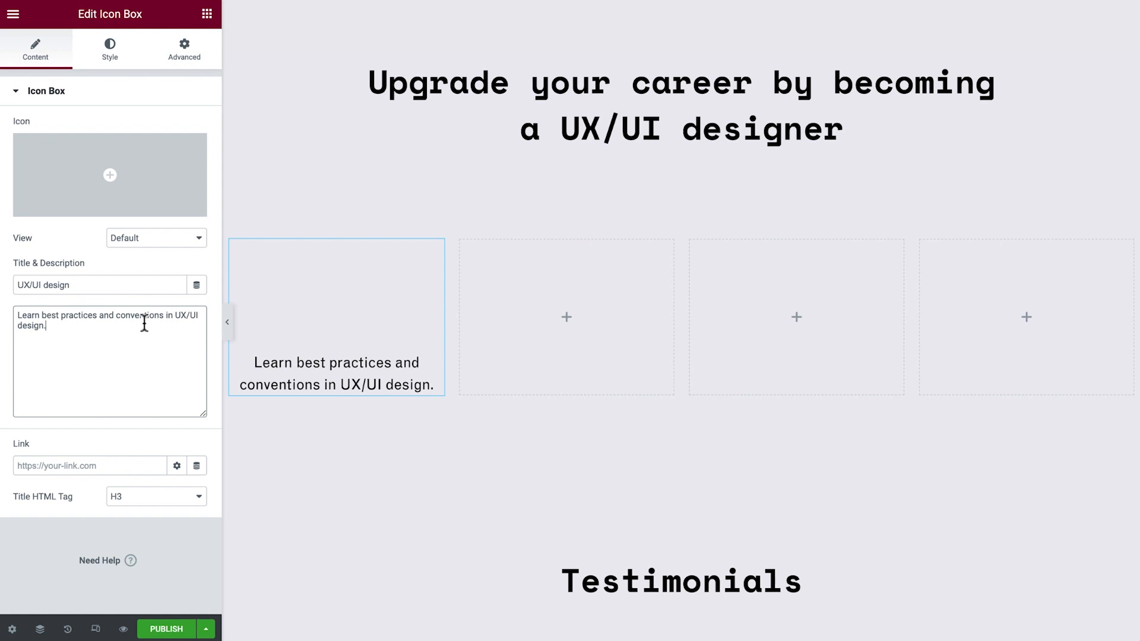
left_click(110, 48)
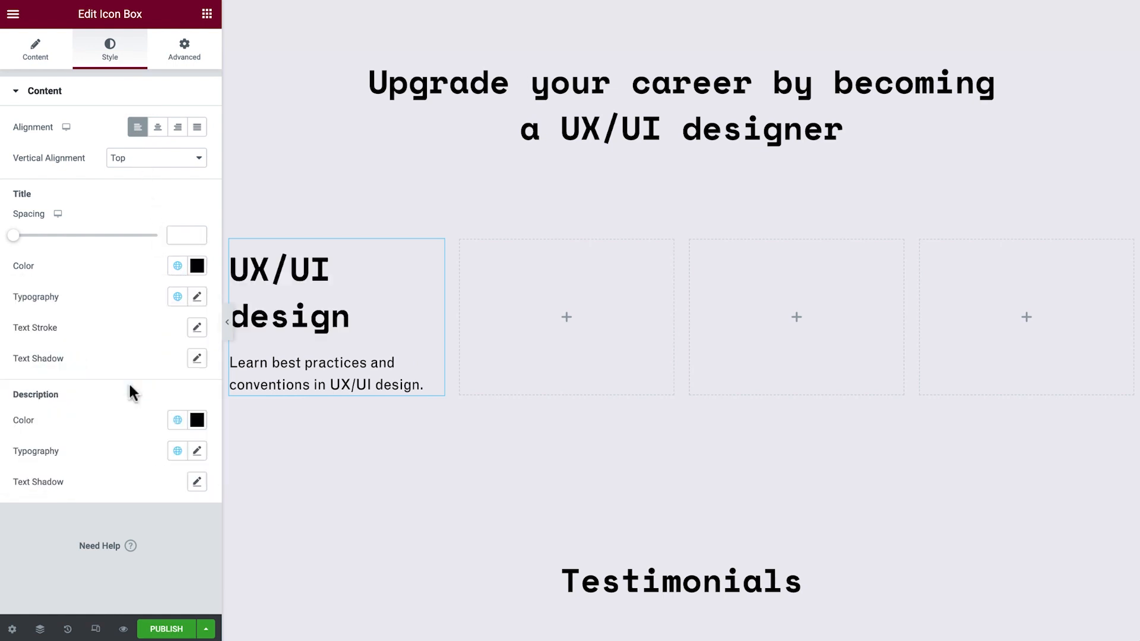
left_click(176, 297)
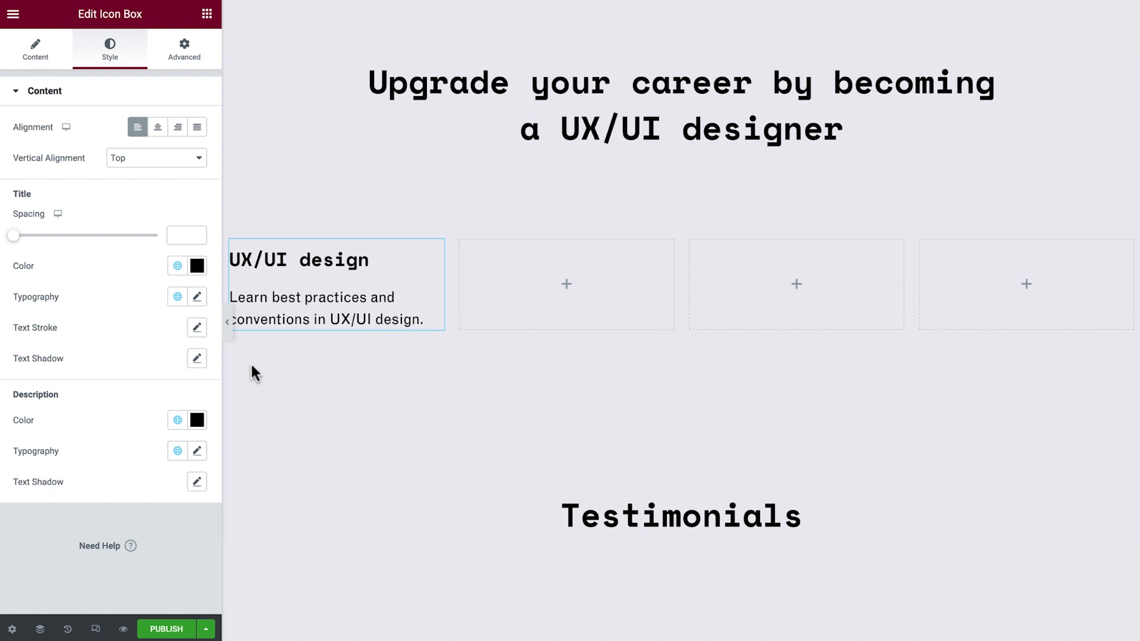
scroll("down", 3)
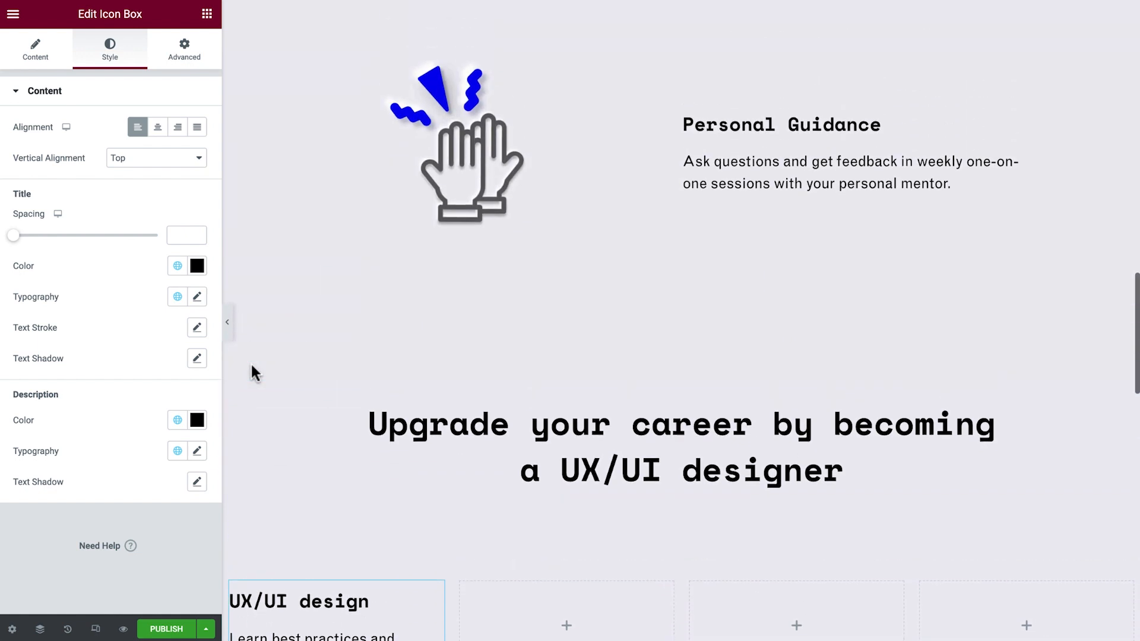
Step: Copy the hero Sign Me Up! button under the UX/UI card and relabel it Learn More
scroll("down", 3)
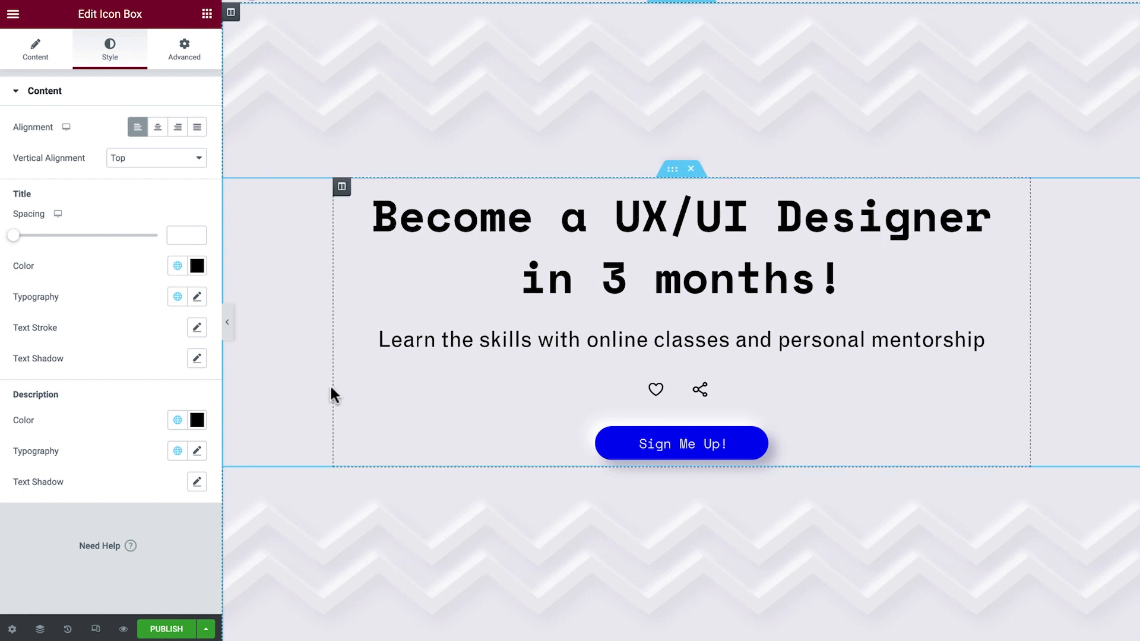
right_click(681, 443)
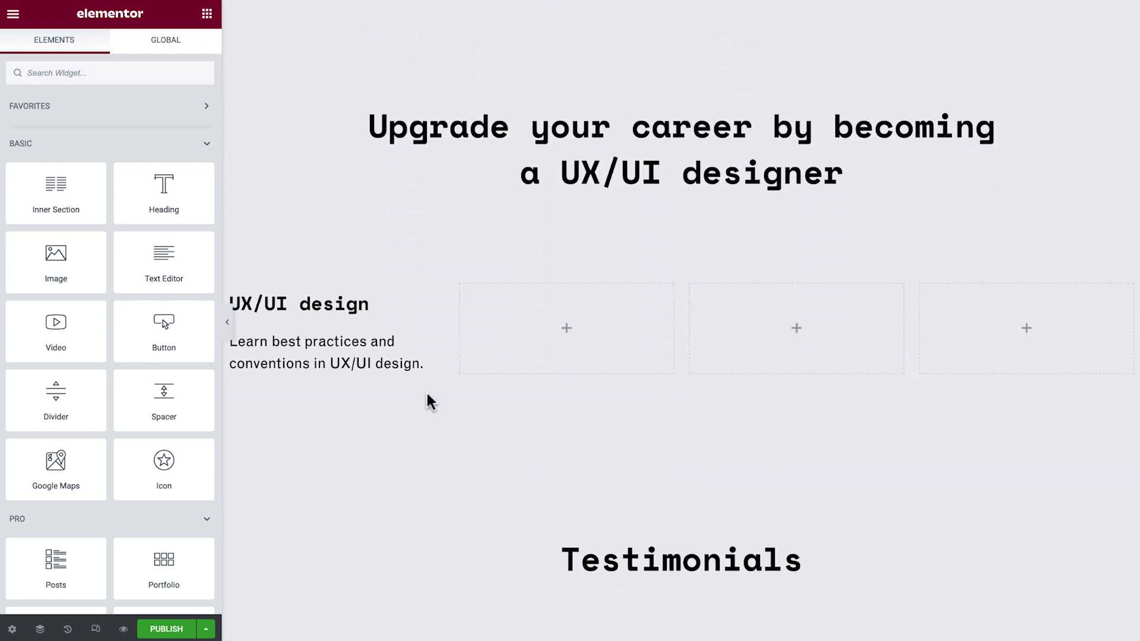
right_click(327, 364)
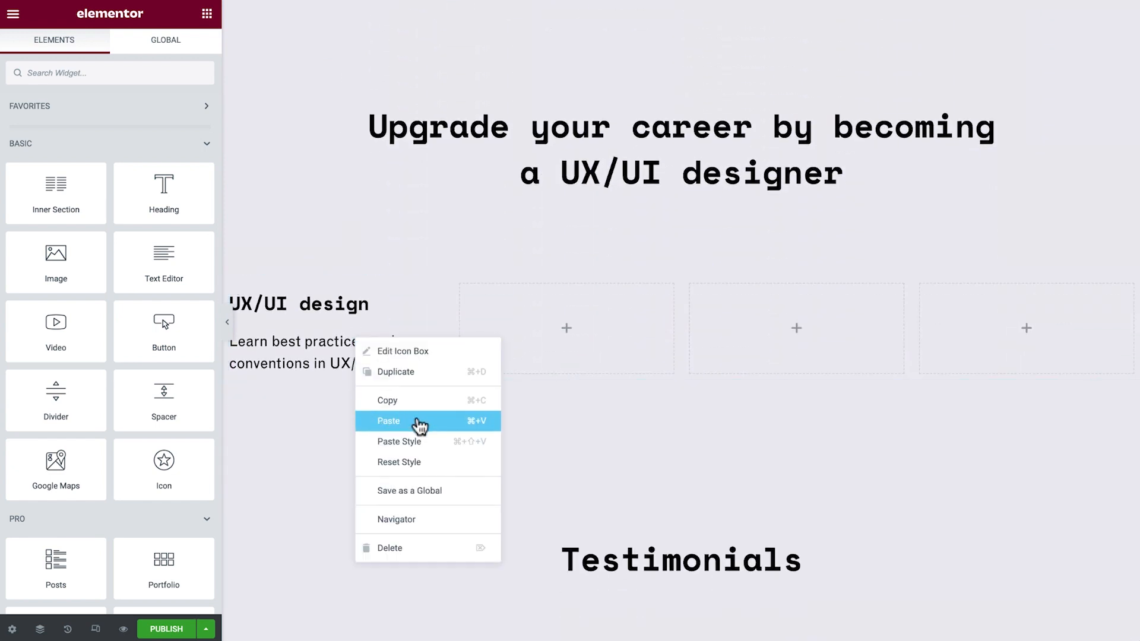
left_click(390, 420)
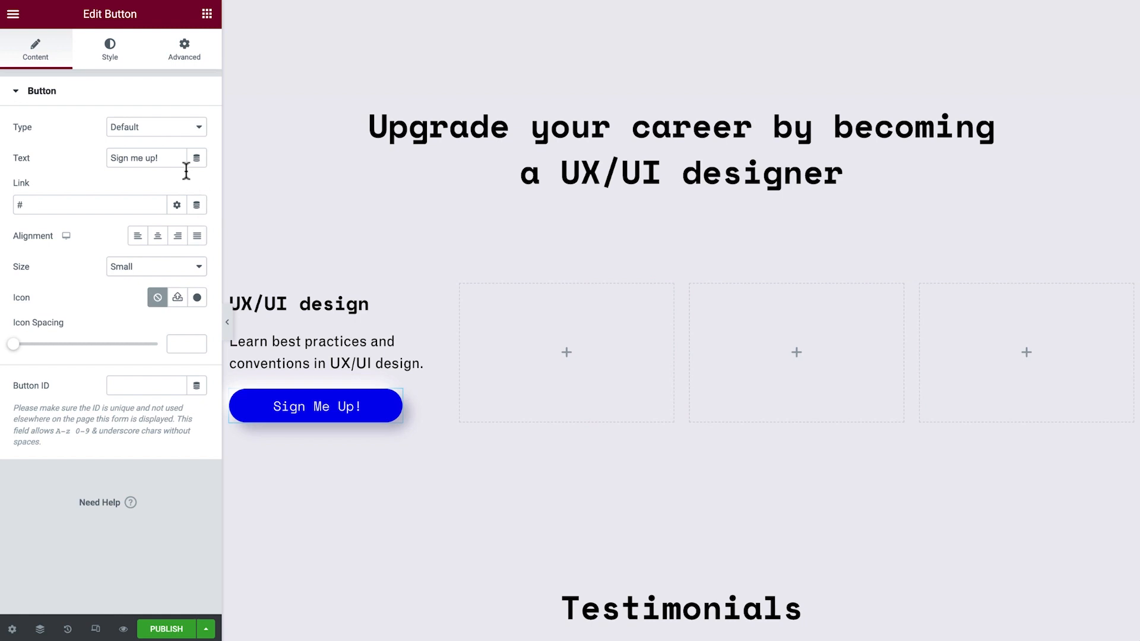
type("Learn More")
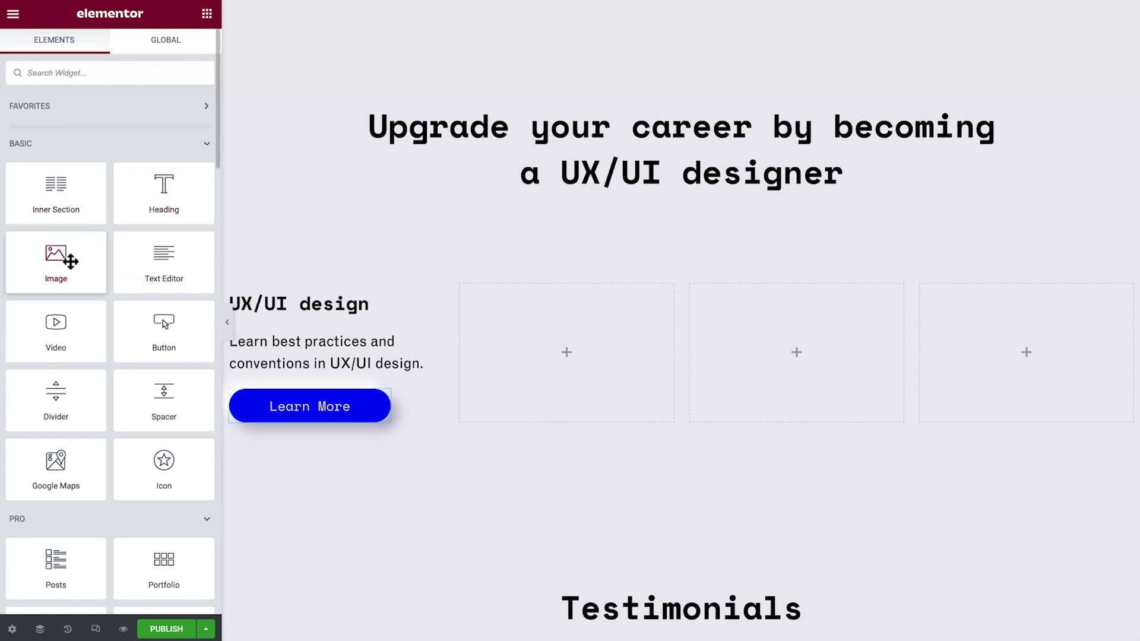
Step: Place an Image widget above the card title showing course-ux-ui.png
left_click(336, 355)
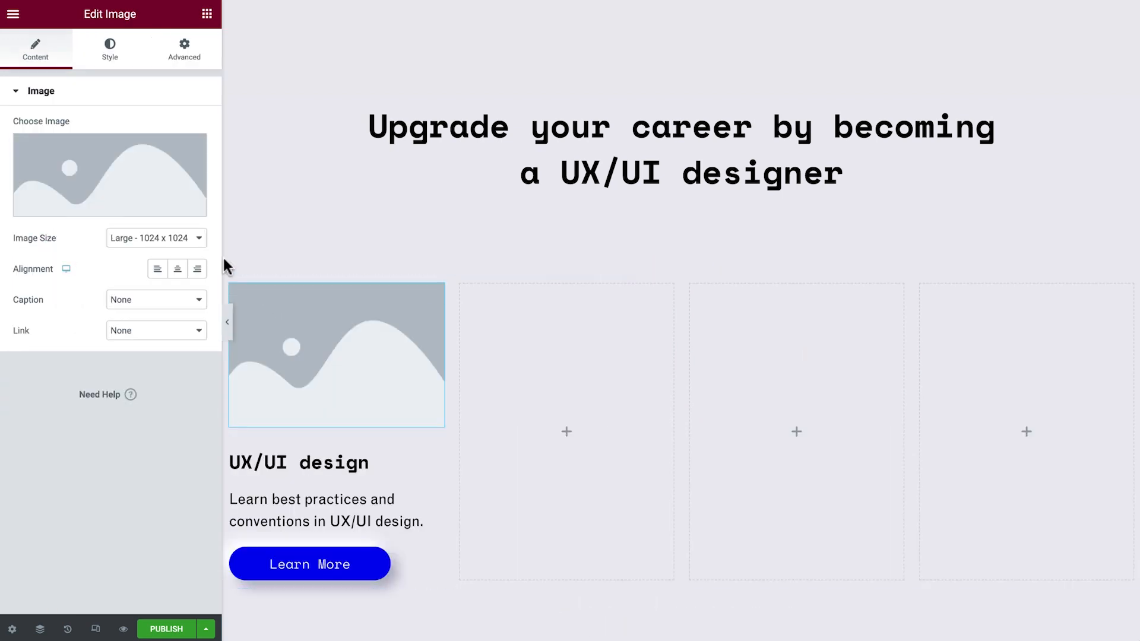
left_click(109, 173)
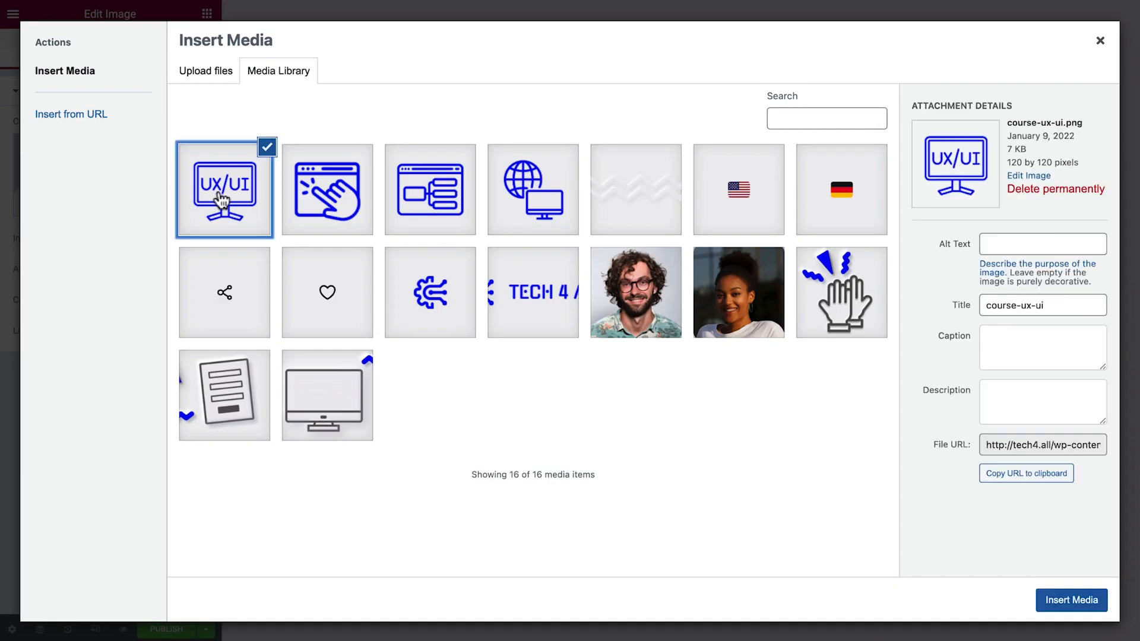
left_click(1070, 601)
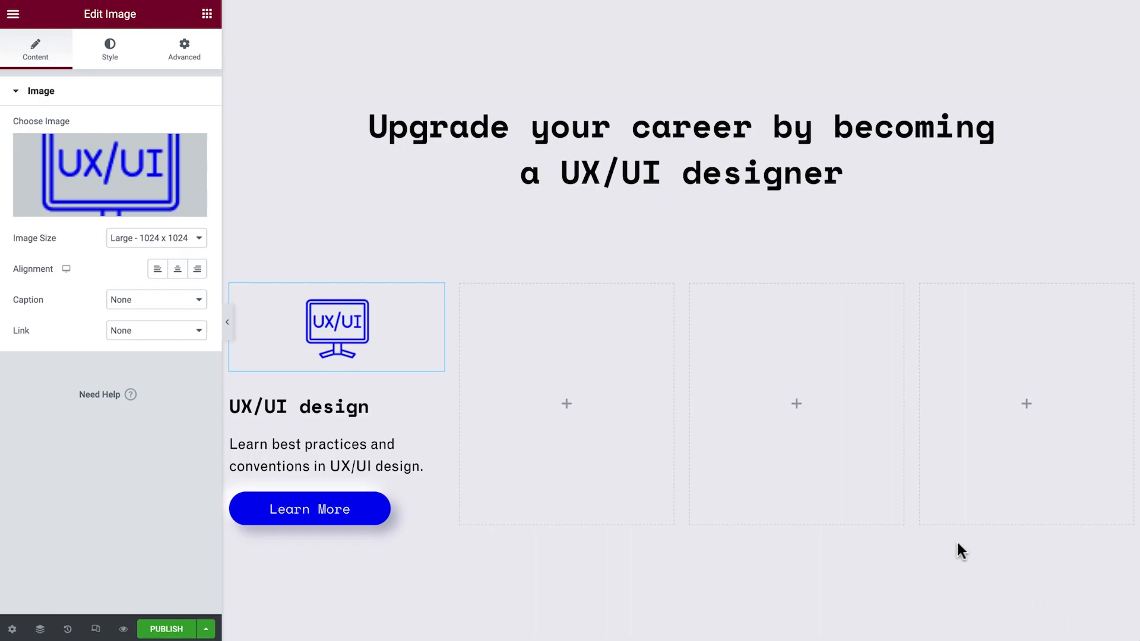
Step: Give the image 60px top/bottom padding, custom CSS box-shadow and 30px border-radius, then preview
left_click(184, 48)
type("0")
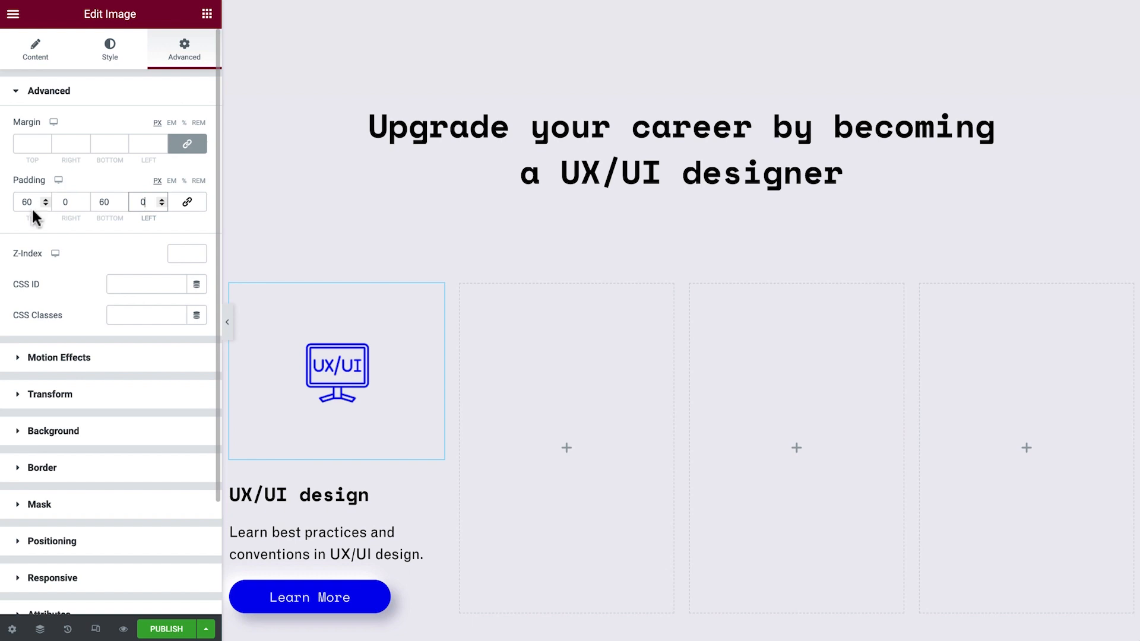
scroll("down", 3)
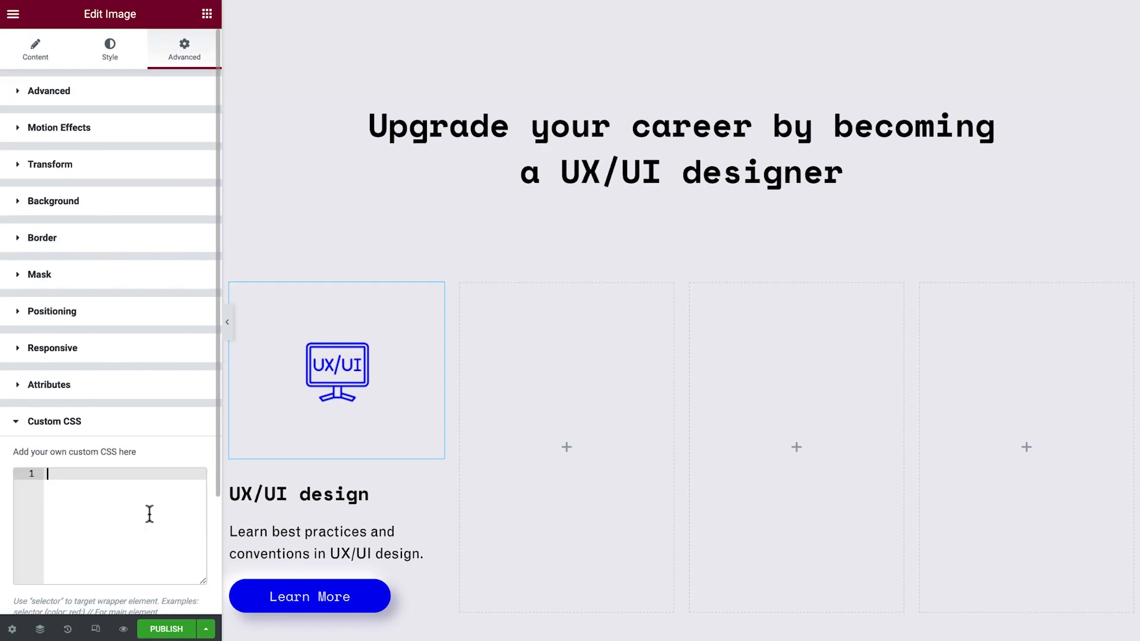
type("selector")
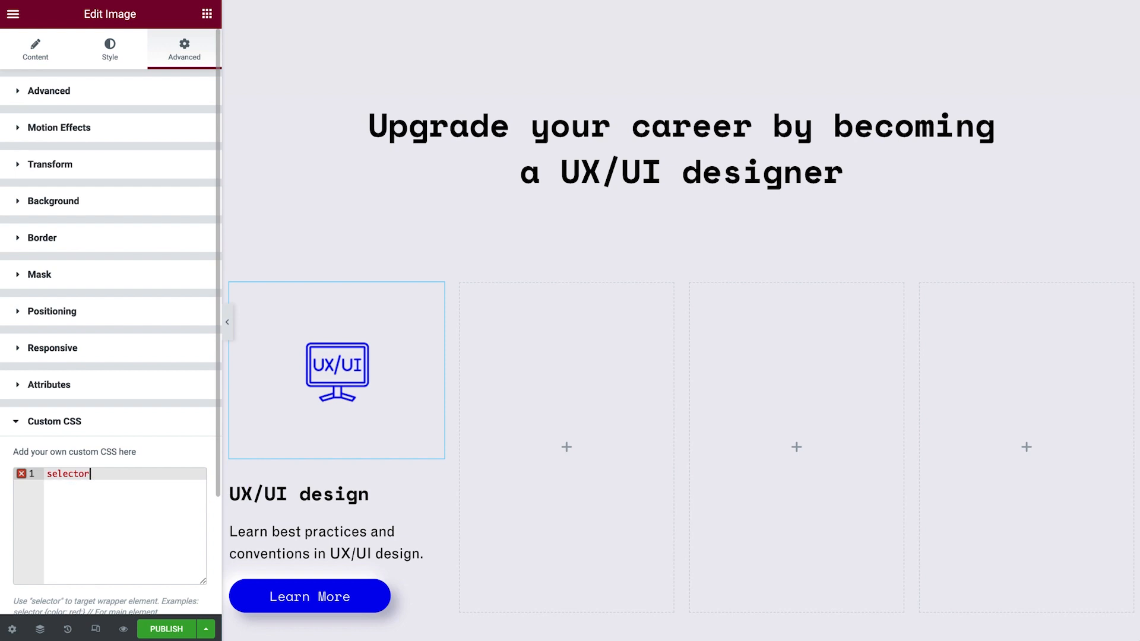
type("{")
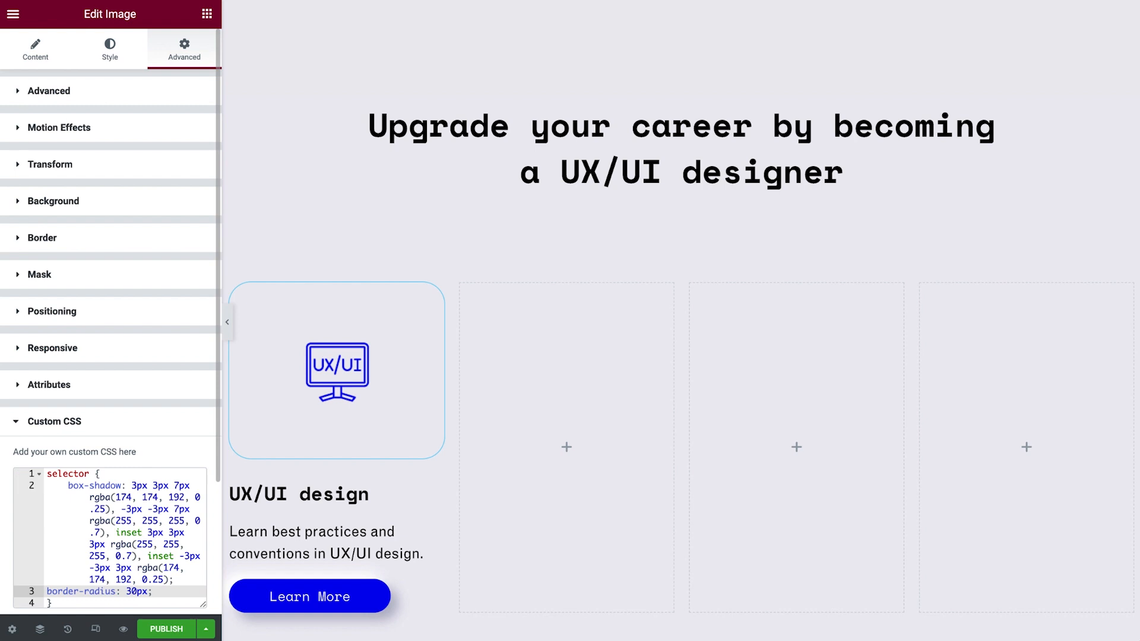
left_click(152, 591)
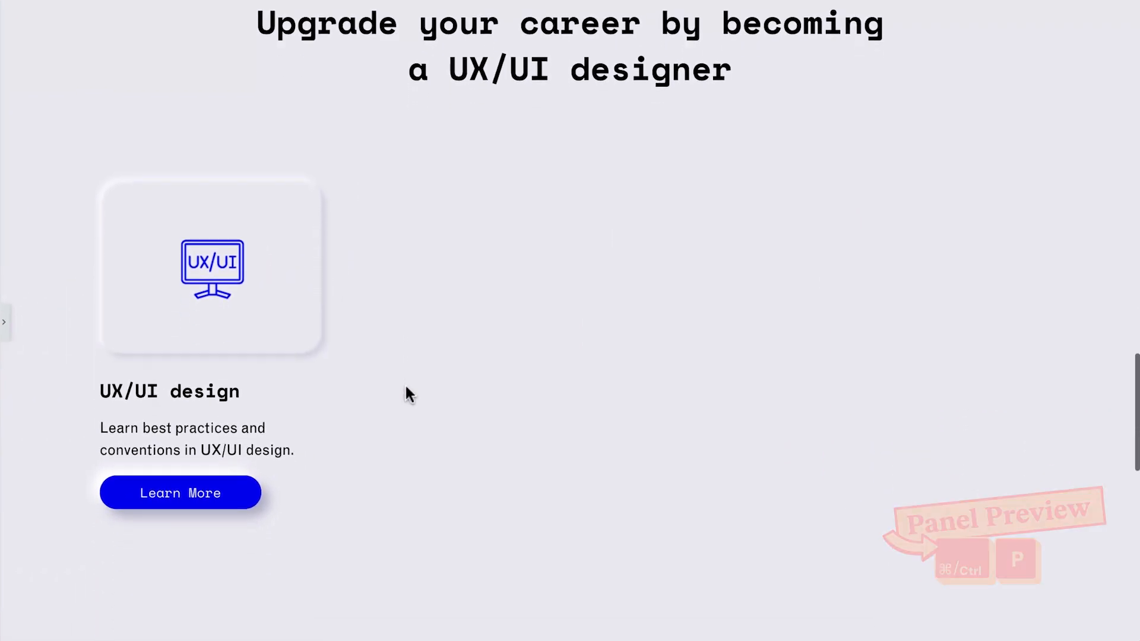
Step: Duplicate the UX/UI design card column to fill the row with four cards and adjust the first column
left_click(5, 322)
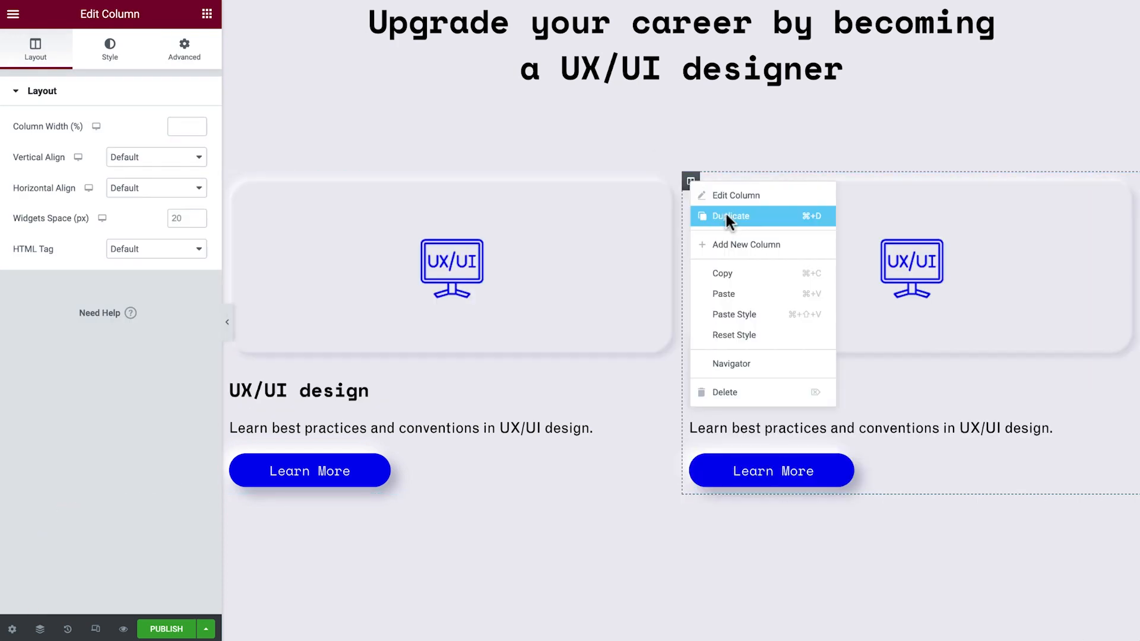
left_click(732, 216)
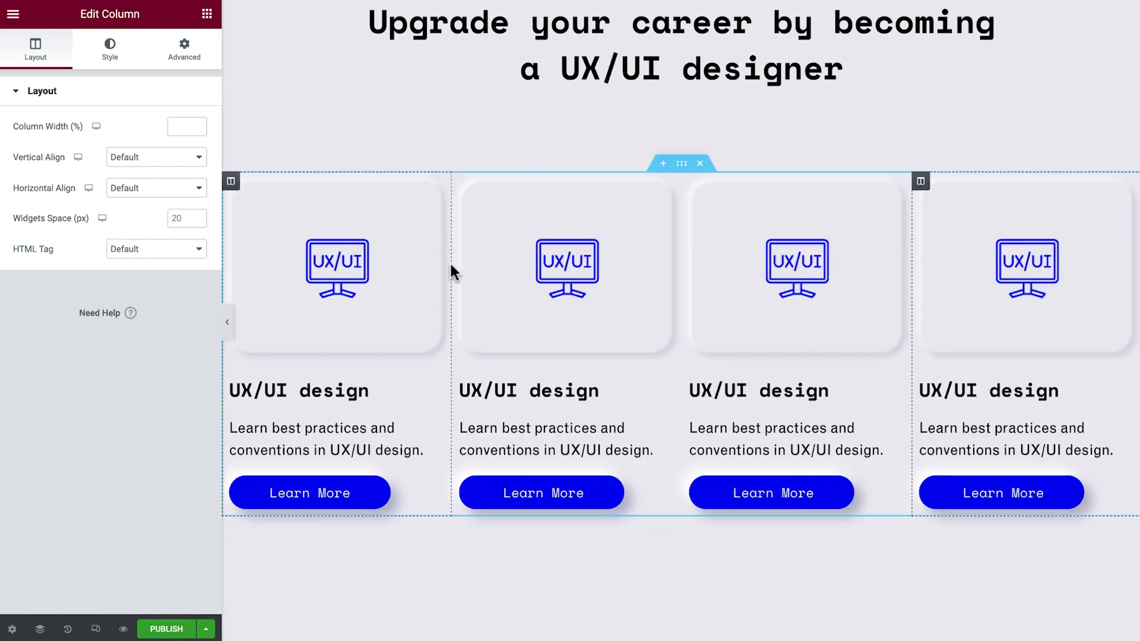
mouse_move(452, 265)
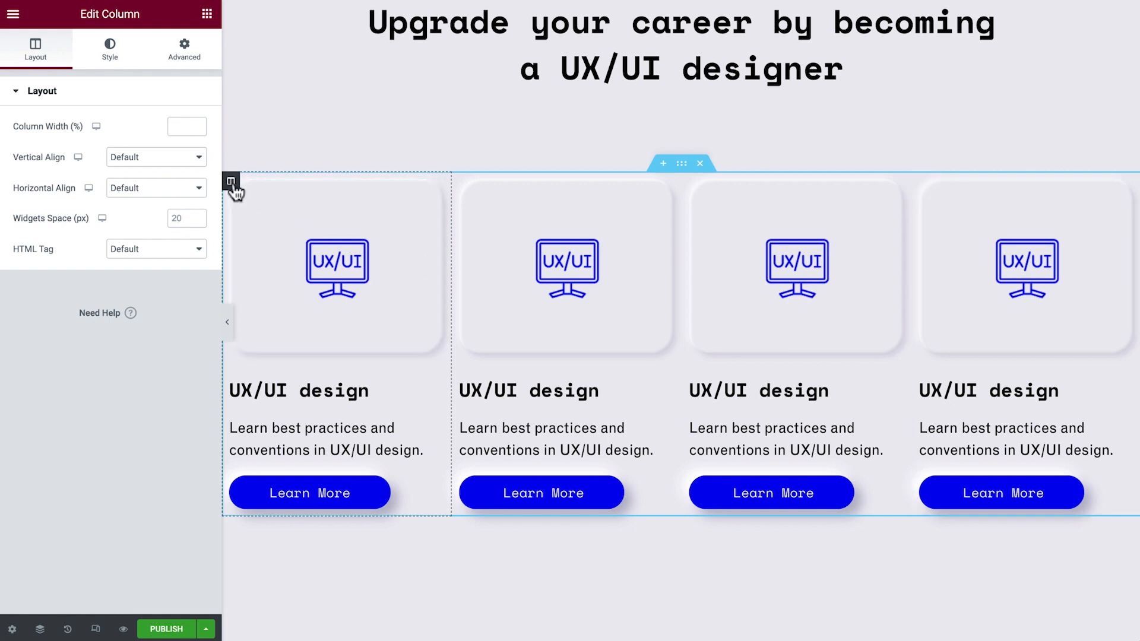
left_click(184, 48)
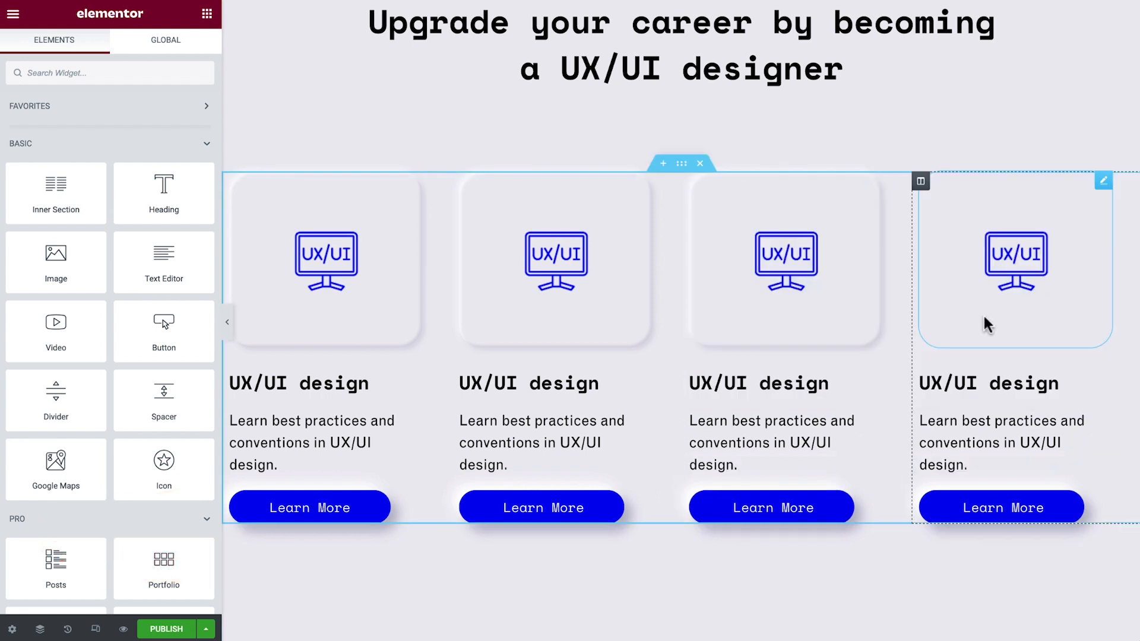
mouse_move(754, 312)
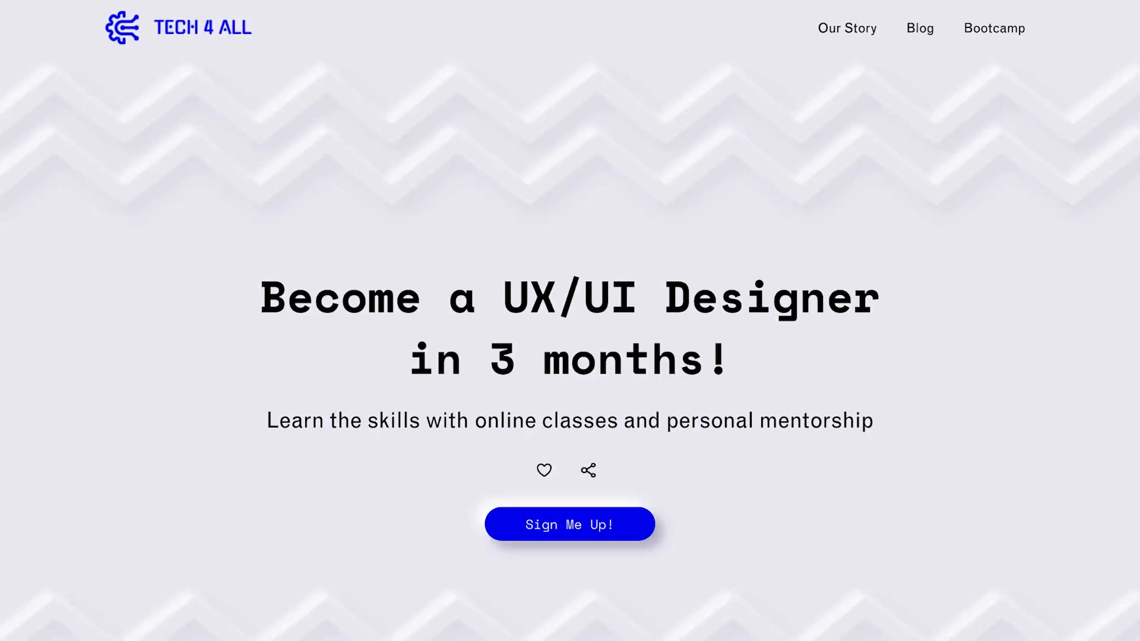
Step: Scroll the finished page from the hero and My method down through course cards, testimonials and join form
scroll("down", 3)
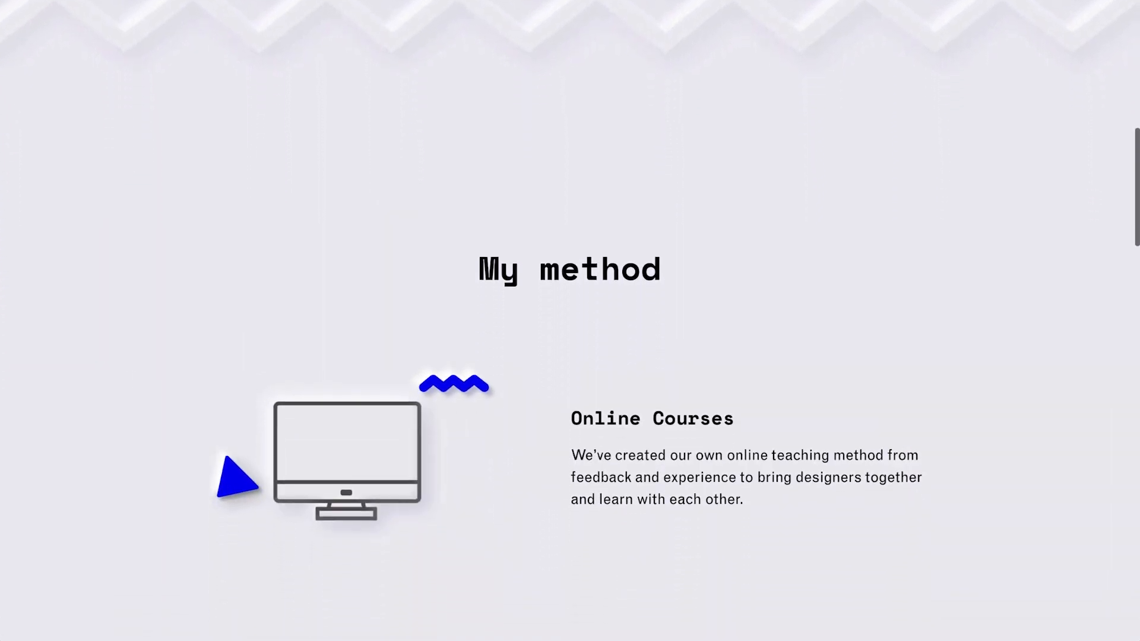
scroll("down", 3)
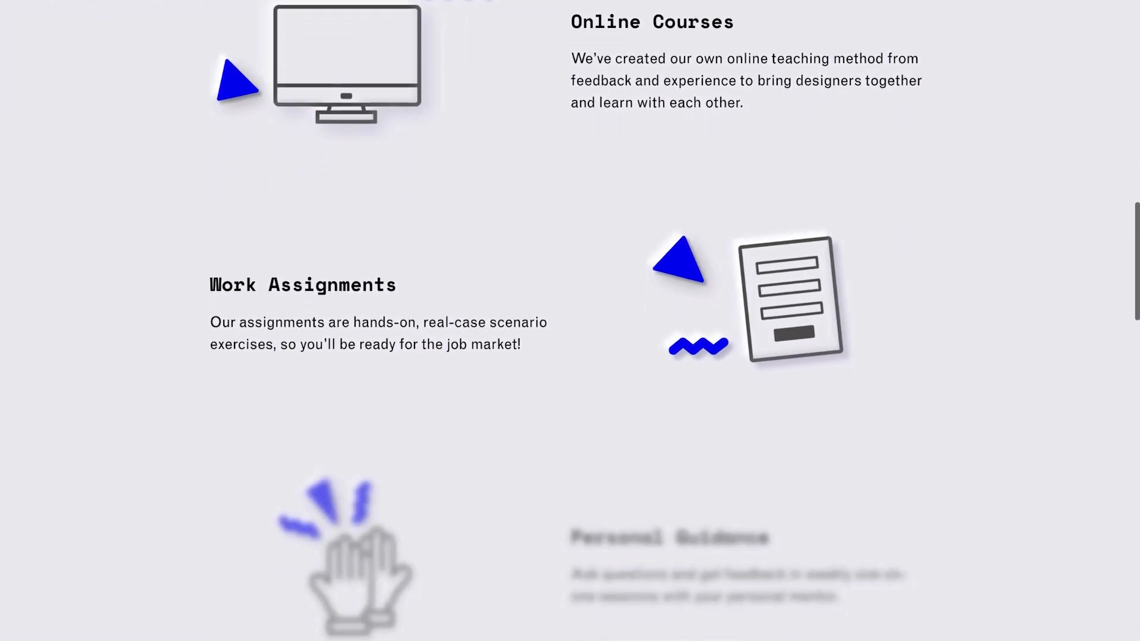
scroll("down", 3)
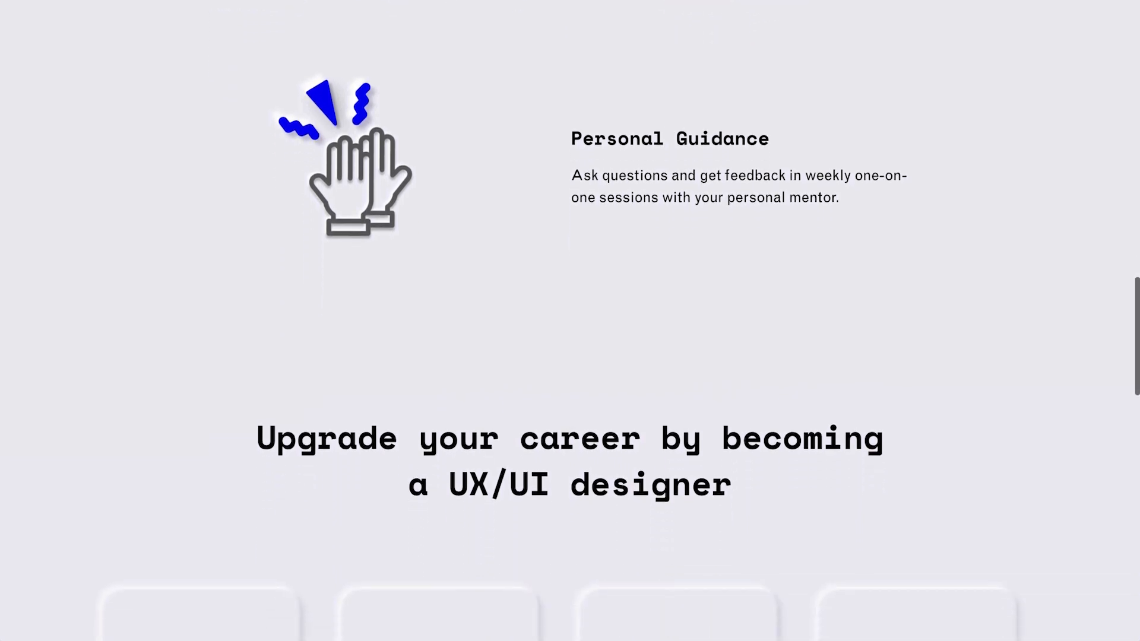
scroll("down", 3)
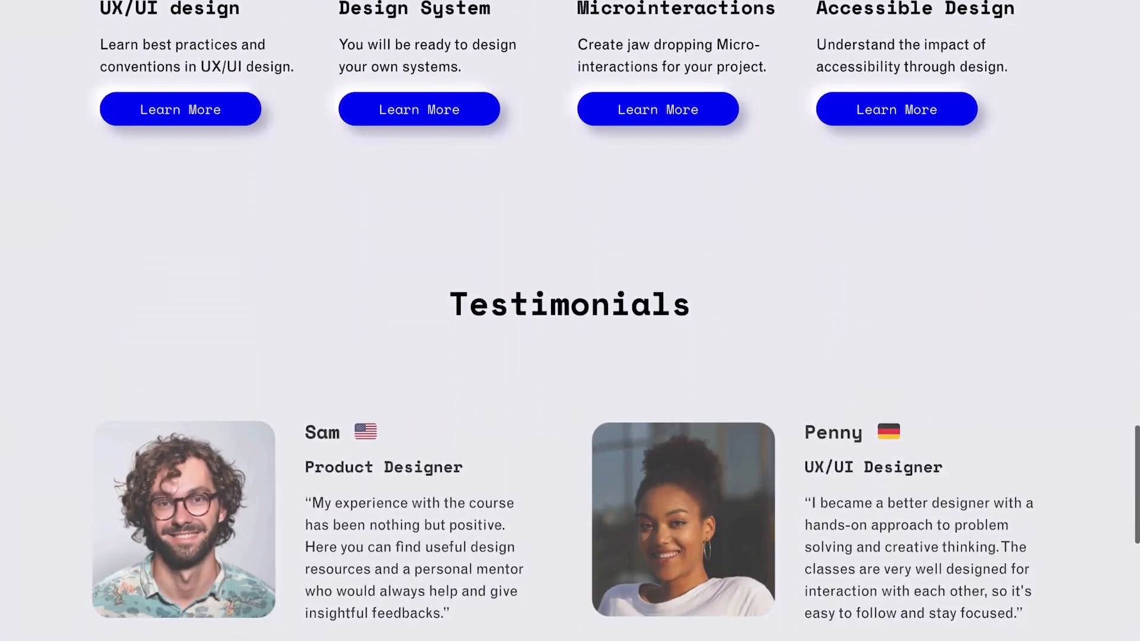
scroll("down", 3)
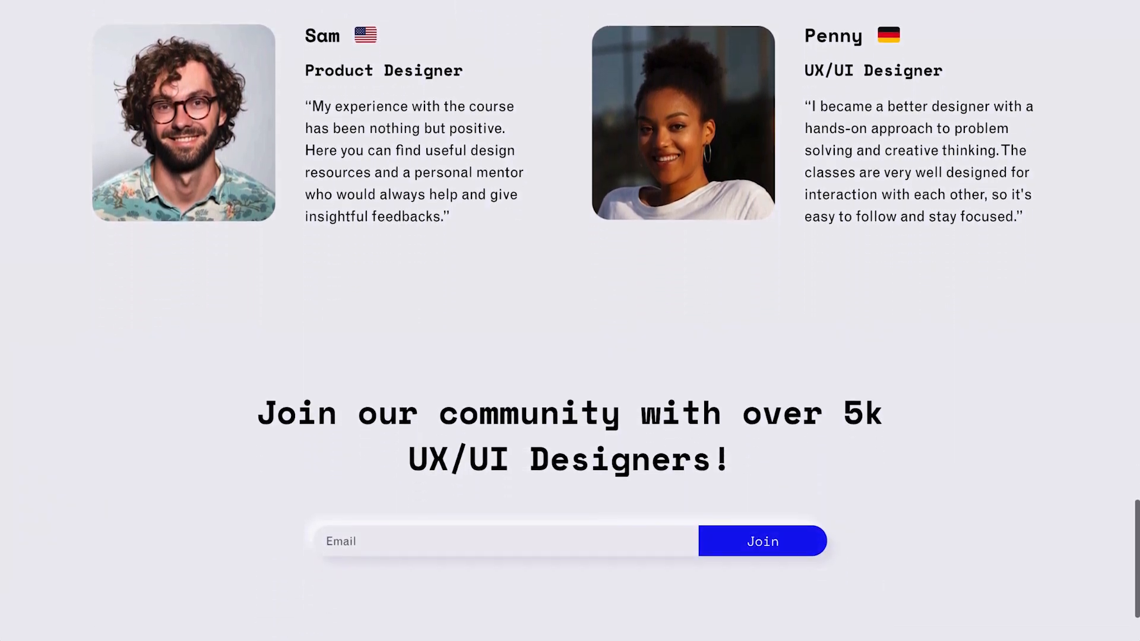
scroll("down", 3)
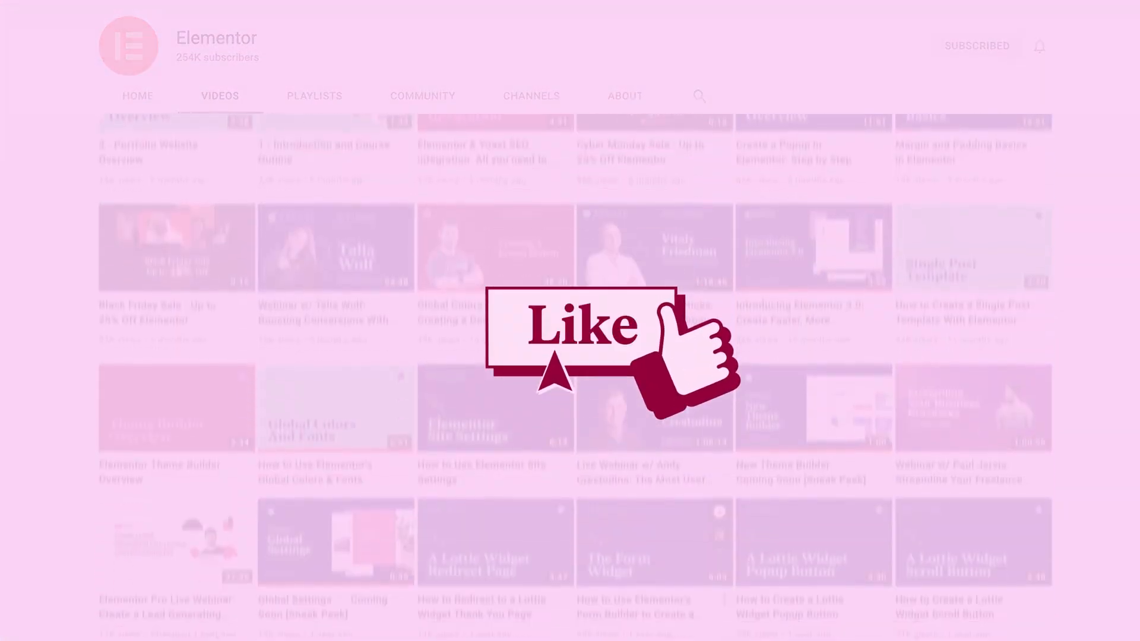
Step: Scroll through the Elementor YouTube channel's Videos list on the closing screen
scroll("down", 3)
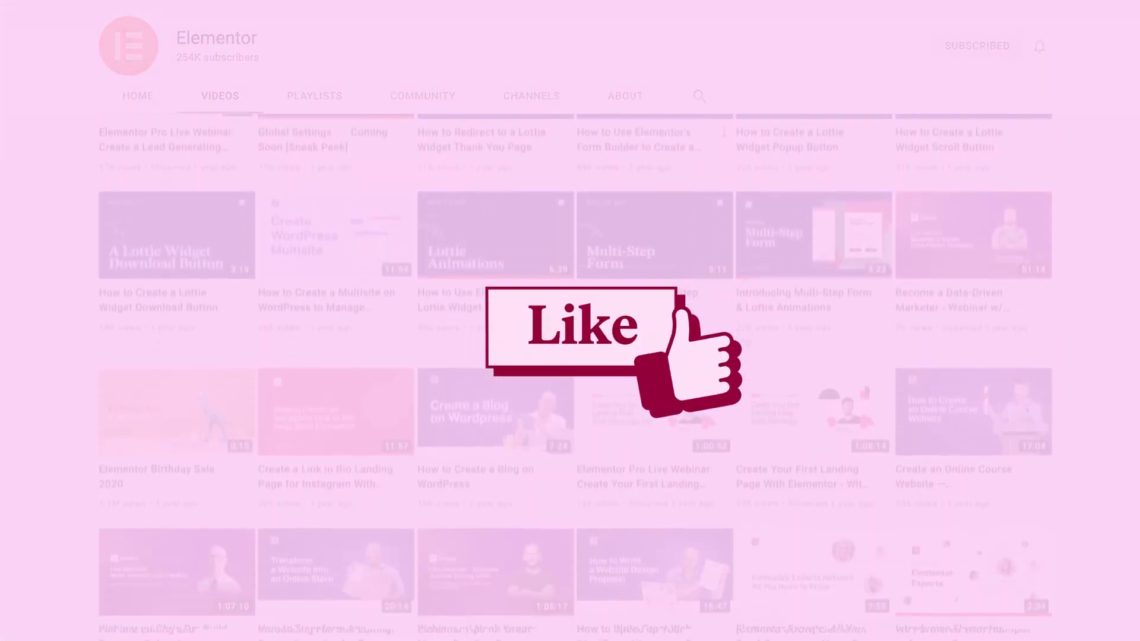